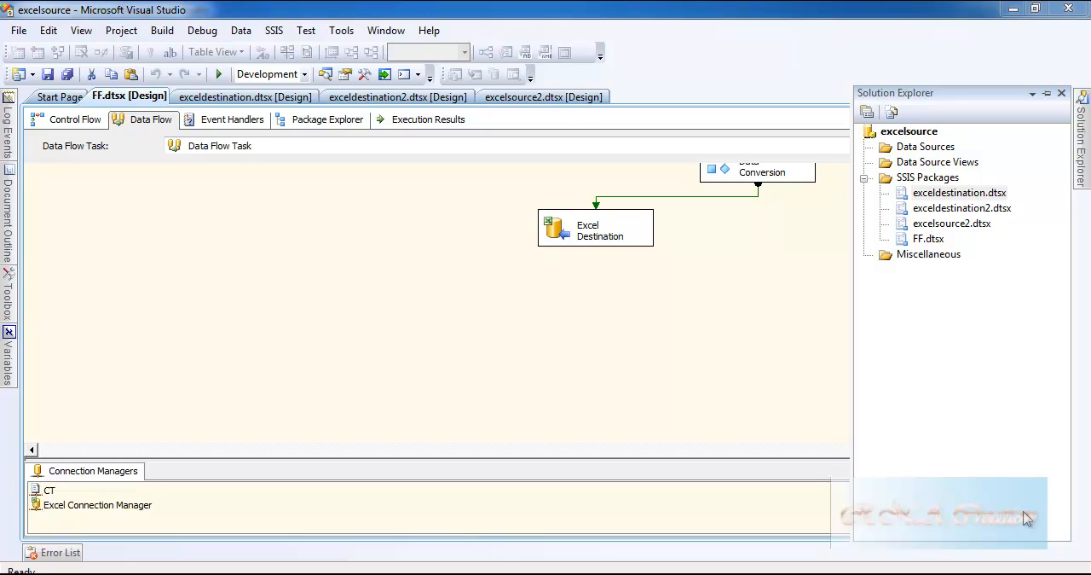
mouse_move(1038, 520)
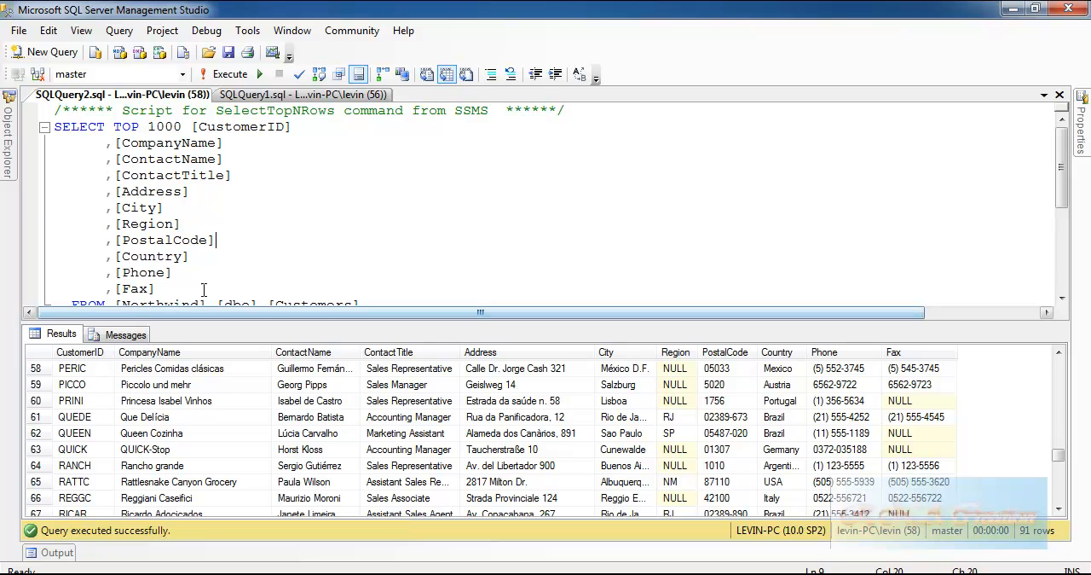
Right-click the Northwind database in Object Explorer to start the Export Data wizard.
scroll("down", 3)
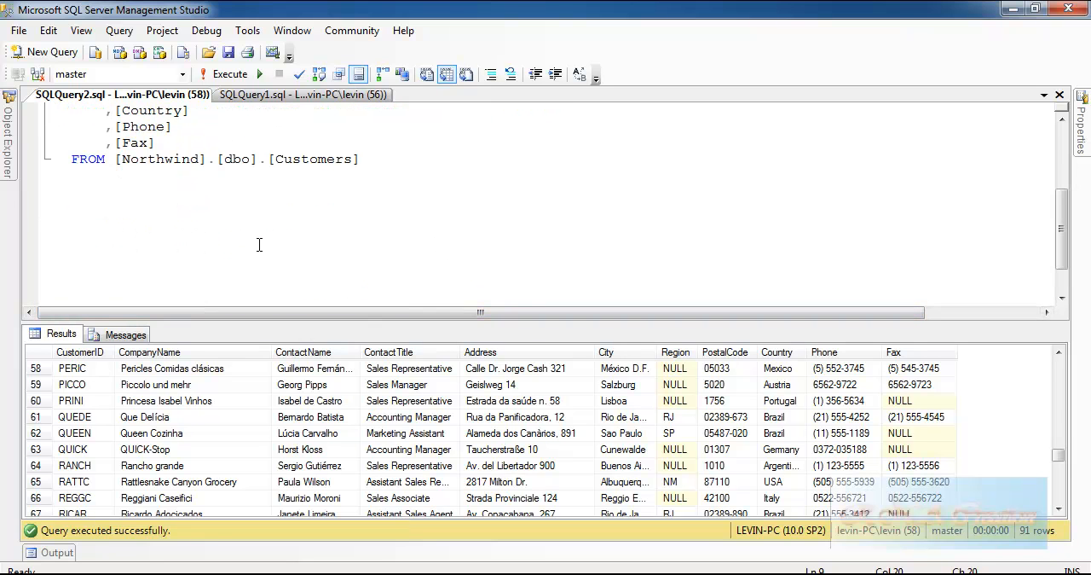
scroll("up", 3)
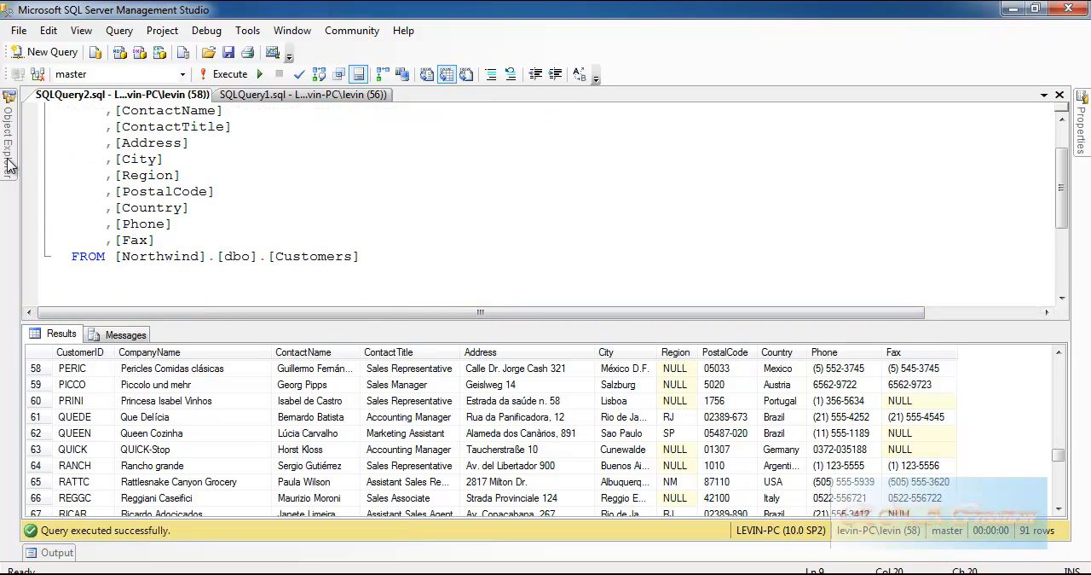
right_click(114, 285)
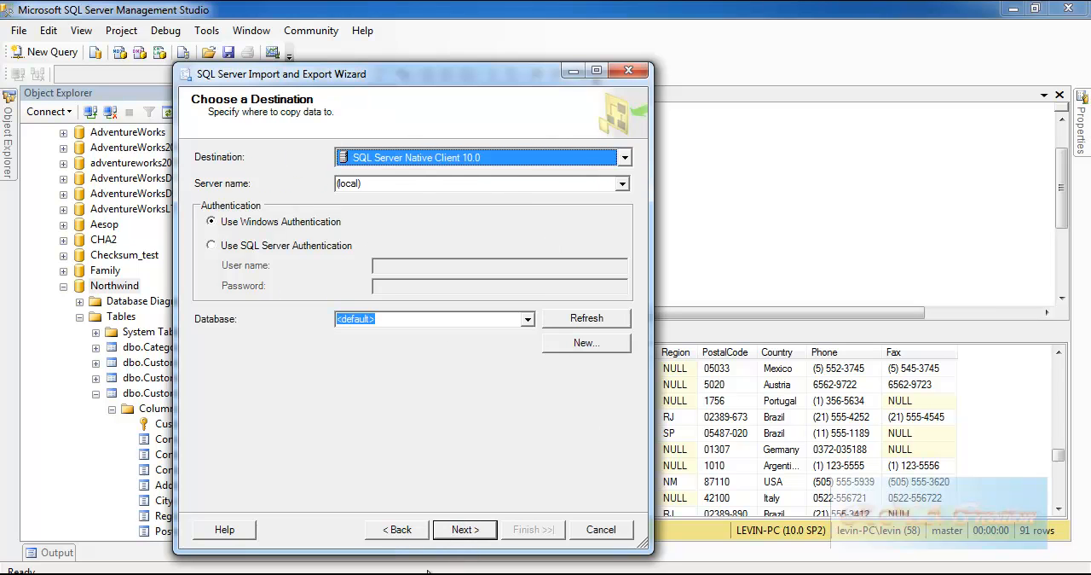
Set the export destination to a flat file named CUSTOMERS.txt in E:\pivotdata, then continue.
left_click(623, 157)
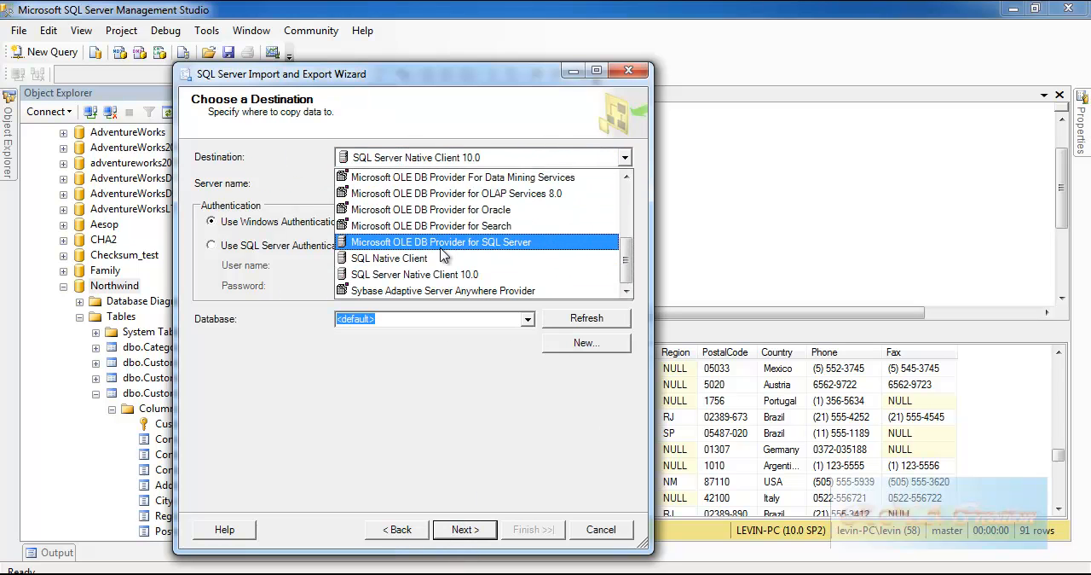
scroll("up", 3)
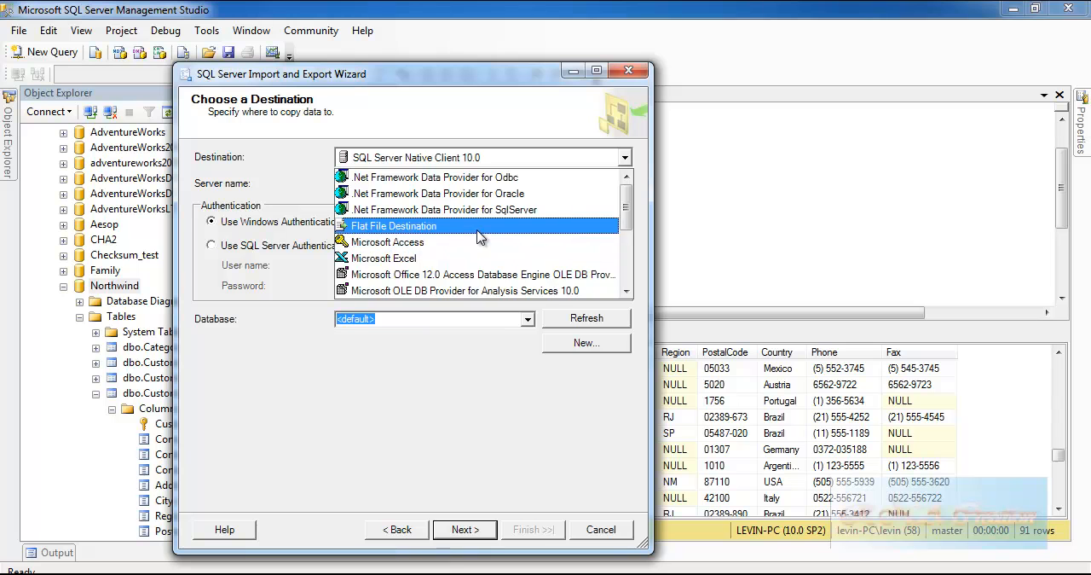
left_click(395, 225)
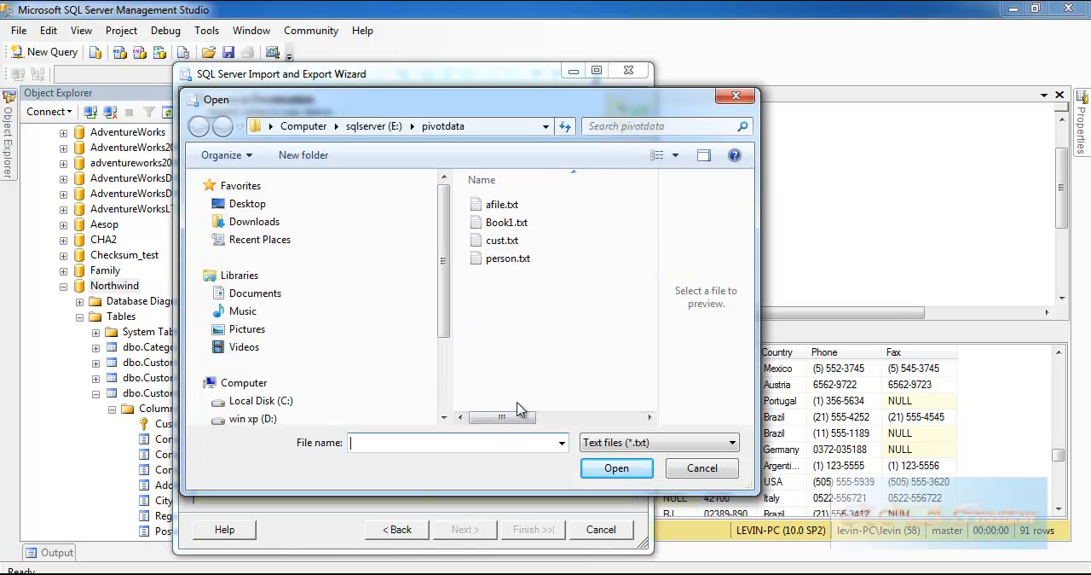
type("CUSTOME")
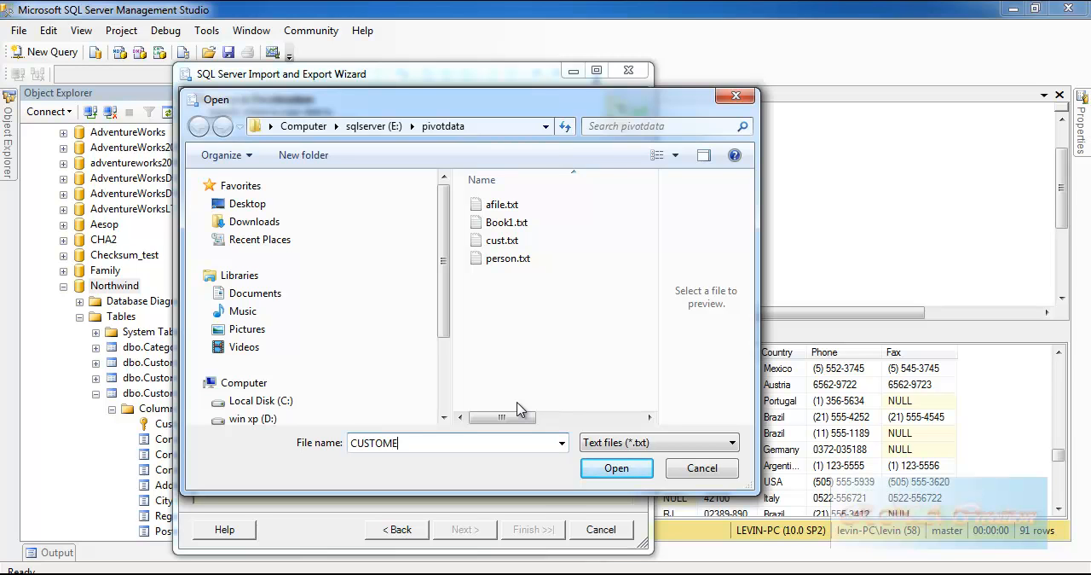
type("RS")
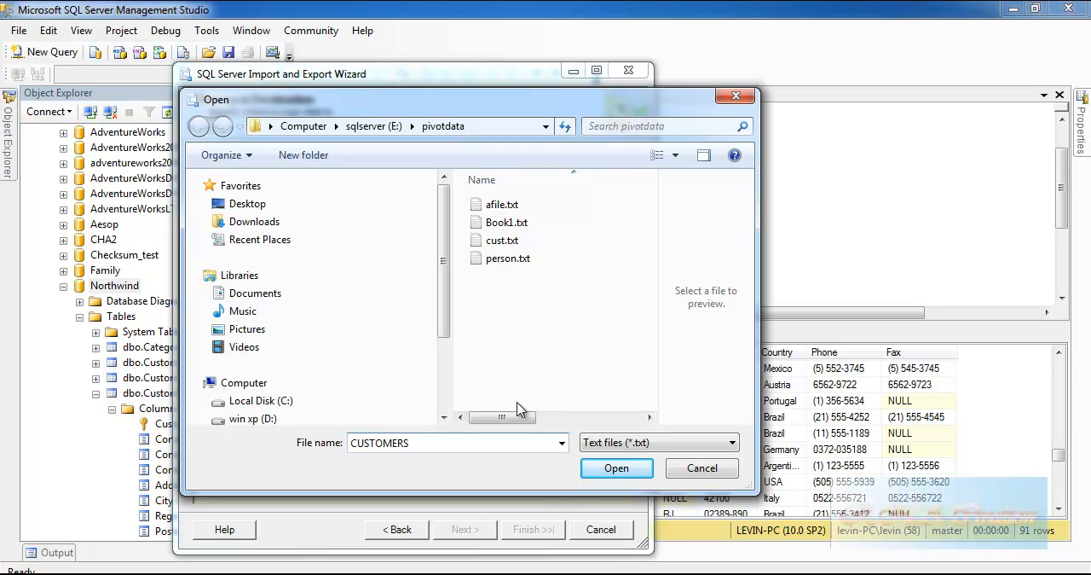
left_click(616, 467)
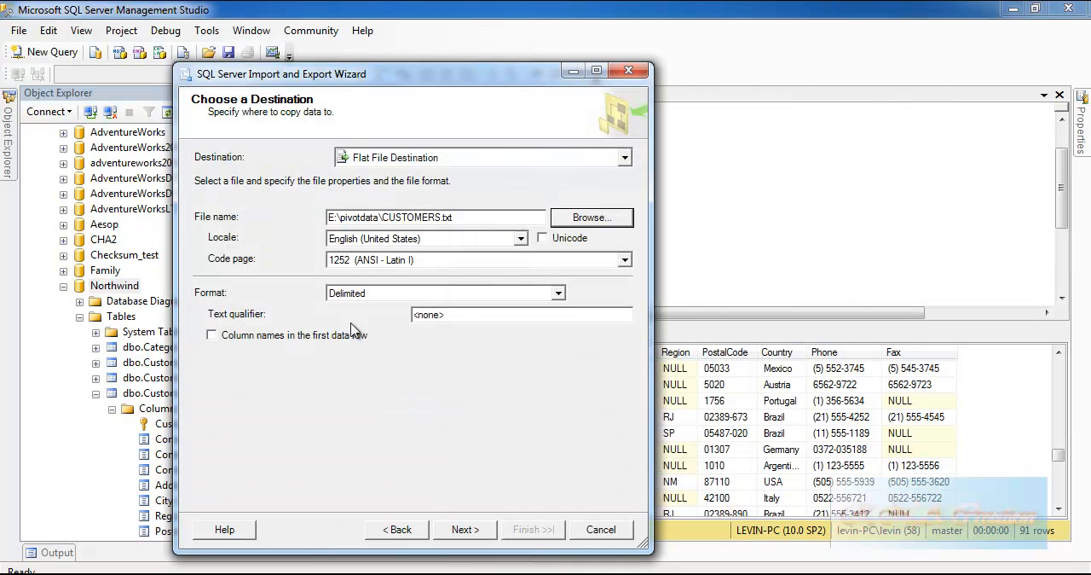
left_click(211, 334)
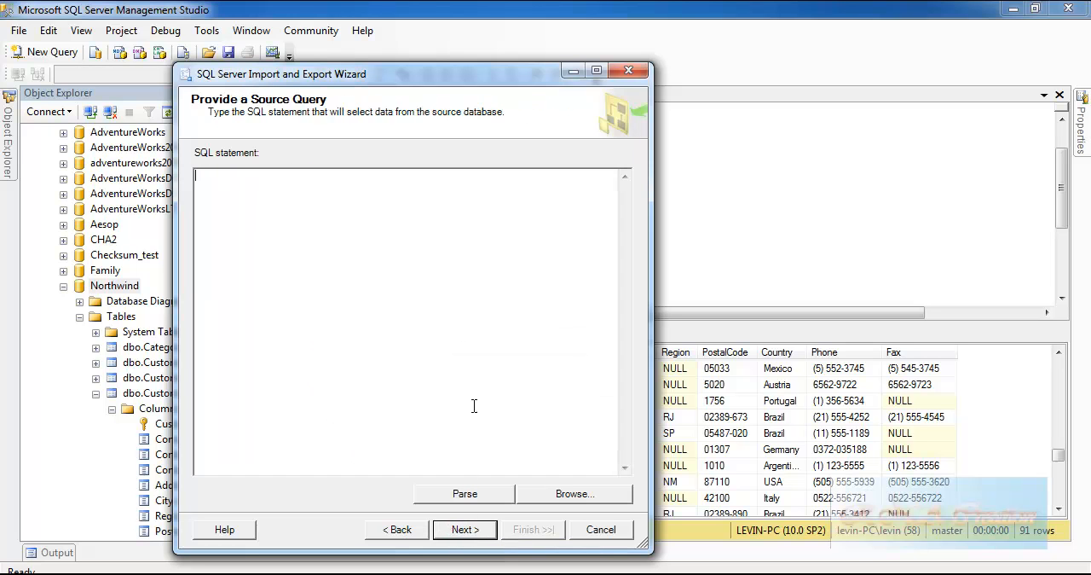
Enter the source query SELECT * FROM CUSTOMERS WHERE COUNTRY='USA' and continue.
type("SEE")
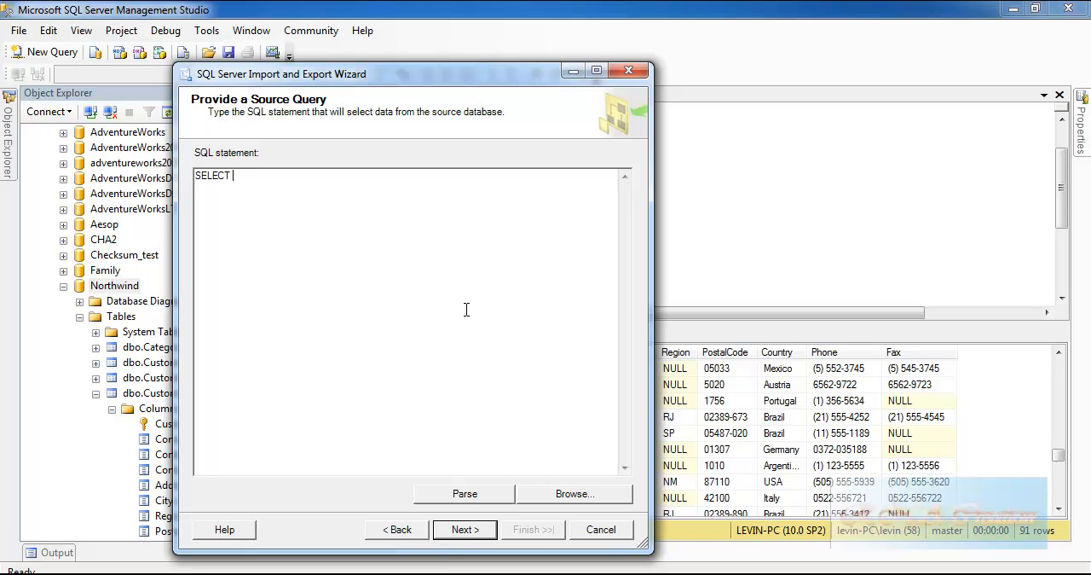
type("* FROM C")
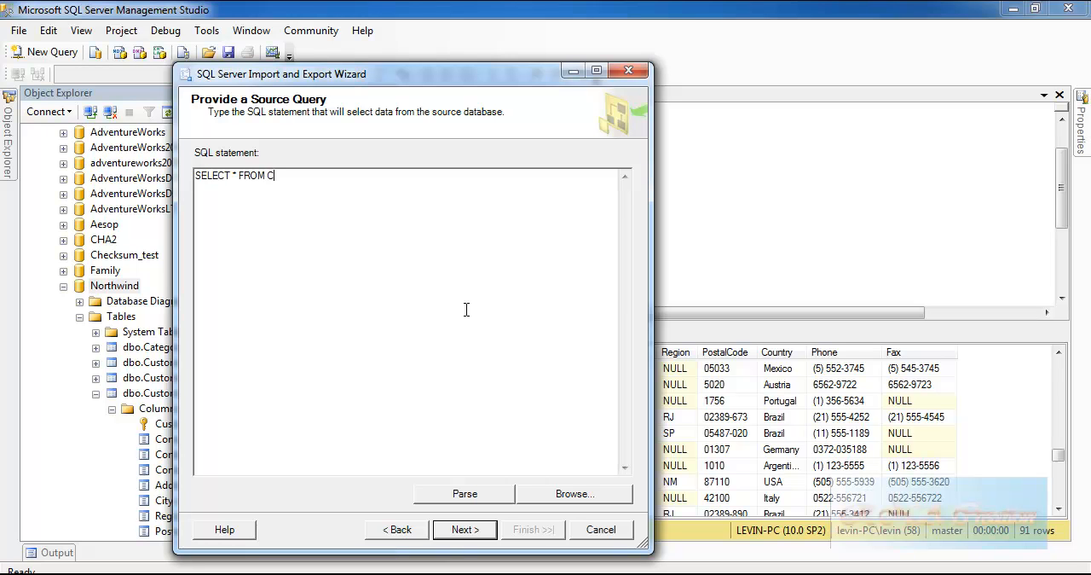
type("USTOMERS")
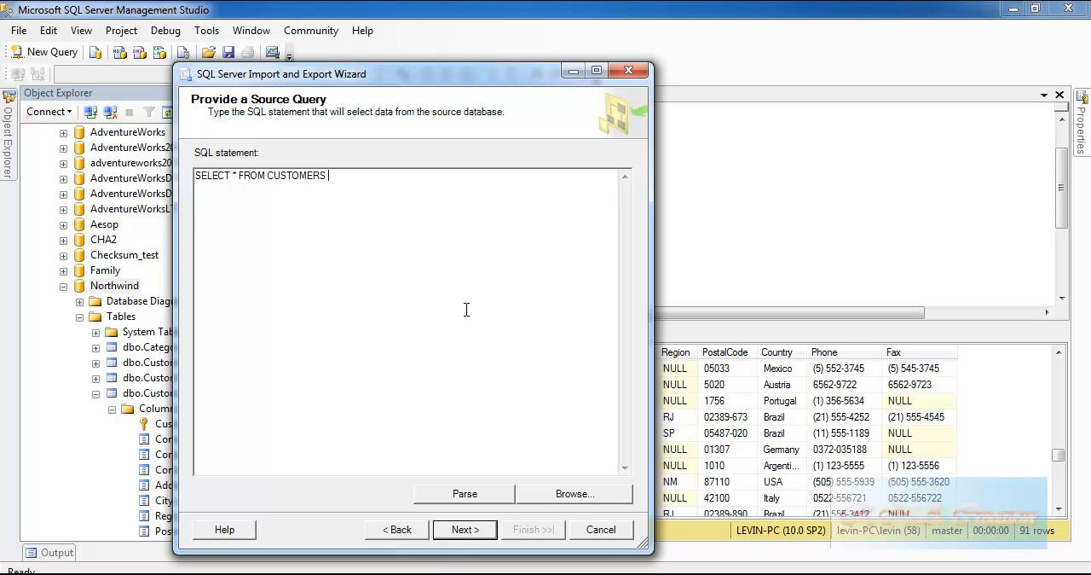
type("WH")
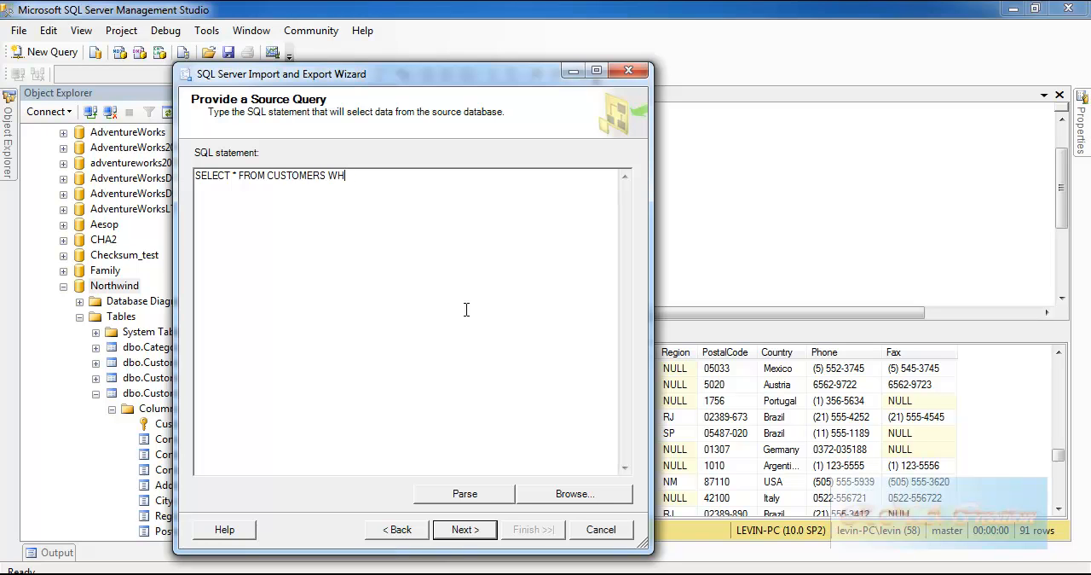
type("ERE COUNTR")
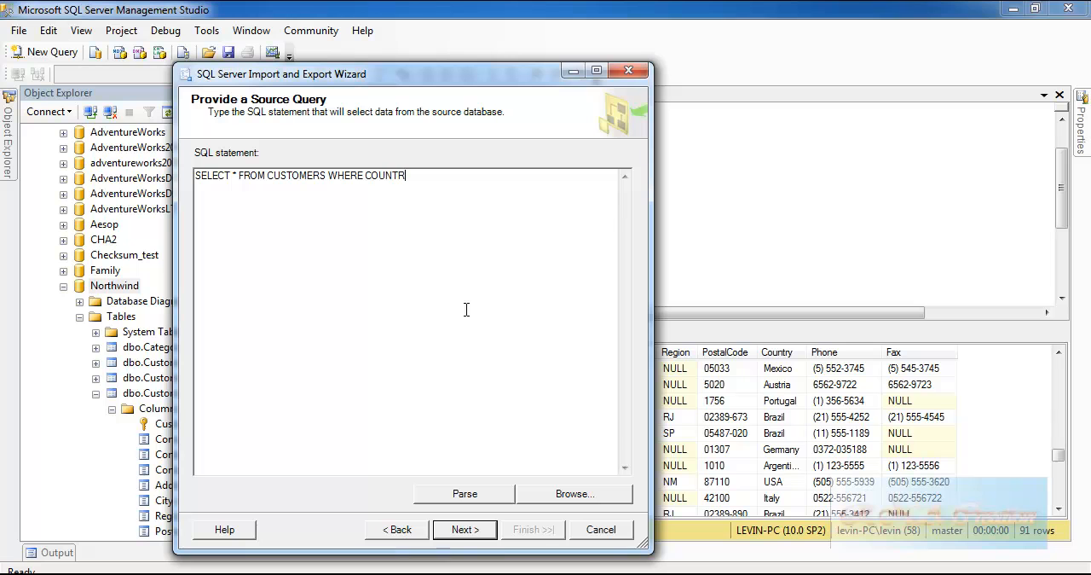
type("Y=")
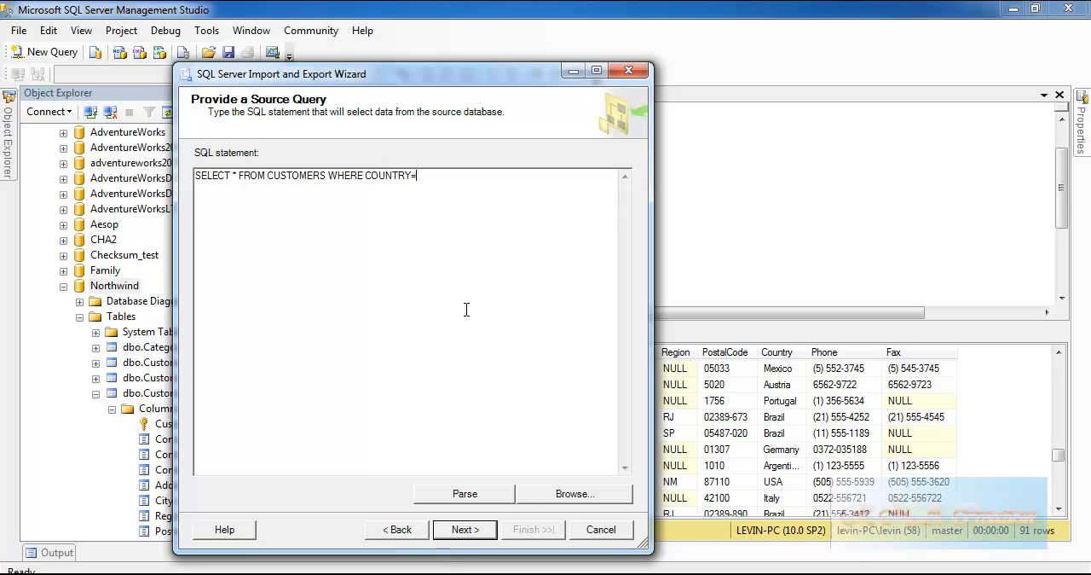
type("'US")
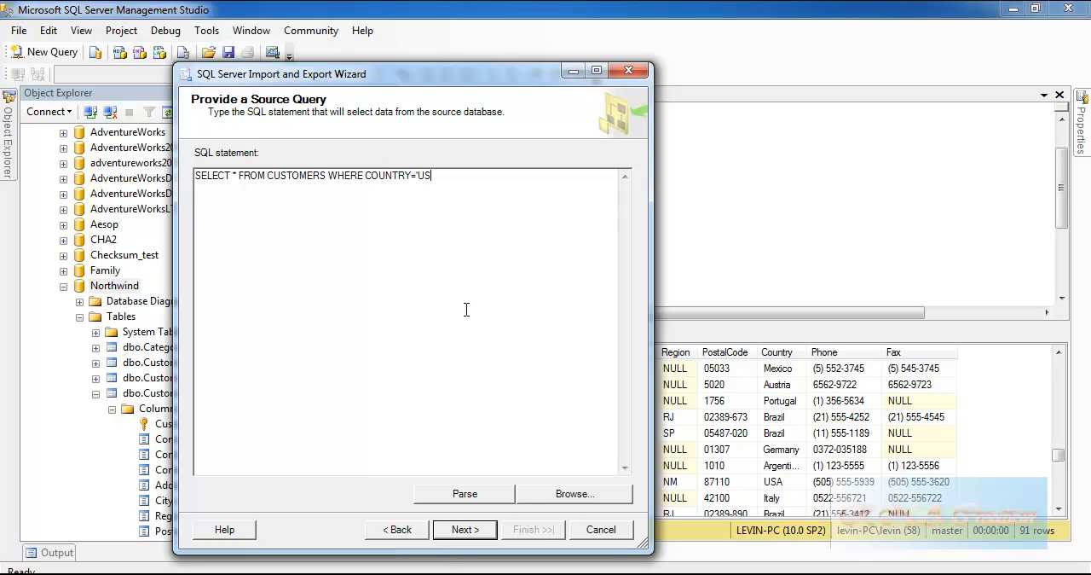
type("A")
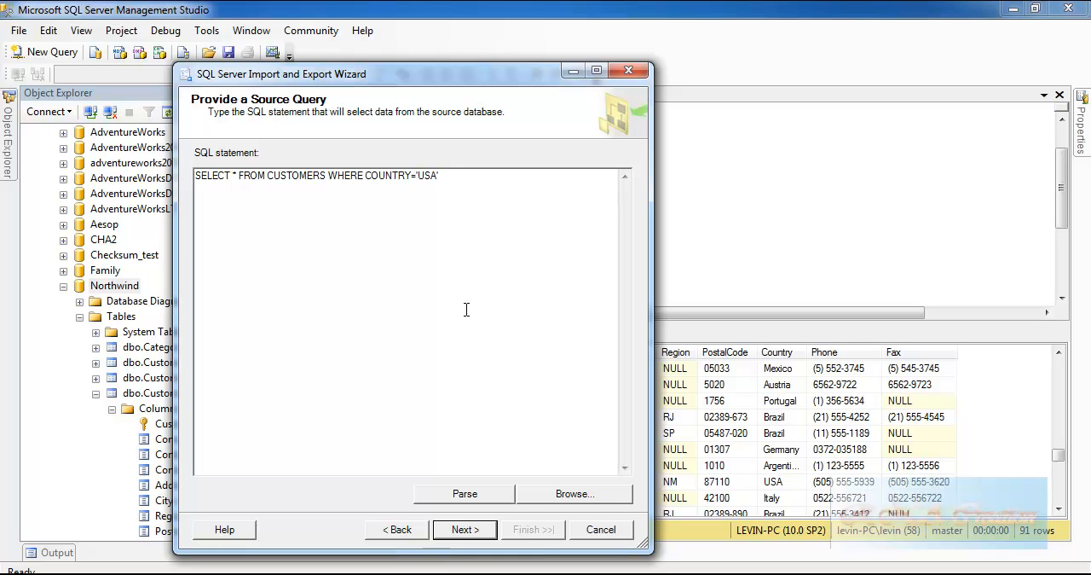
left_click(464, 493)
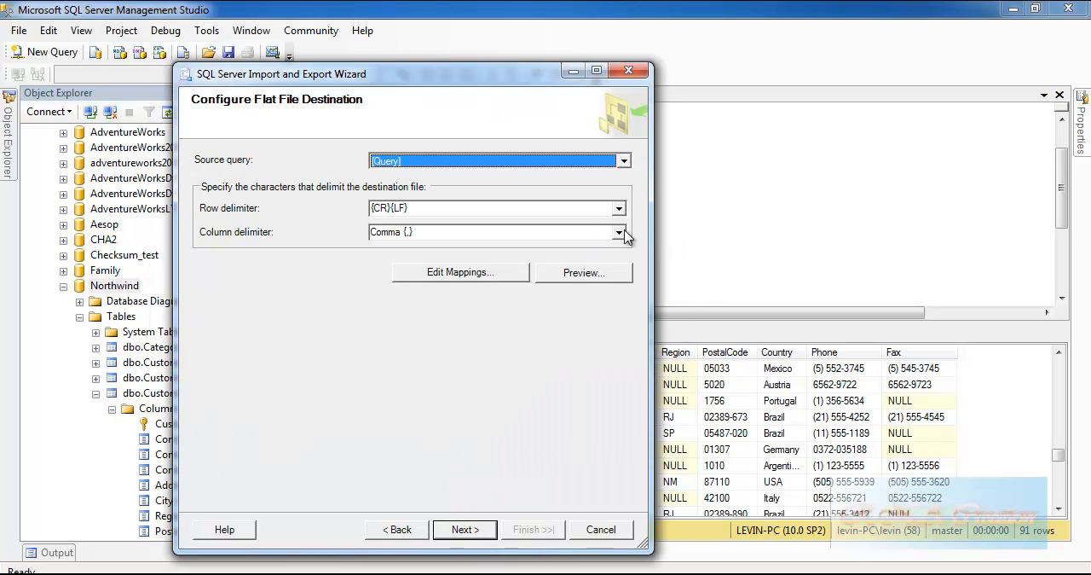
Use a semicolon column delimiter, run the export of 13 USA rows, and close the wizard.
left_click(618, 232)
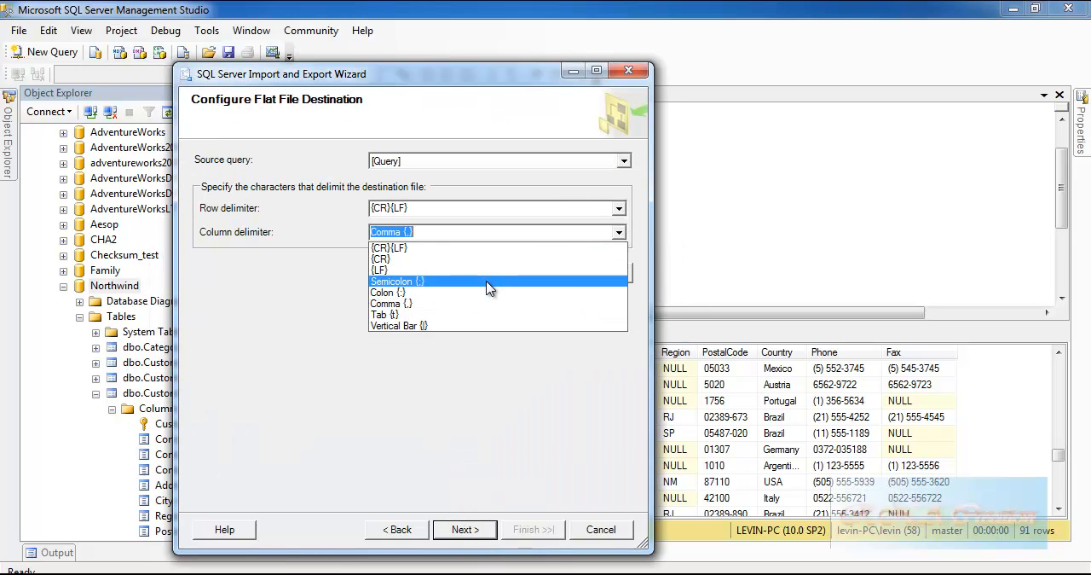
left_click(396, 281)
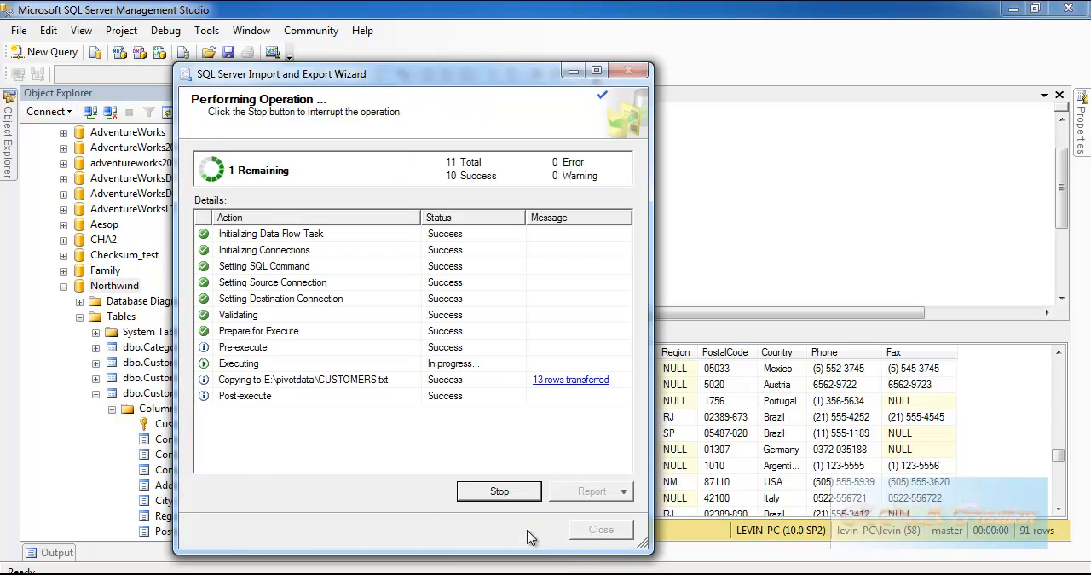
left_click(600, 529)
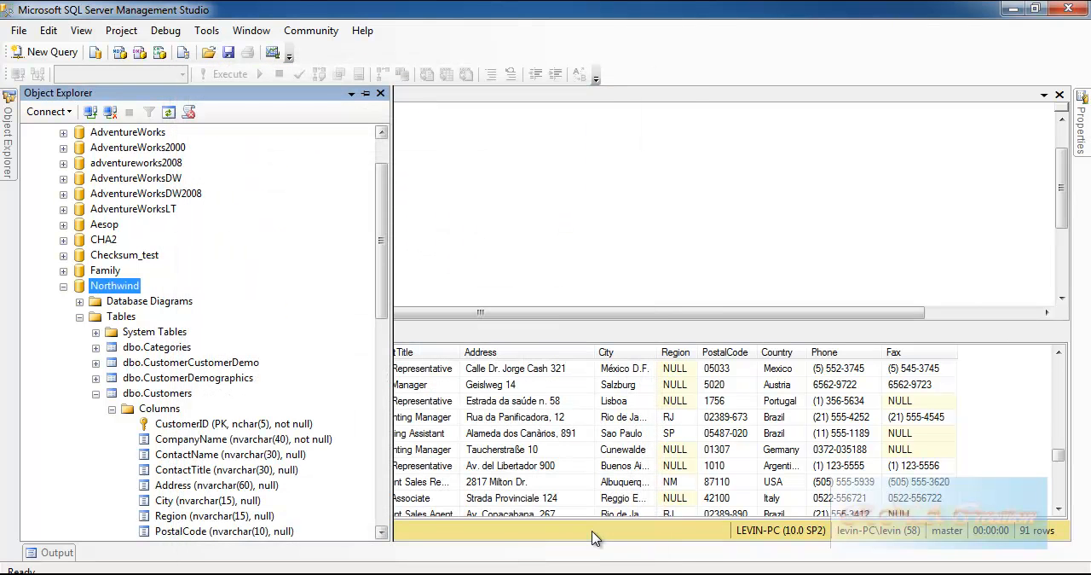
mouse_move(1000, 8)
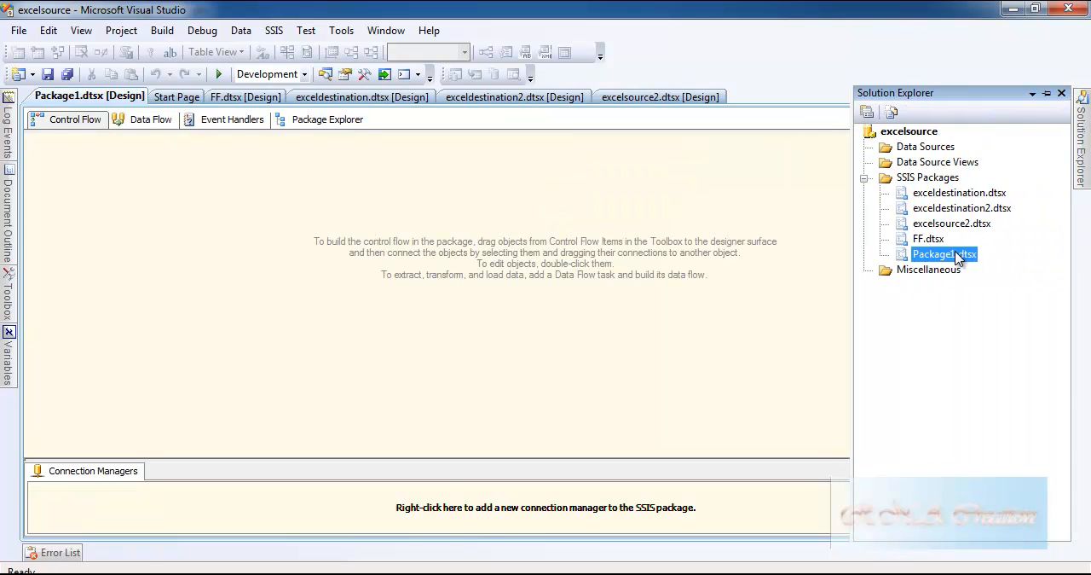
Rename Package1.dtsx to FLATFILETRANSFER.dtsx in Solution Explorer.
right_click(943, 253)
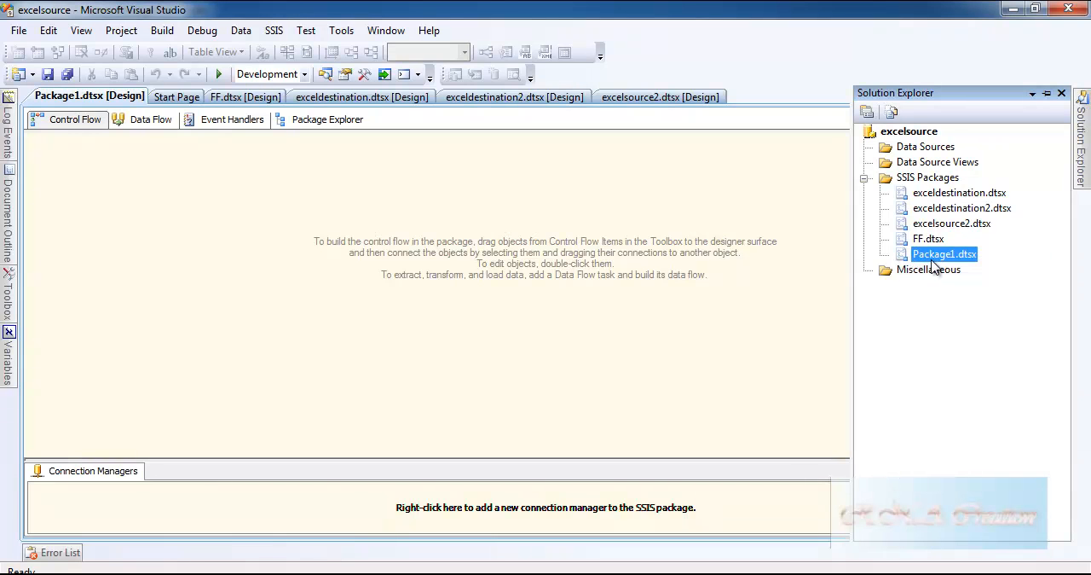
left_click(952, 223)
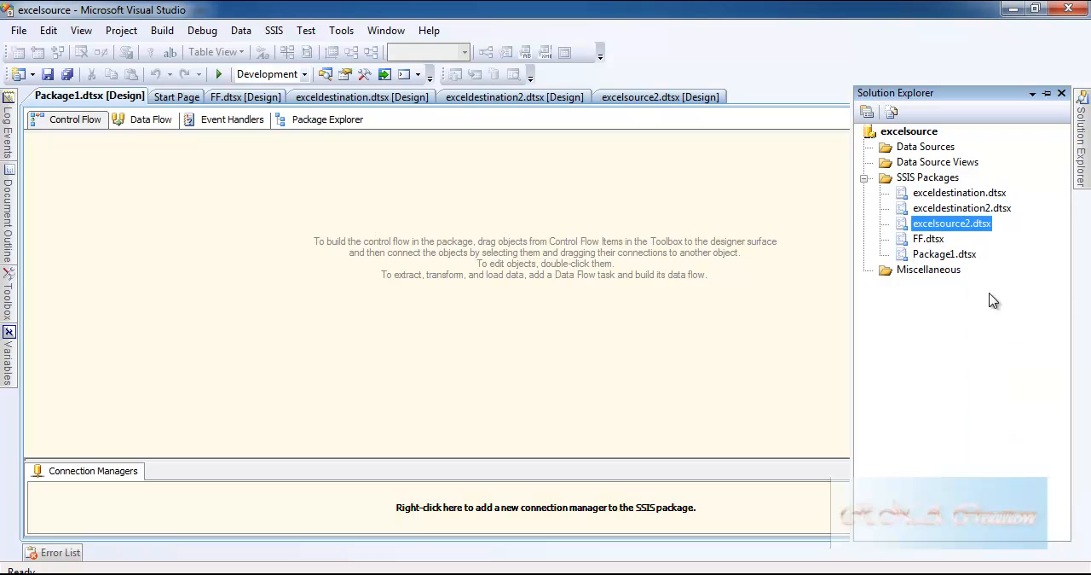
mouse_move(945, 260)
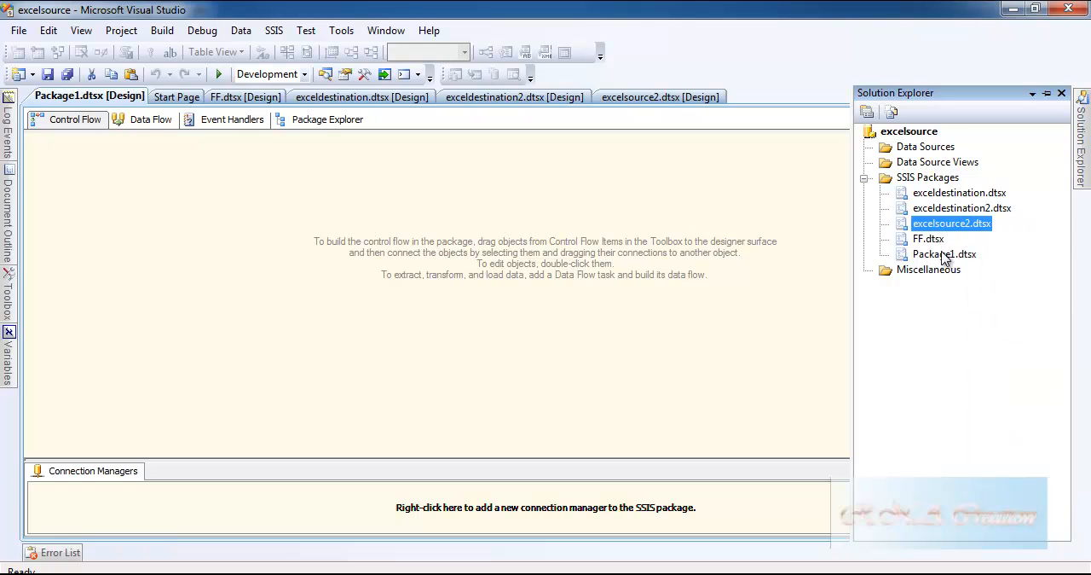
right_click(944, 254)
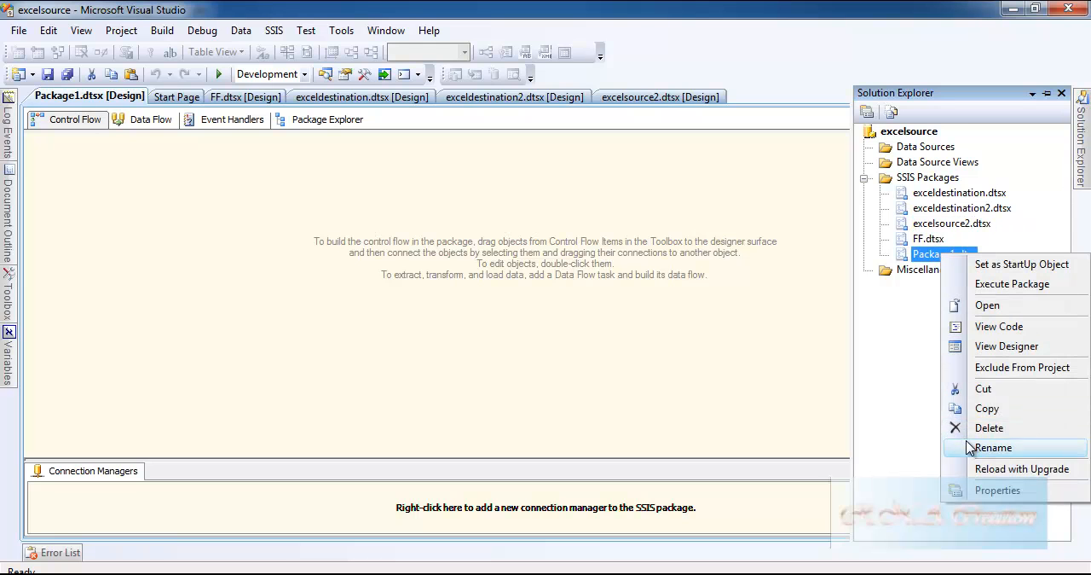
left_click(993, 446)
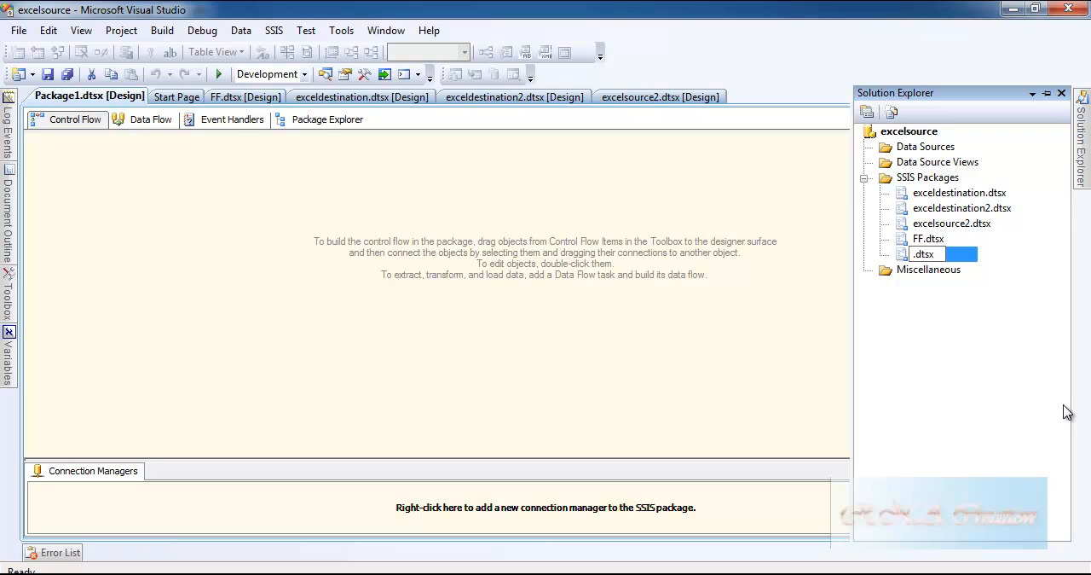
type("FLA")
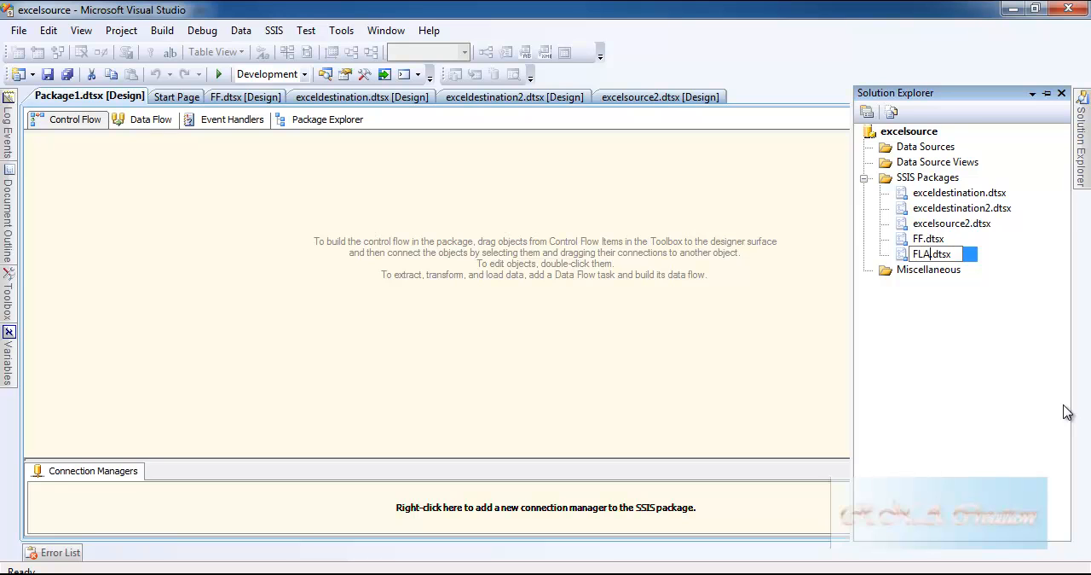
type("FLATFILET")
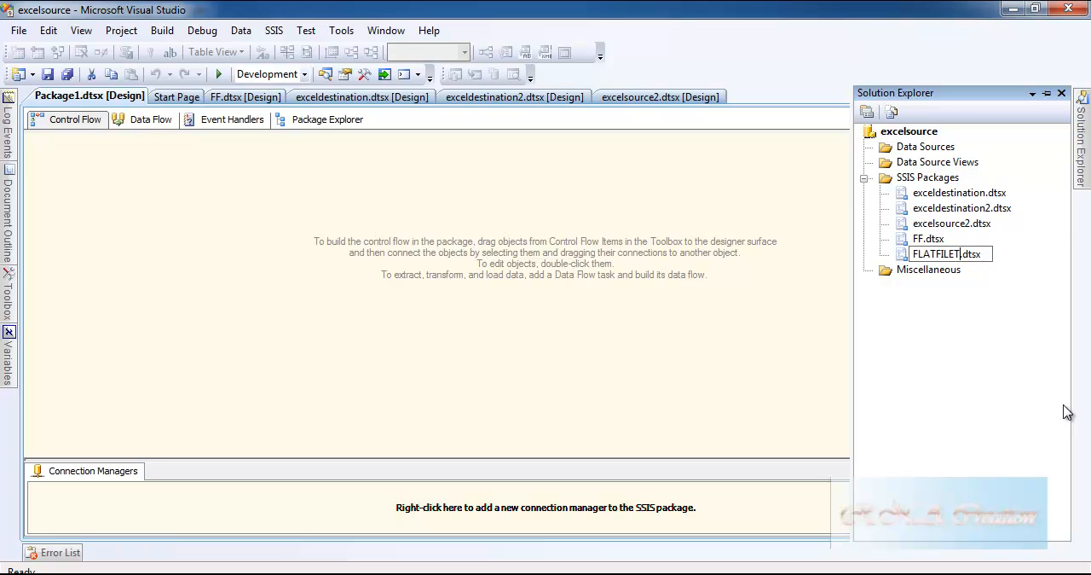
type("TRANSFER")
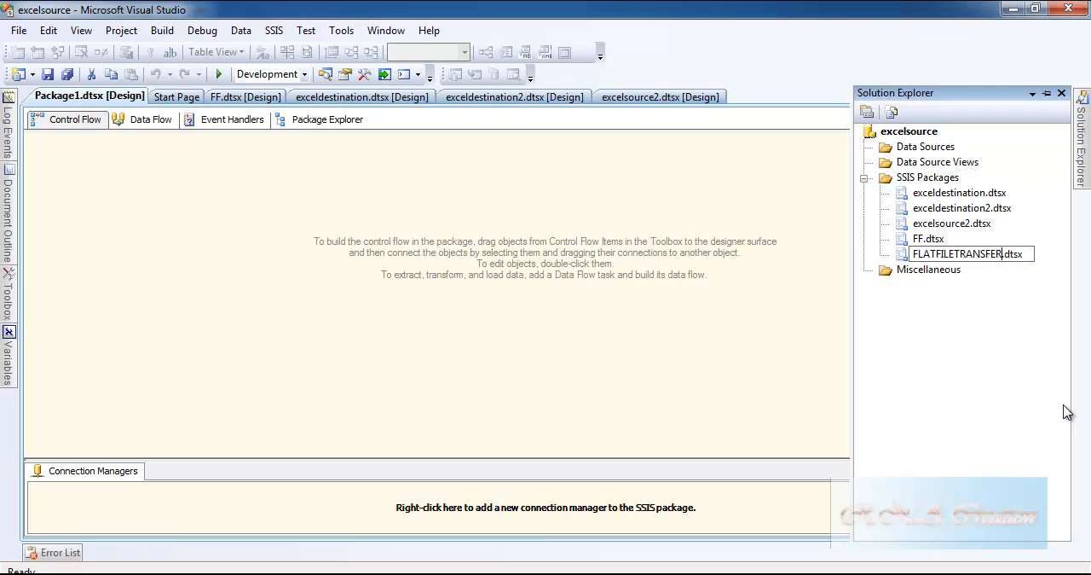
key("Return")
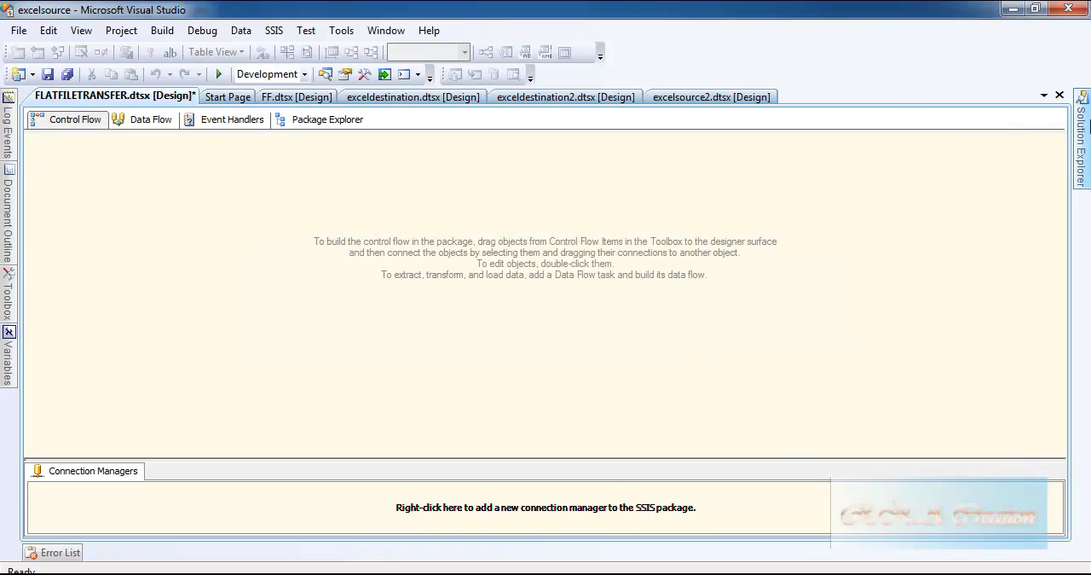
left_click(1081, 136)
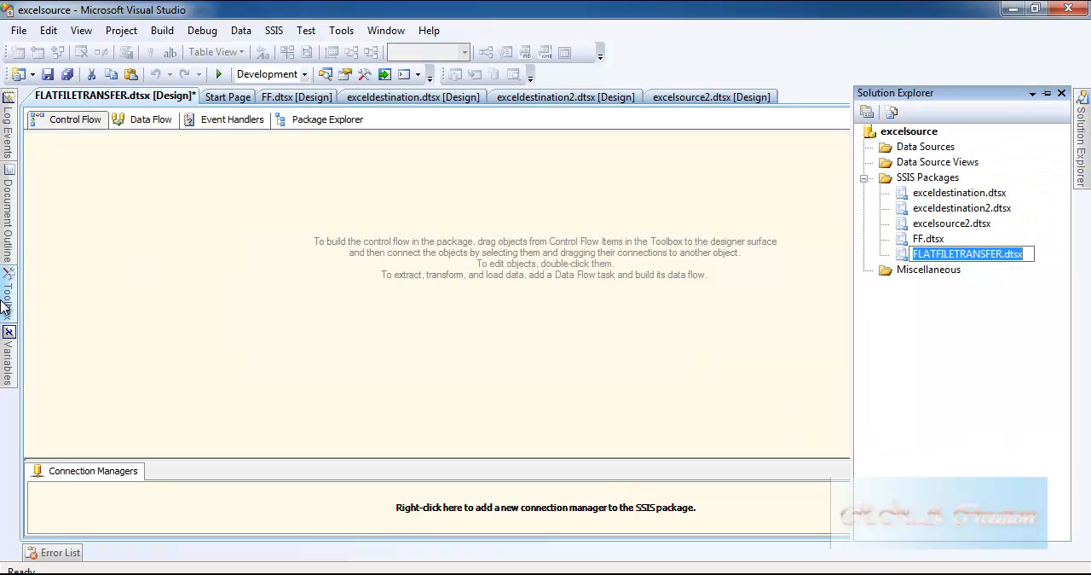
left_click(9, 298)
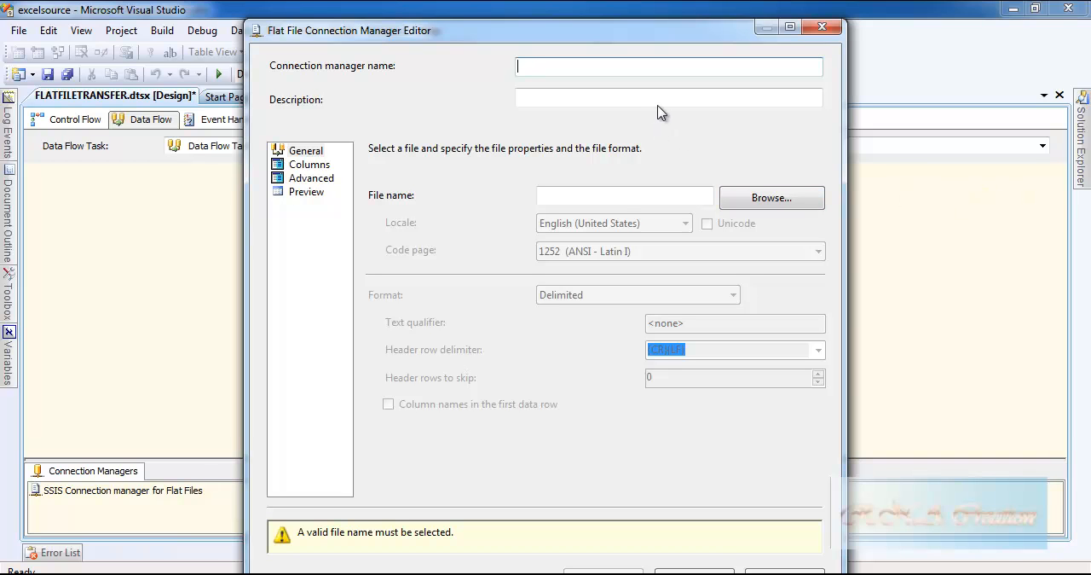
Name the flat file connection 'customers' and point it at E:\pivotdata\CUSTOMERS.txt.
type("customers")
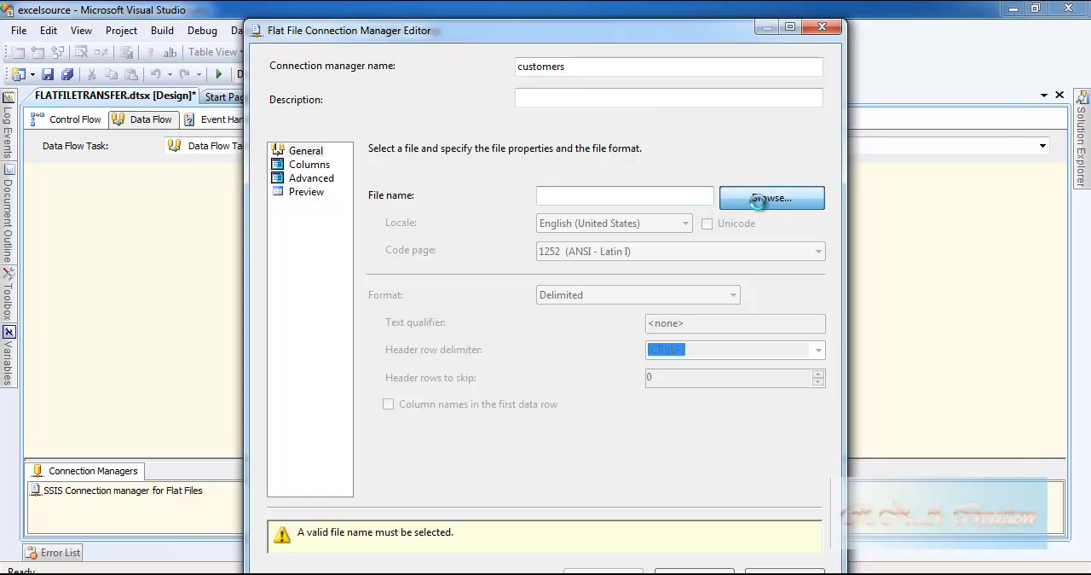
left_click(772, 198)
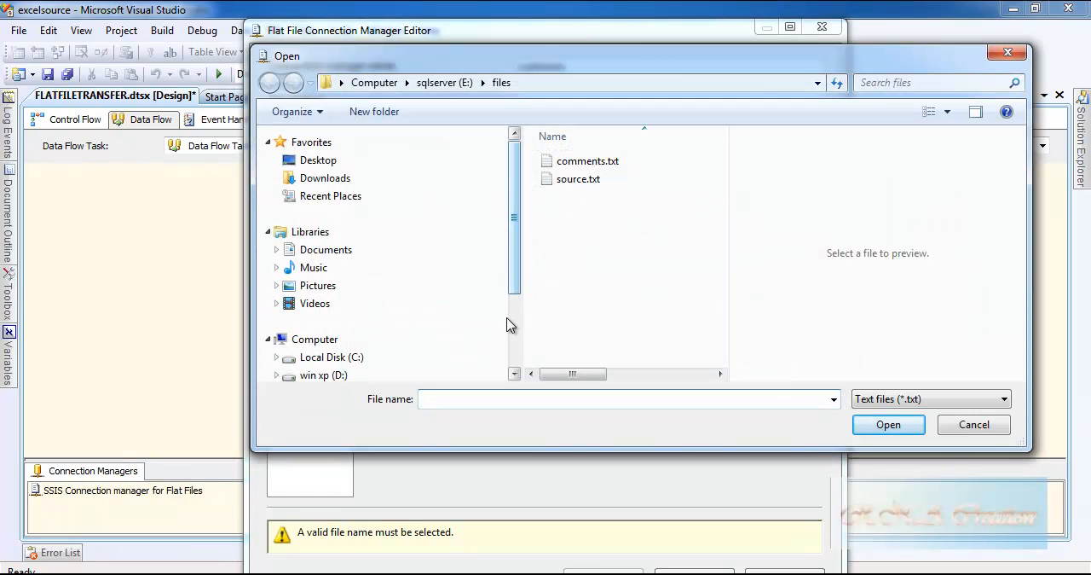
scroll("down", 3)
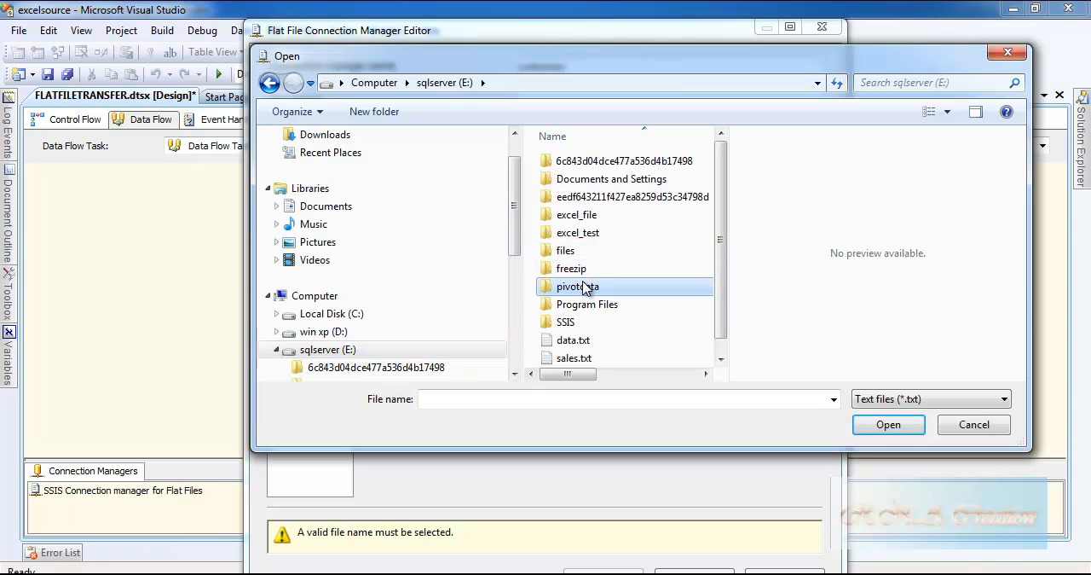
double_click(577, 286)
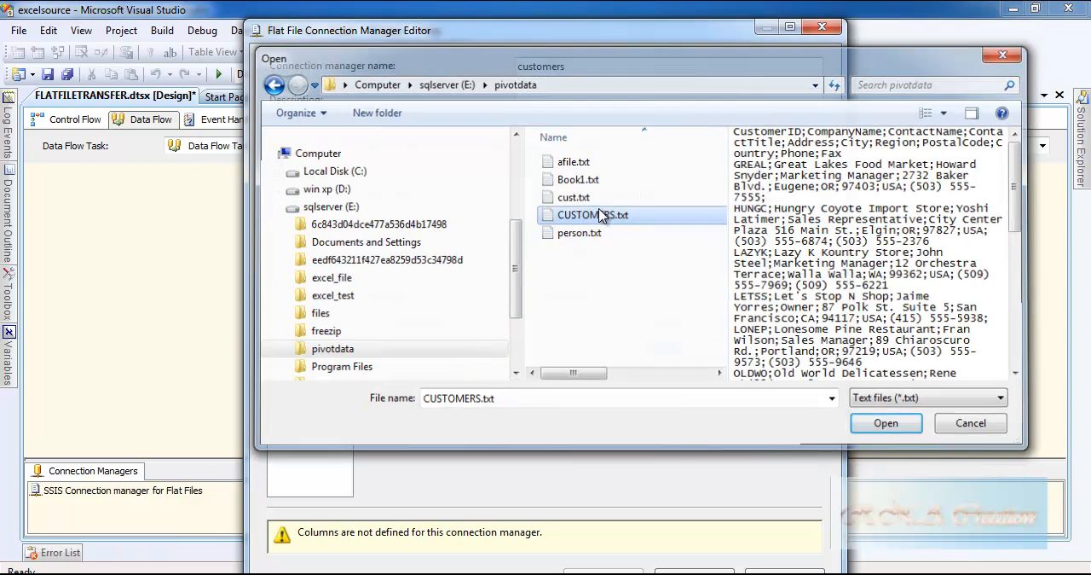
left_click(886, 423)
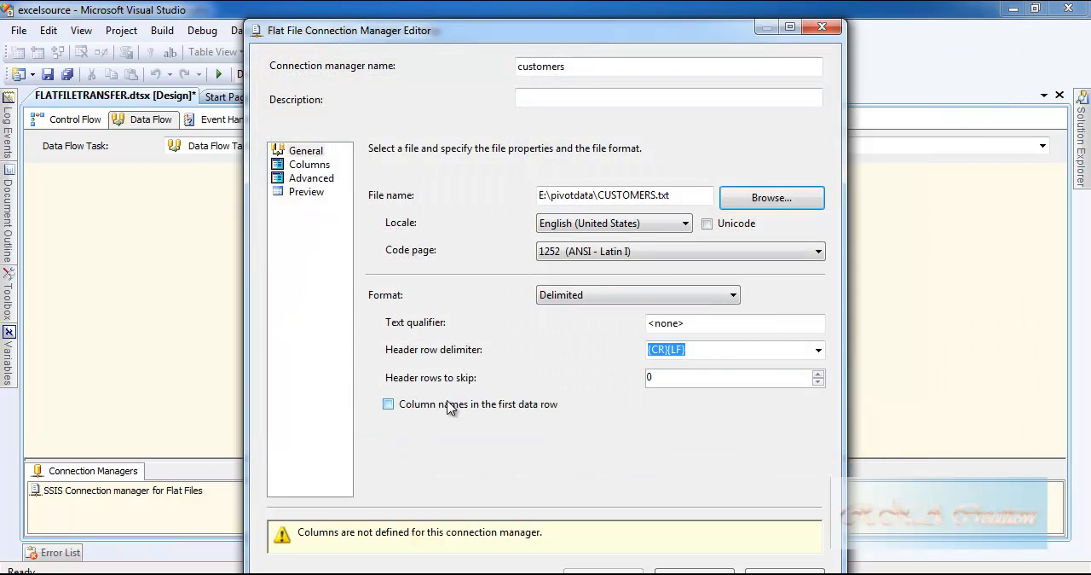
Review the semicolon-delimited columns and the Country column's properties, then save the customers connection.
left_click(309, 163)
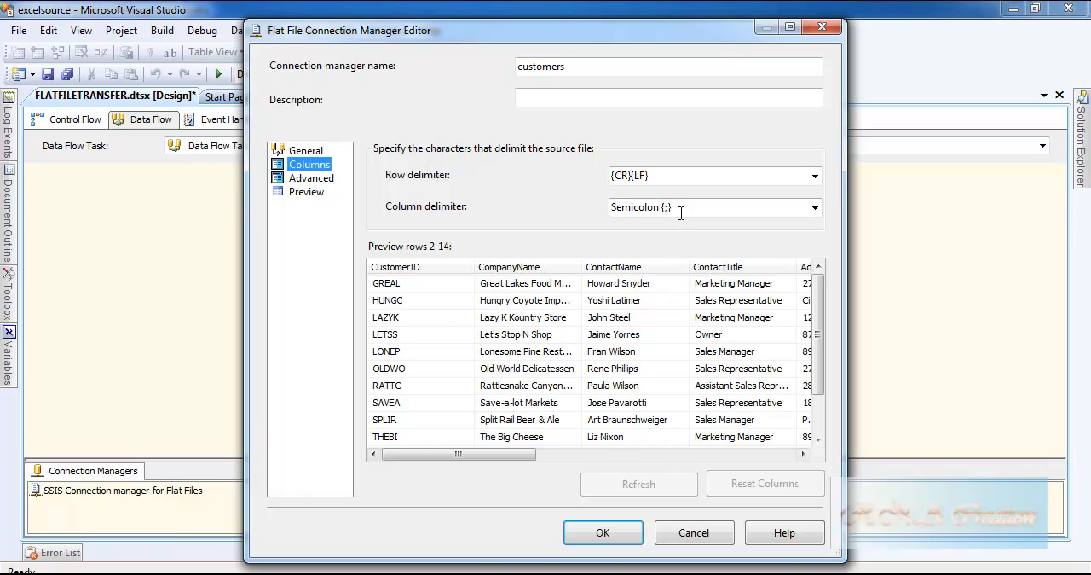
mouse_move(665, 234)
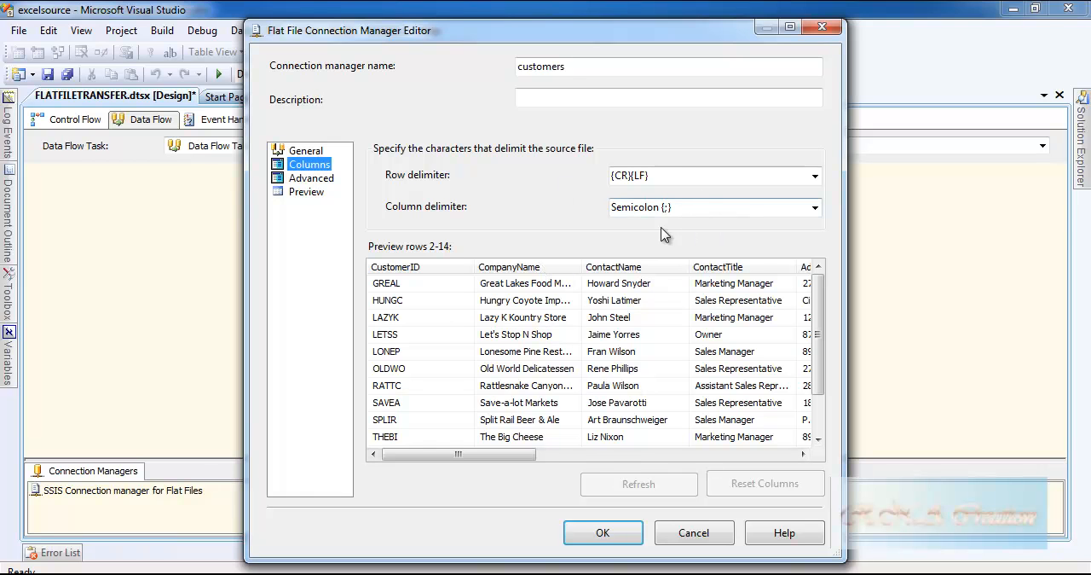
left_click(311, 177)
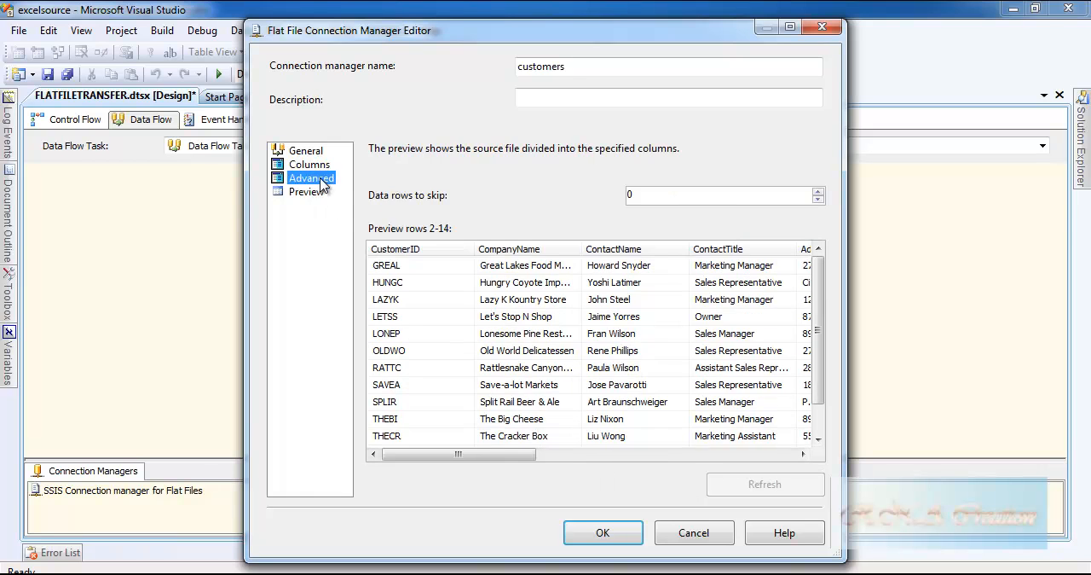
left_click(309, 164)
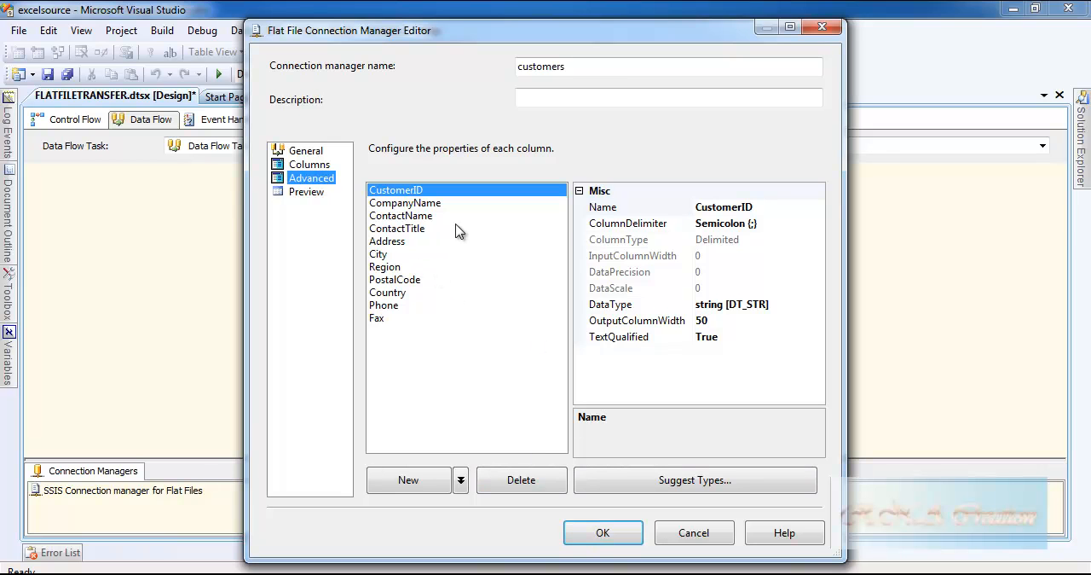
left_click(388, 291)
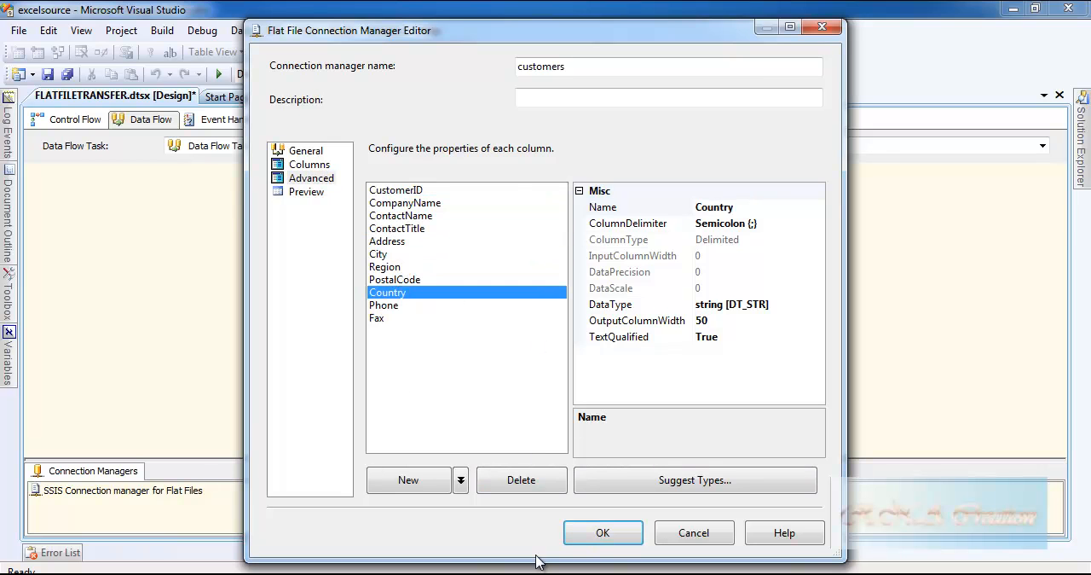
mouse_move(393, 257)
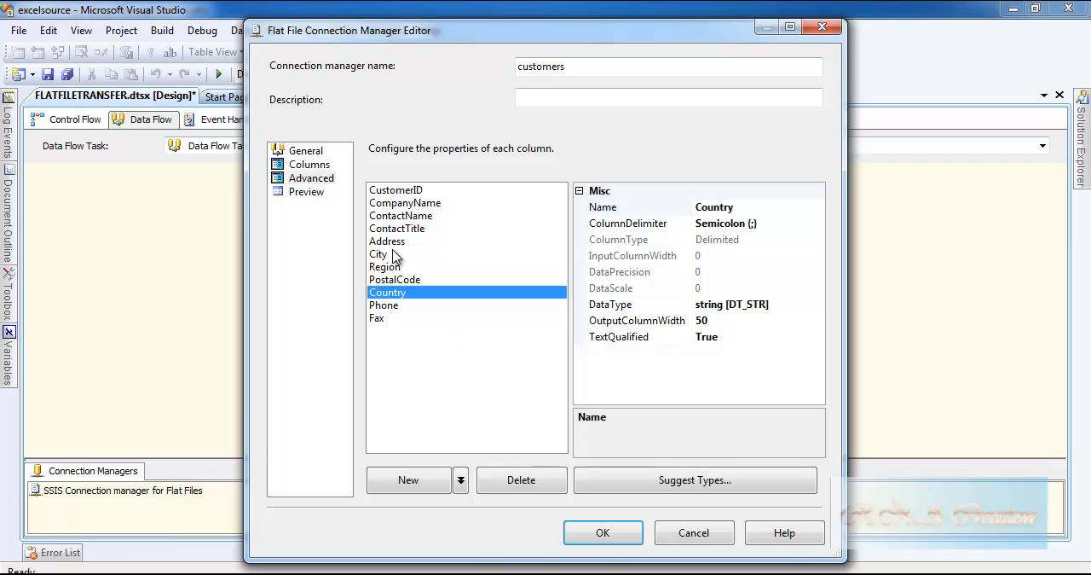
mouse_move(456, 290)
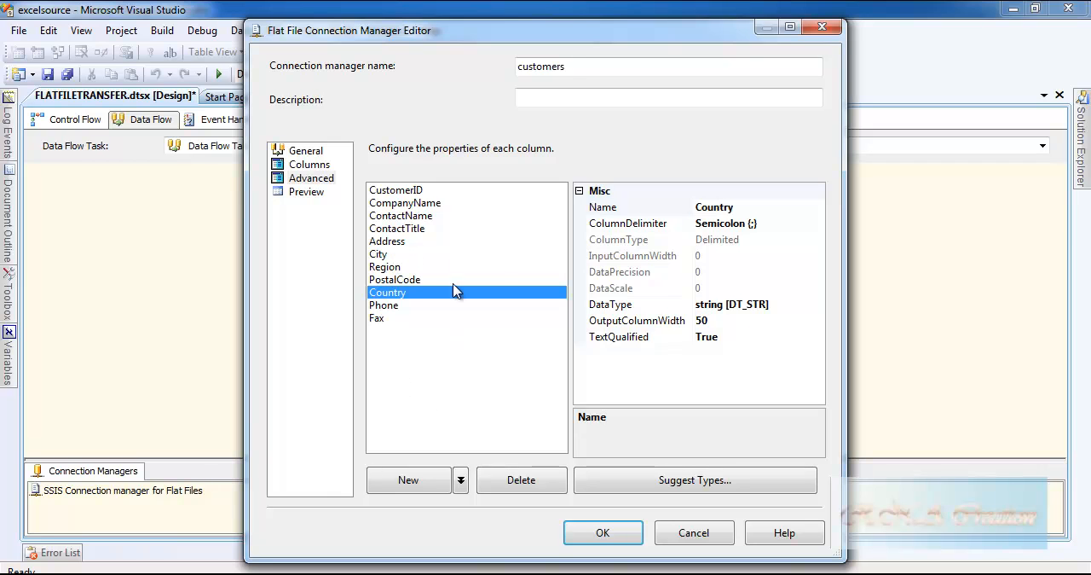
mouse_move(452, 371)
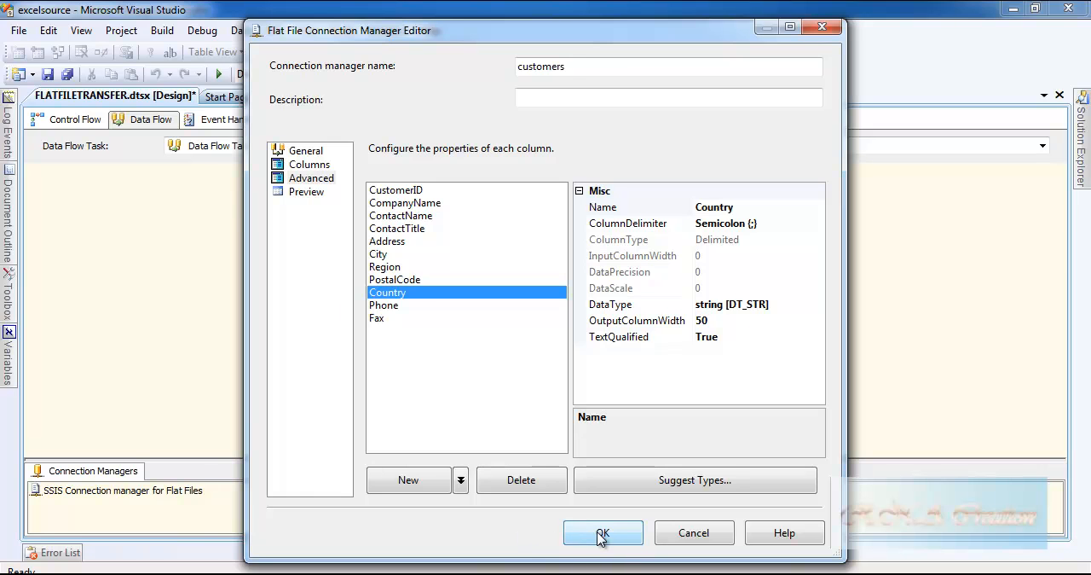
left_click(602, 532)
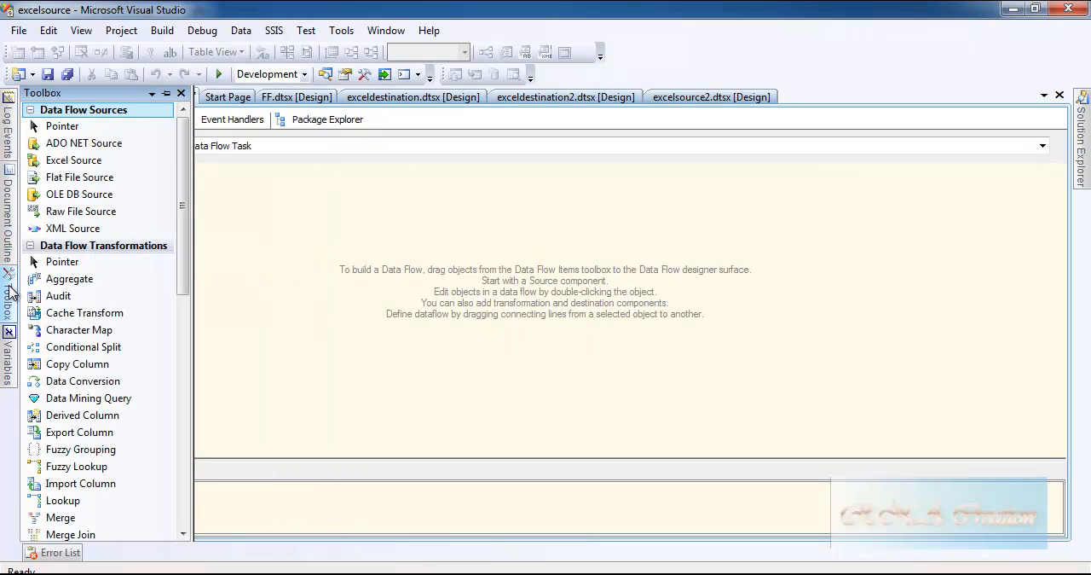
Place a Flat File Source in the centre of the Data Flow and open its editor.
left_click(79, 176)
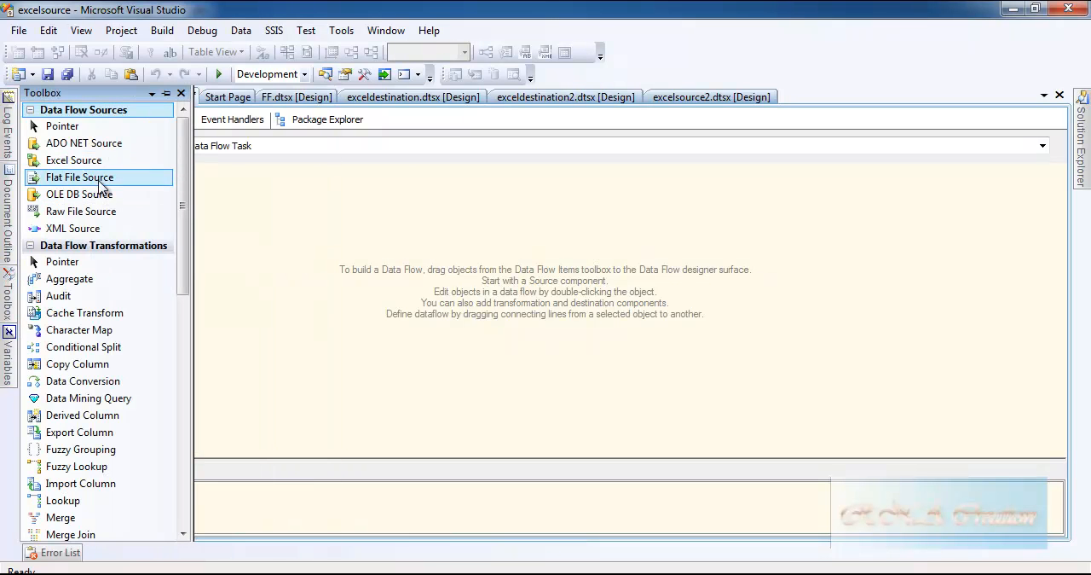
left_click_drag(80, 177, 676, 266)
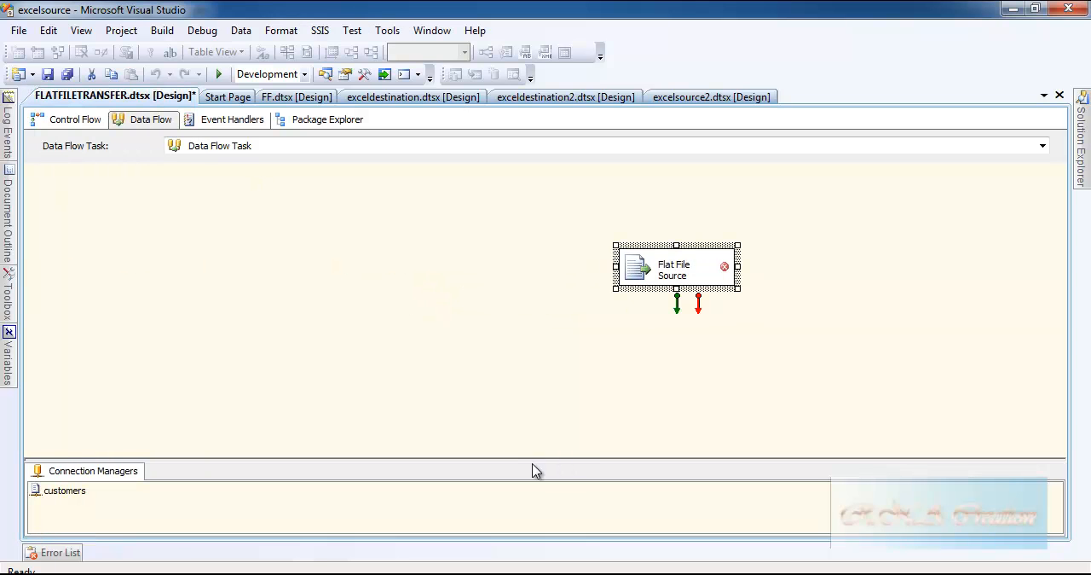
double_click(673, 269)
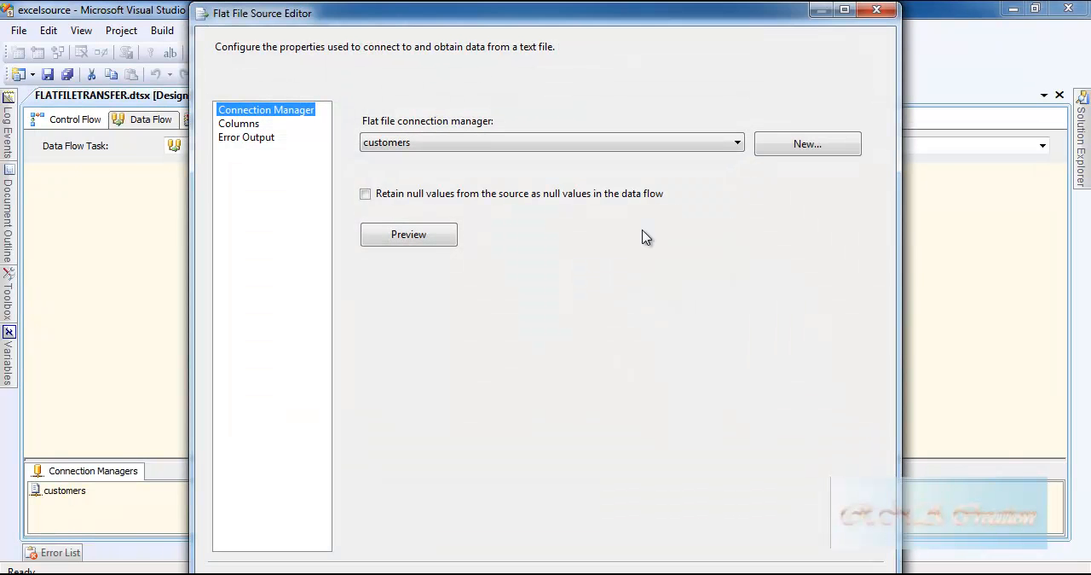
mouse_move(357, 207)
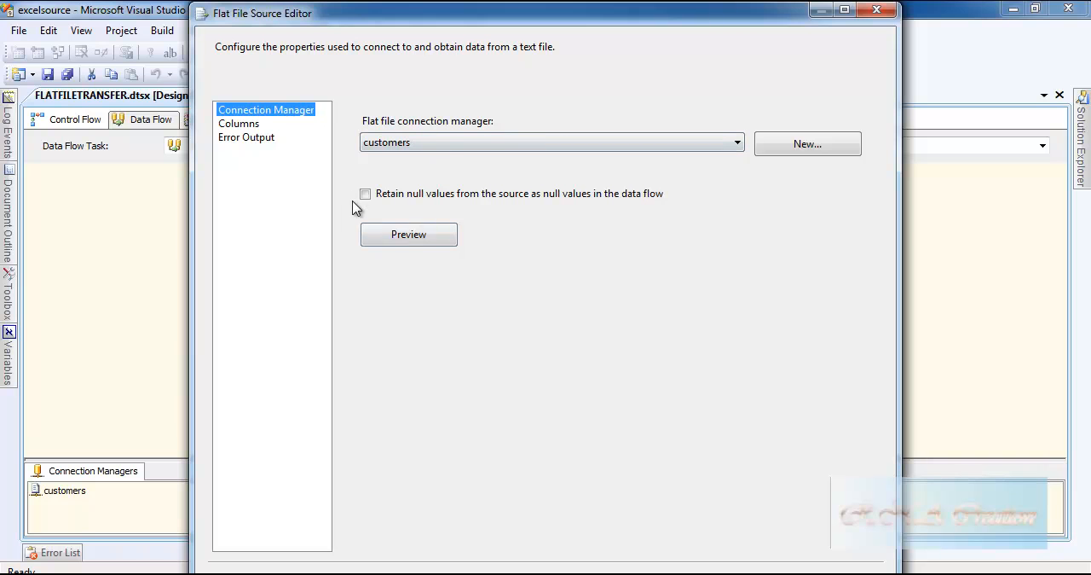
Preview the customer sample rows read from CUSTOMERS.txt, then close the data view.
left_click(239, 123)
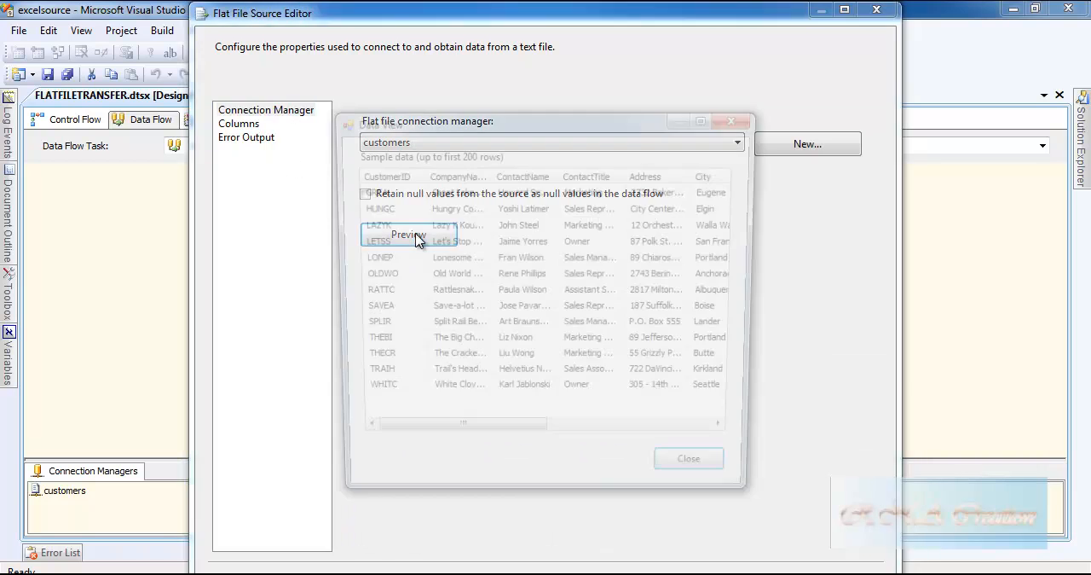
left_click(408, 235)
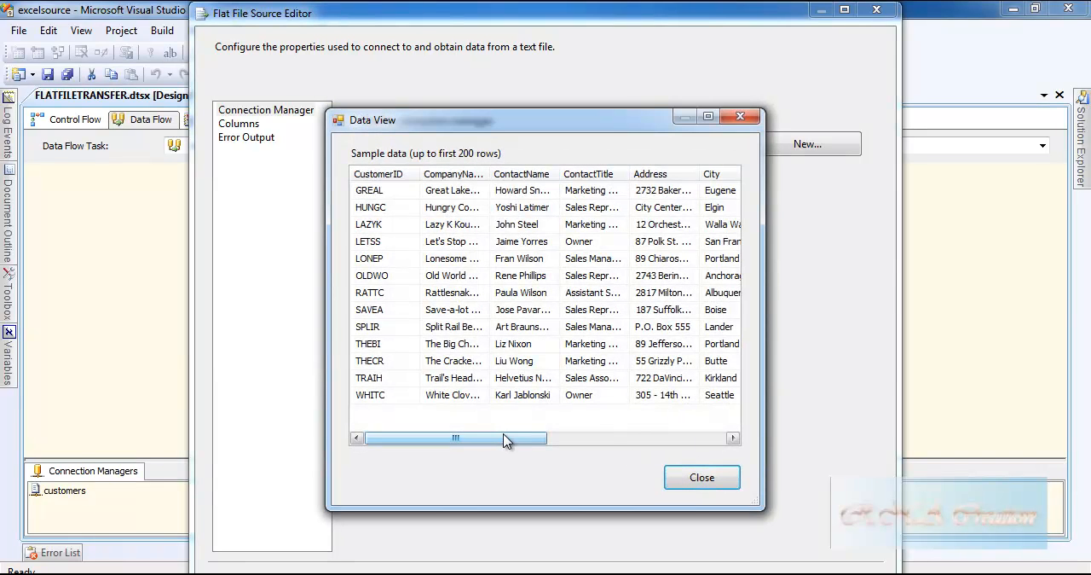
left_click(702, 476)
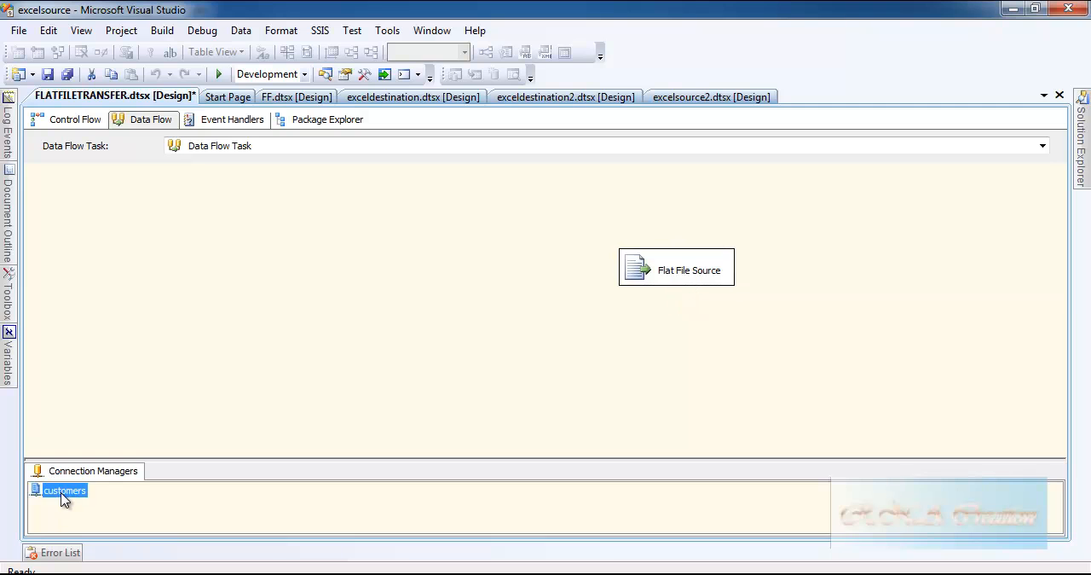
Set the Address column's output width to 60 in the customers connection.
double_click(64, 490)
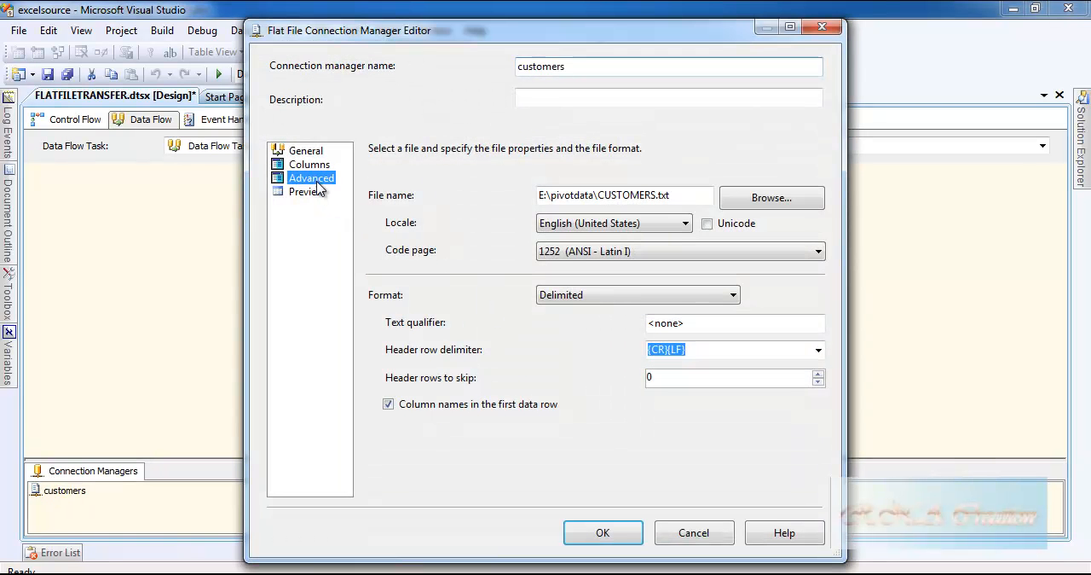
left_click(311, 177)
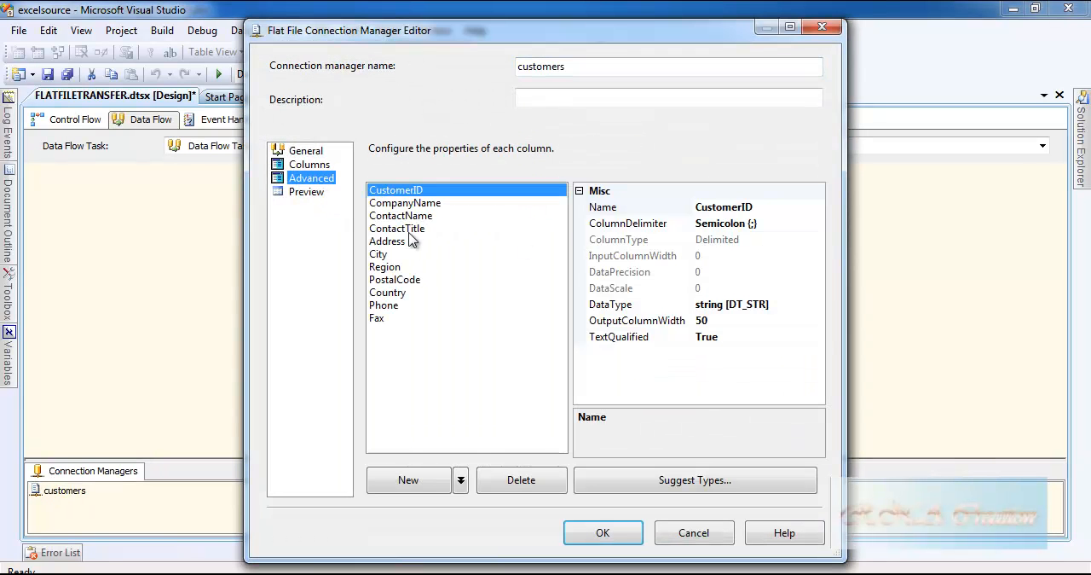
left_click(387, 241)
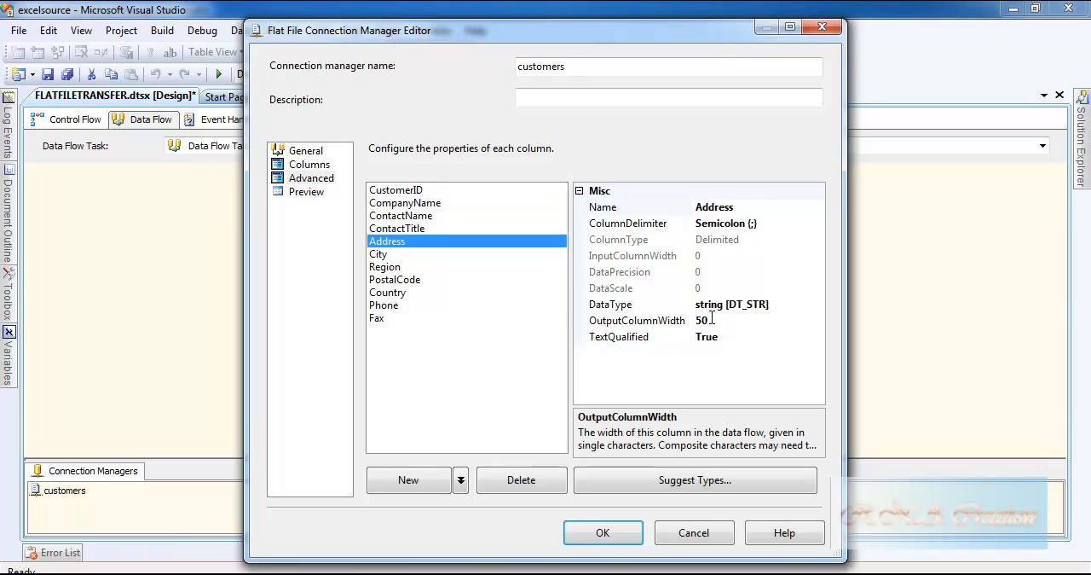
left_click(637, 320)
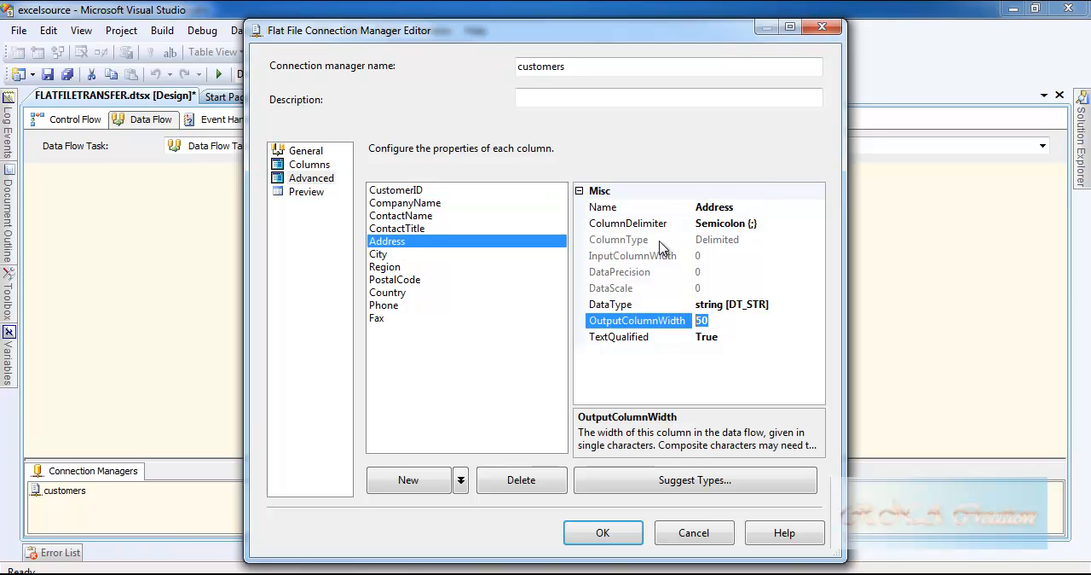
type("60")
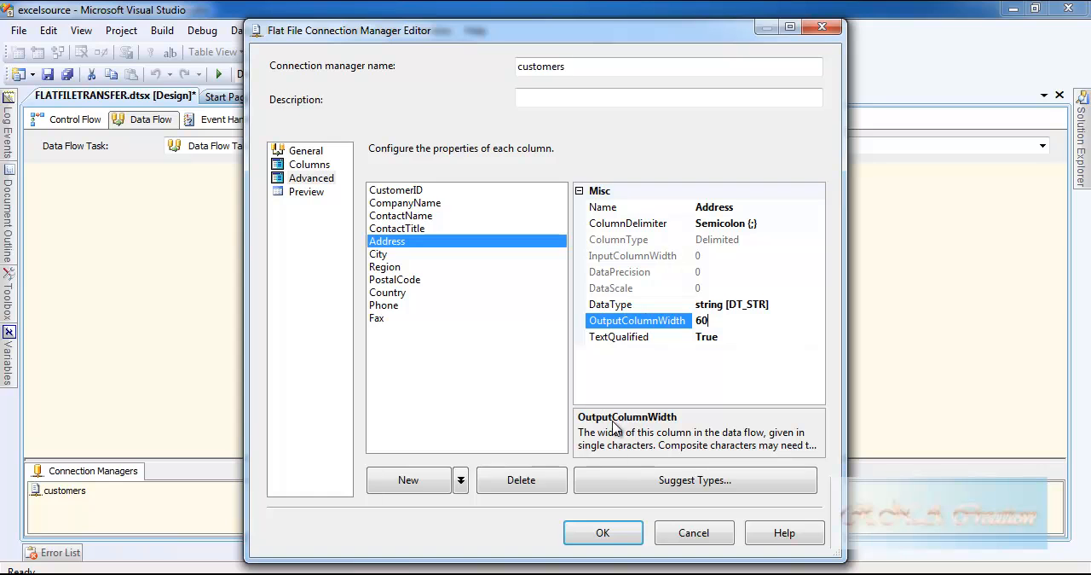
left_click(603, 531)
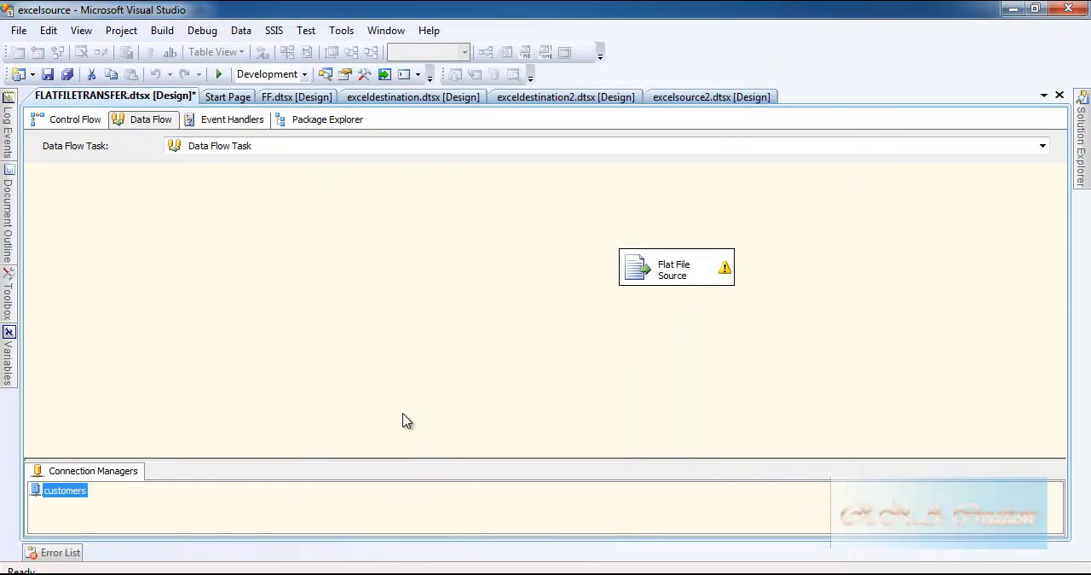
Refresh the Flat File Source's columns and move it up and left.
left_click(676, 266)
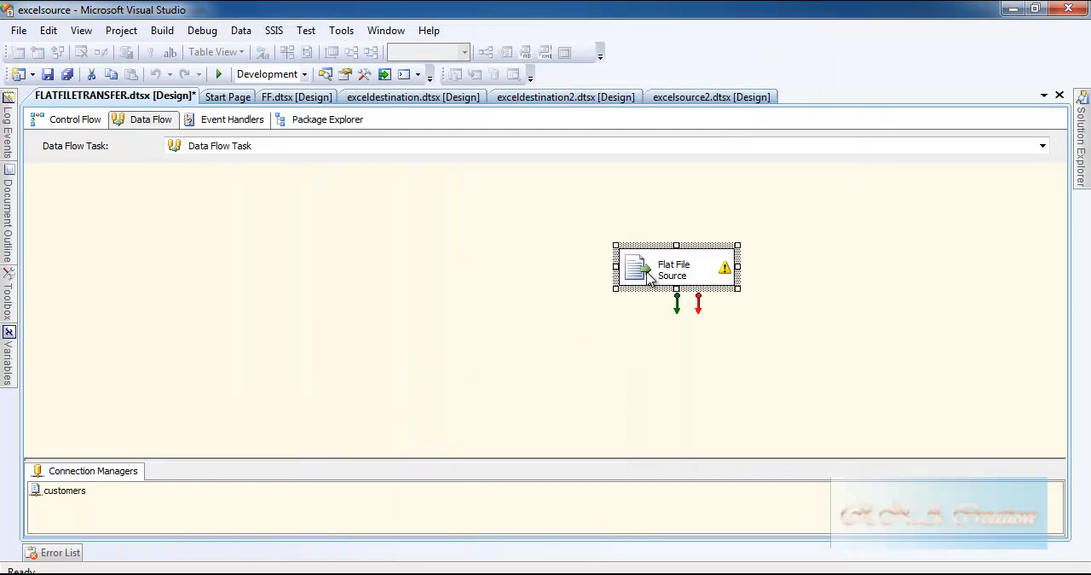
double_click(676, 268)
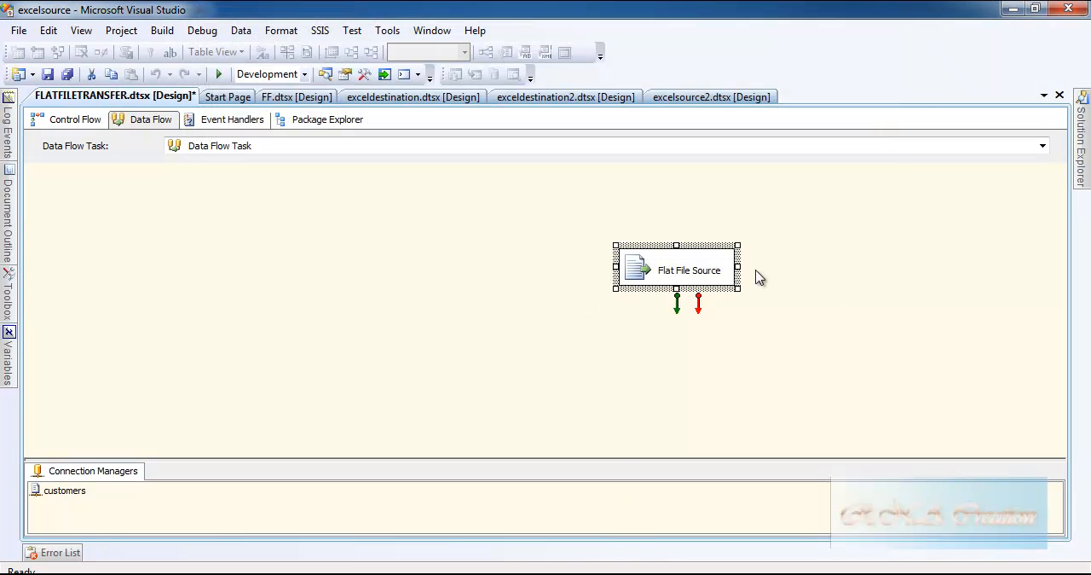
left_click_drag(676, 270, 466, 218)
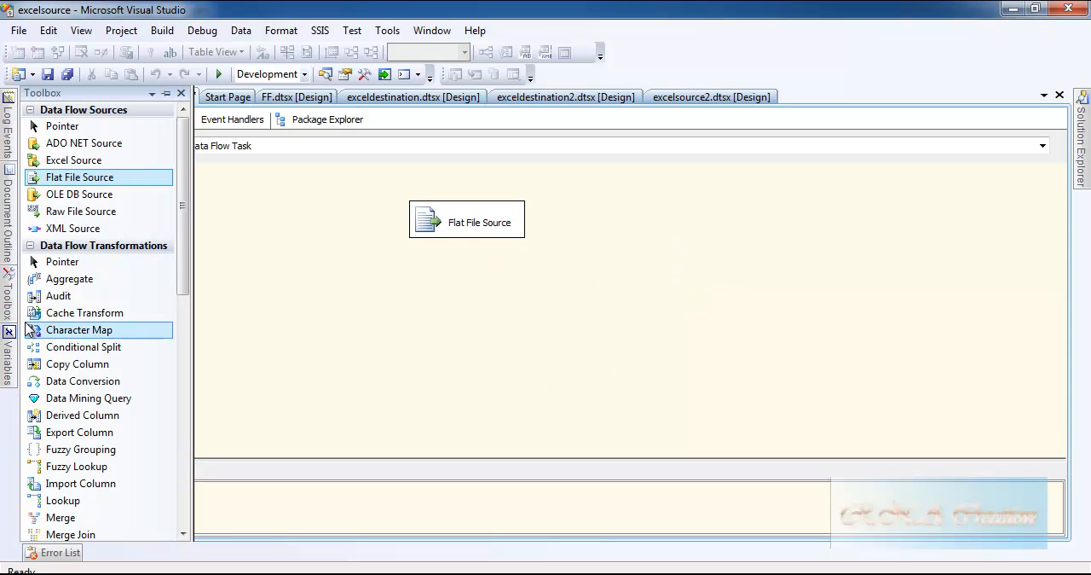
Add an Excel Destination beneath the Flat File Source and open its settings.
scroll("down", 3)
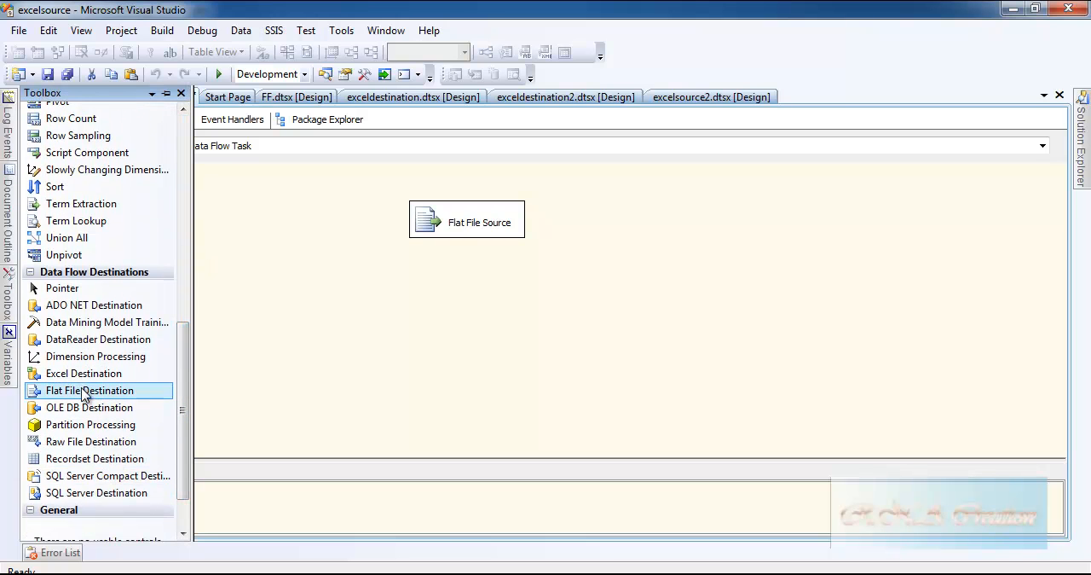
left_click_drag(83, 373, 506, 317)
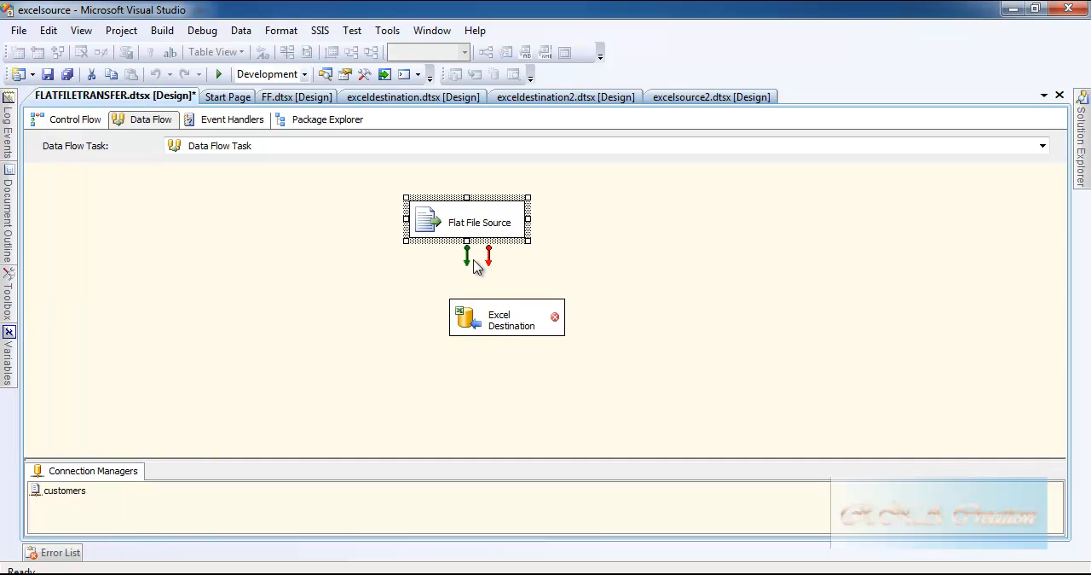
double_click(507, 316)
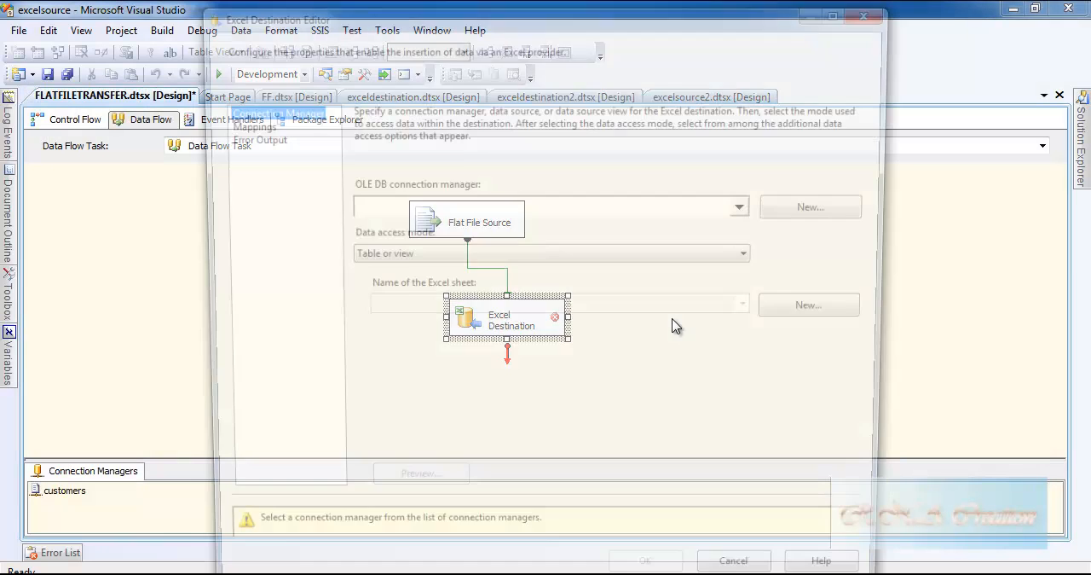
Create a new Excel connection manager for the destination pointing to E:\files\data.xlsx.
left_click(809, 206)
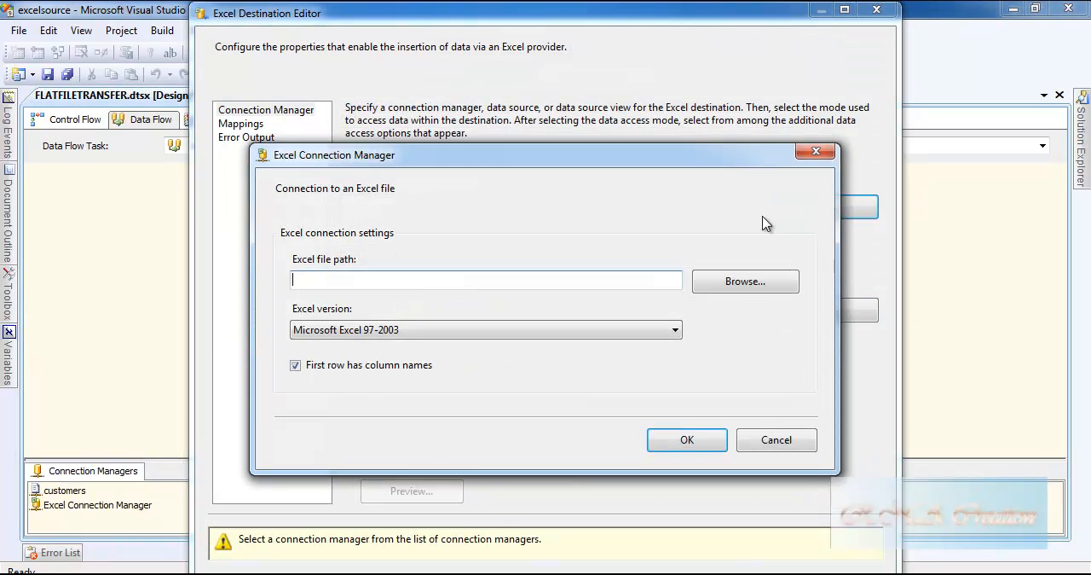
left_click(744, 281)
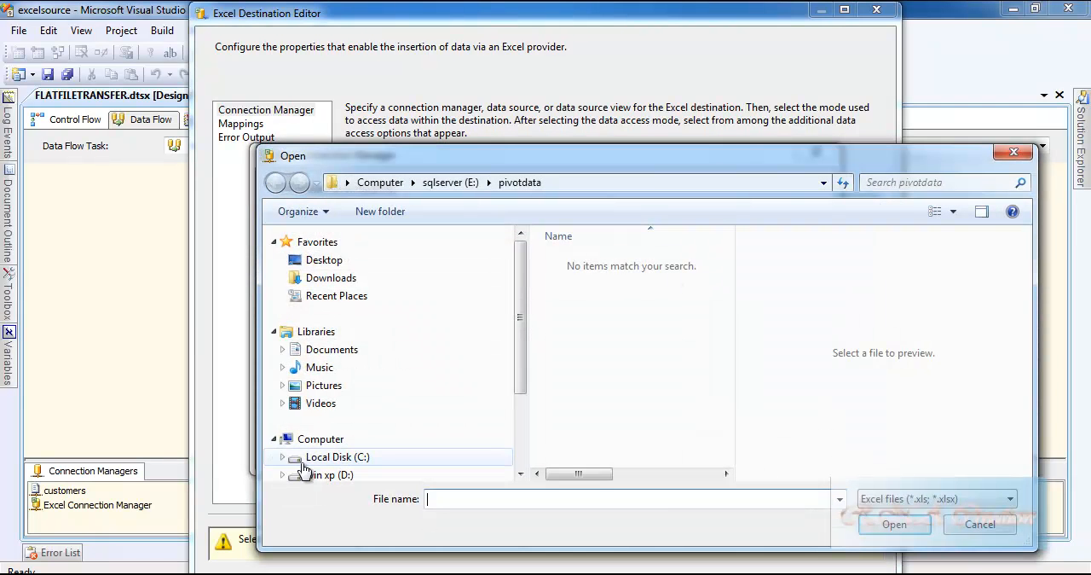
scroll("down", 3)
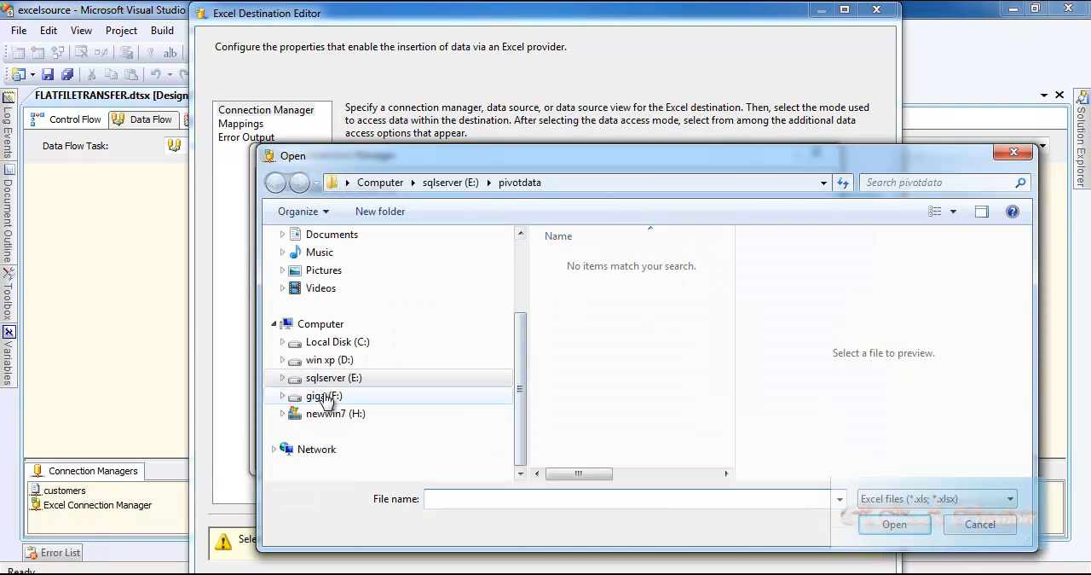
left_click(276, 181)
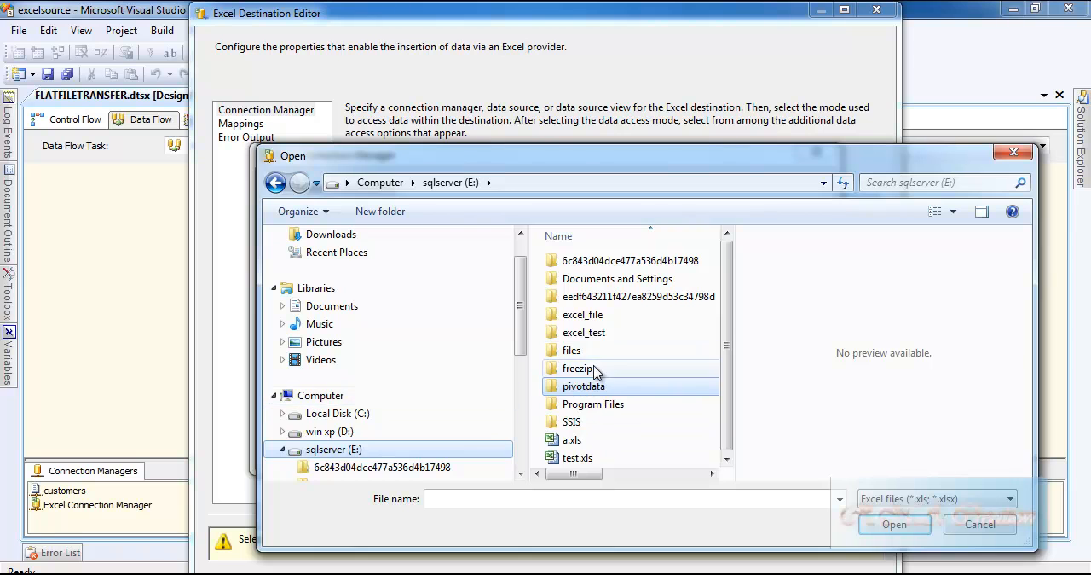
double_click(583, 386)
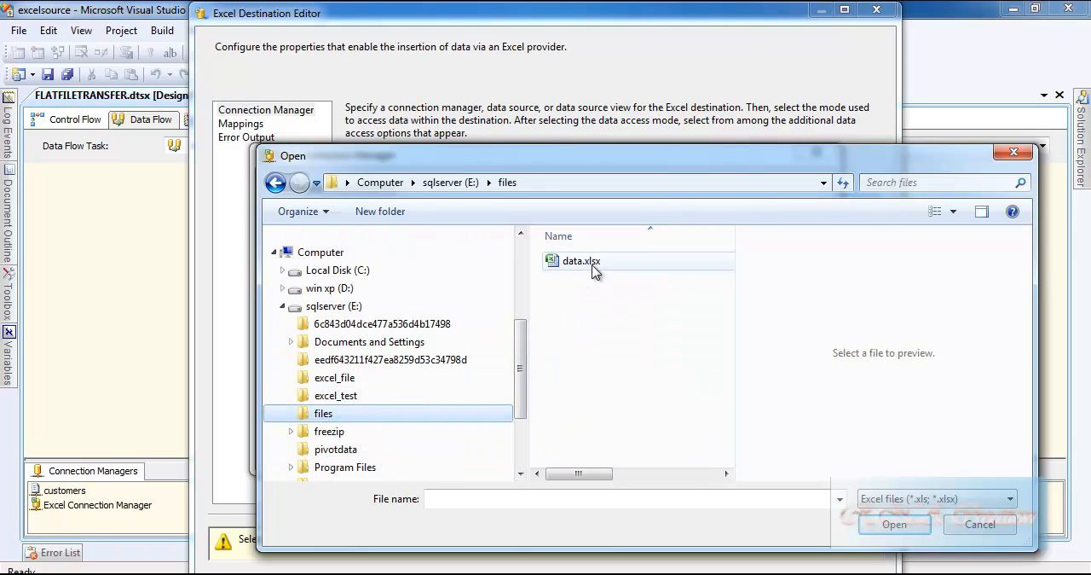
double_click(581, 261)
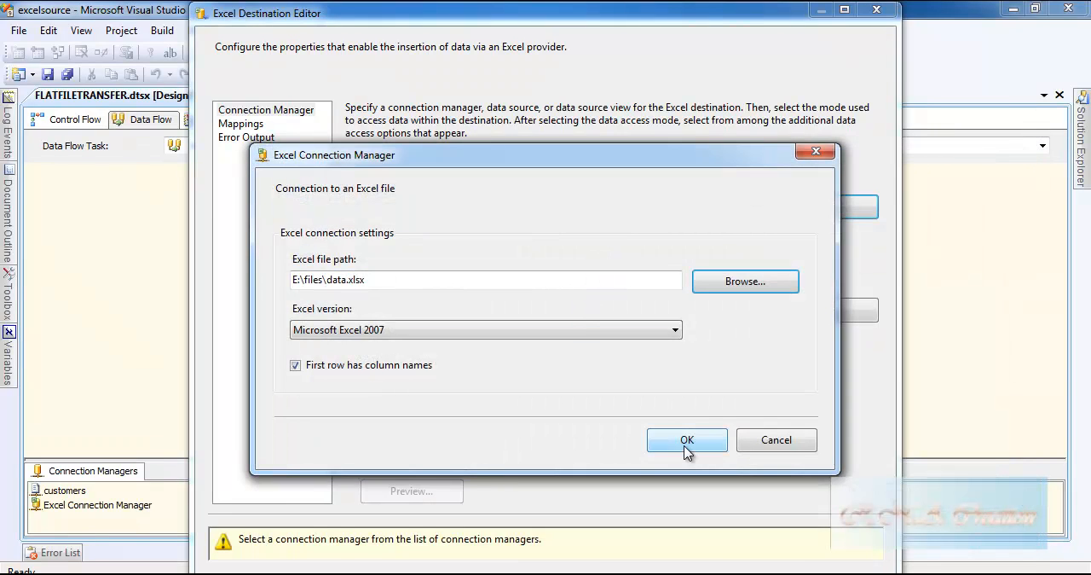
left_click(687, 439)
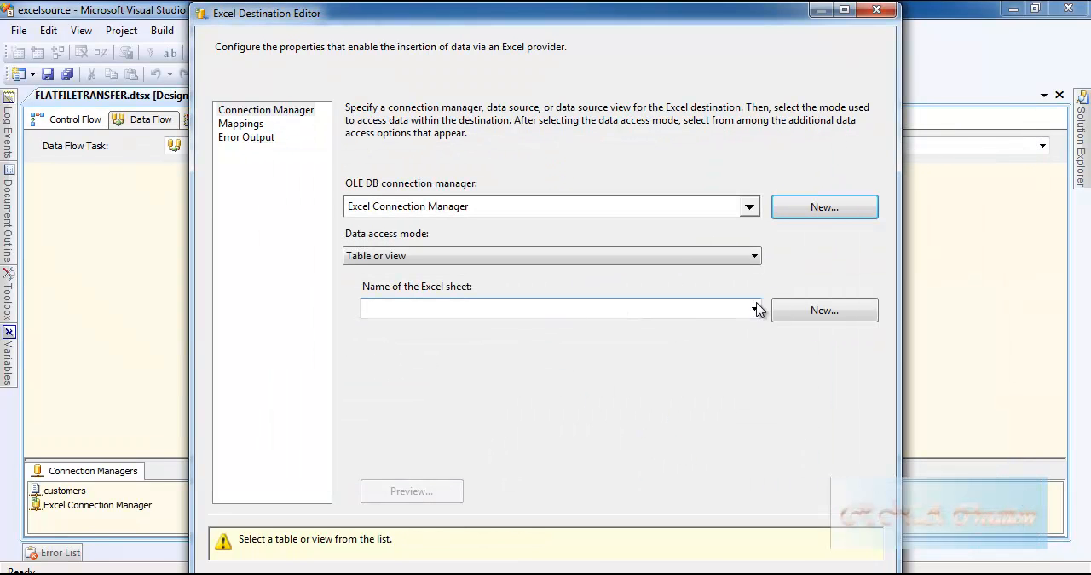
Create a new sheet named custdata in data.xlsx for the destination.
left_click(824, 310)
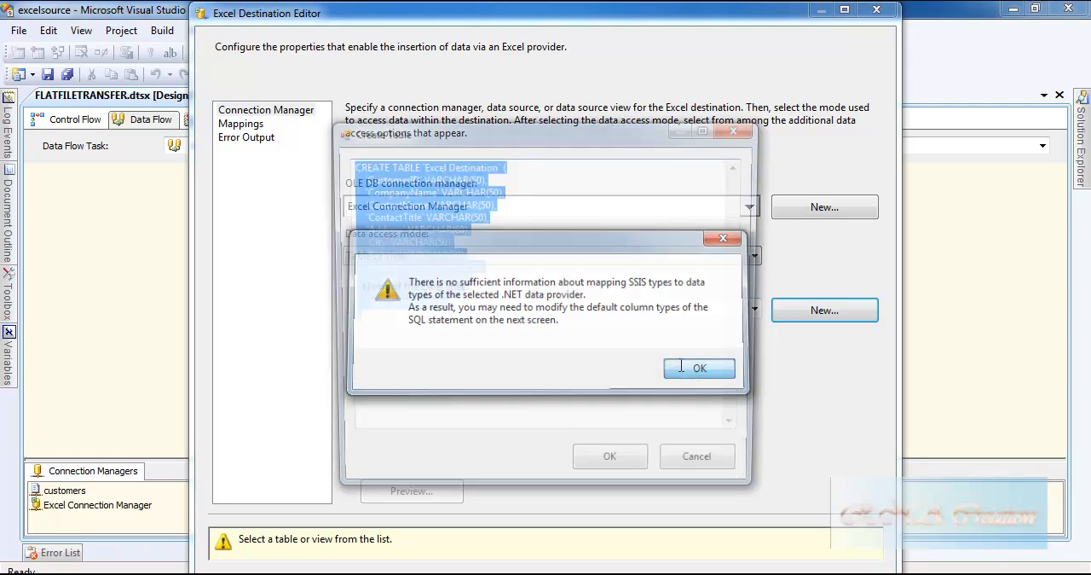
left_click(699, 368)
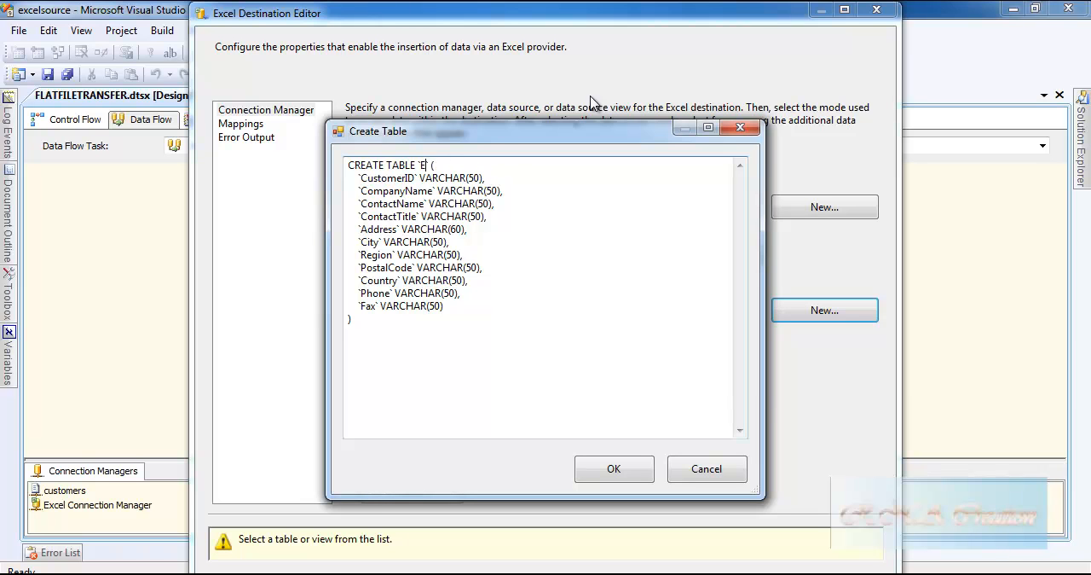
type("custdata")
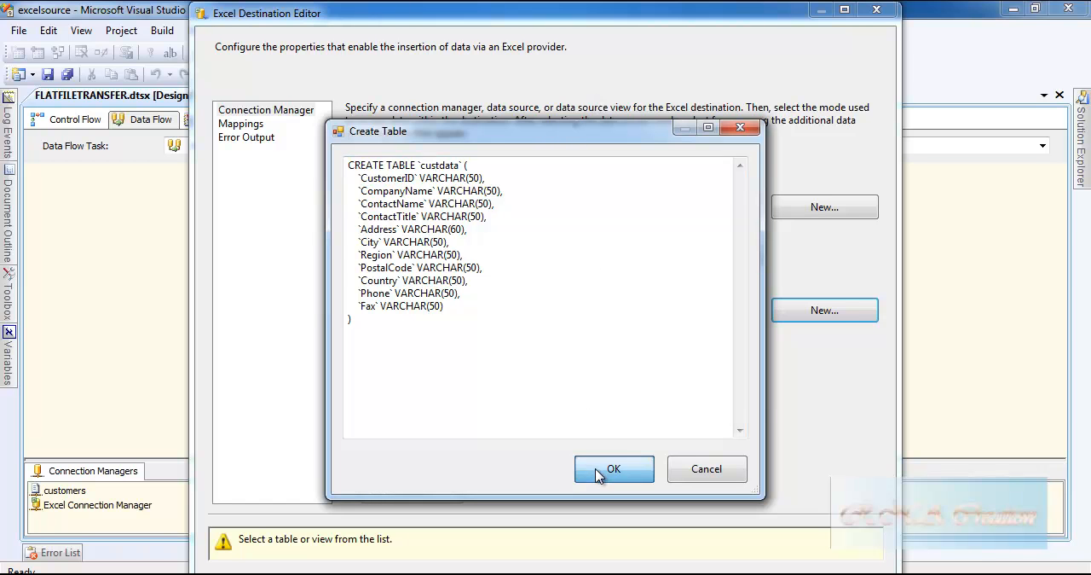
left_click(613, 468)
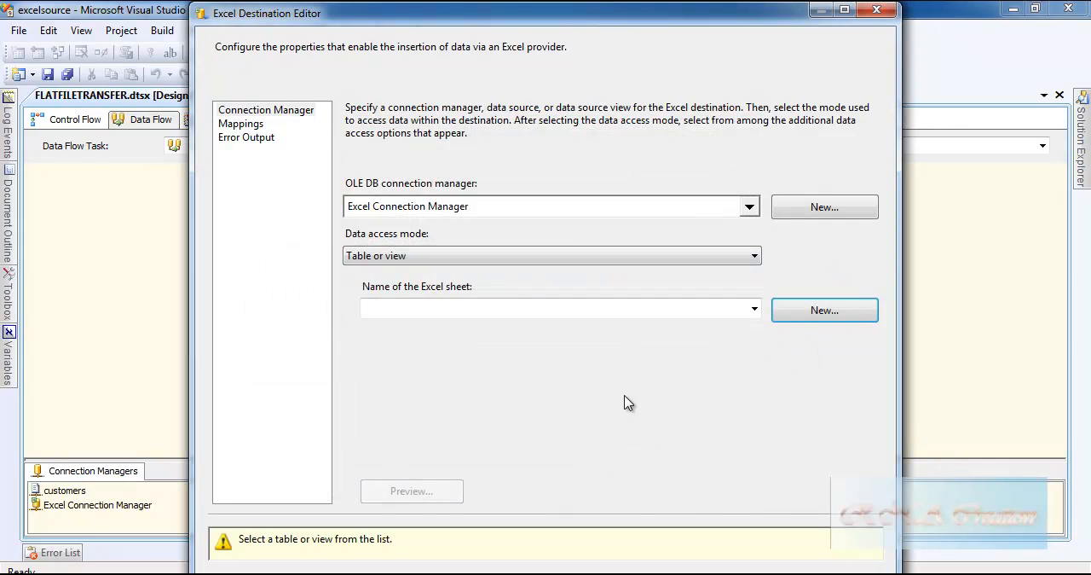
Select the custdata sheet and preview its empty CustomerID–City columns.
left_click(752, 308)
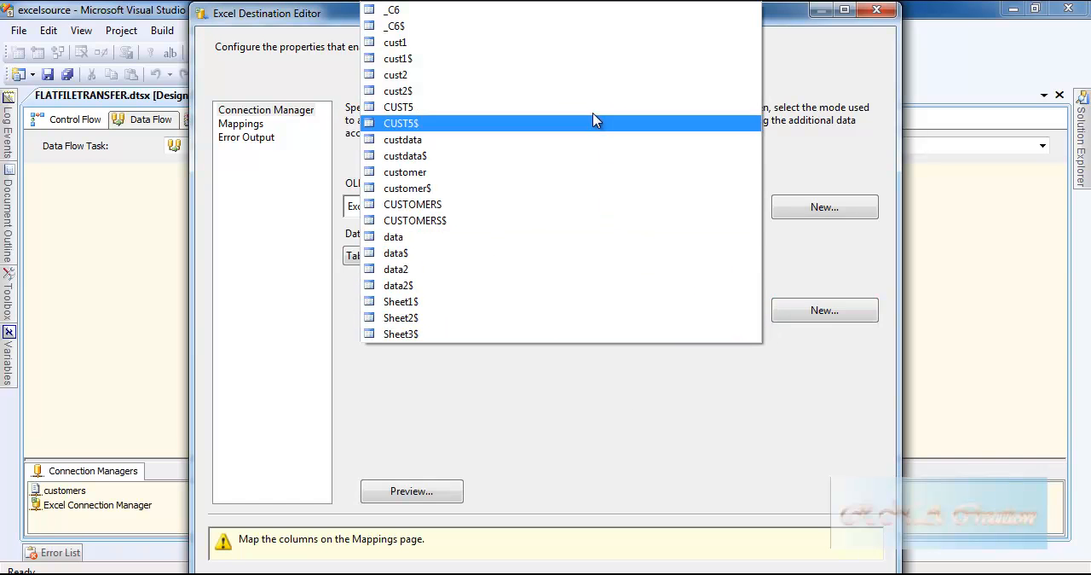
left_click(403, 139)
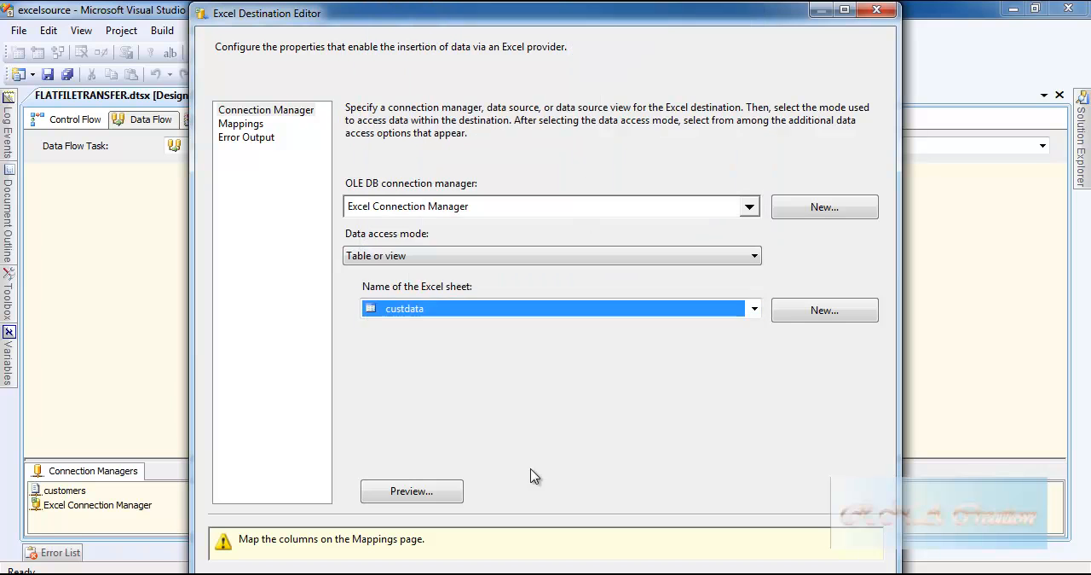
left_click(412, 491)
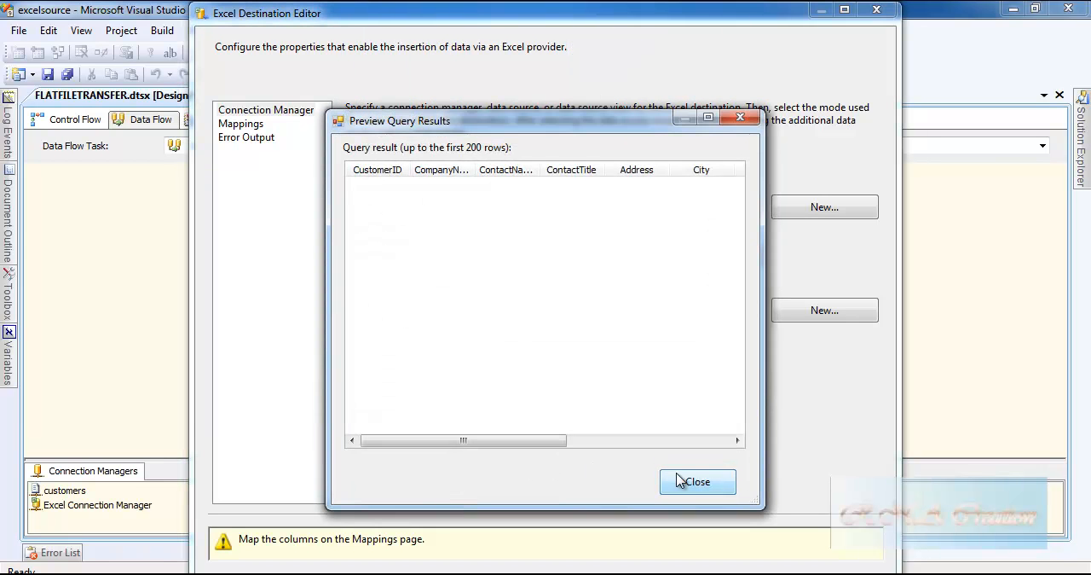
Check the customer column mappings to custdata and confirm the Excel Destination editor.
left_click(696, 480)
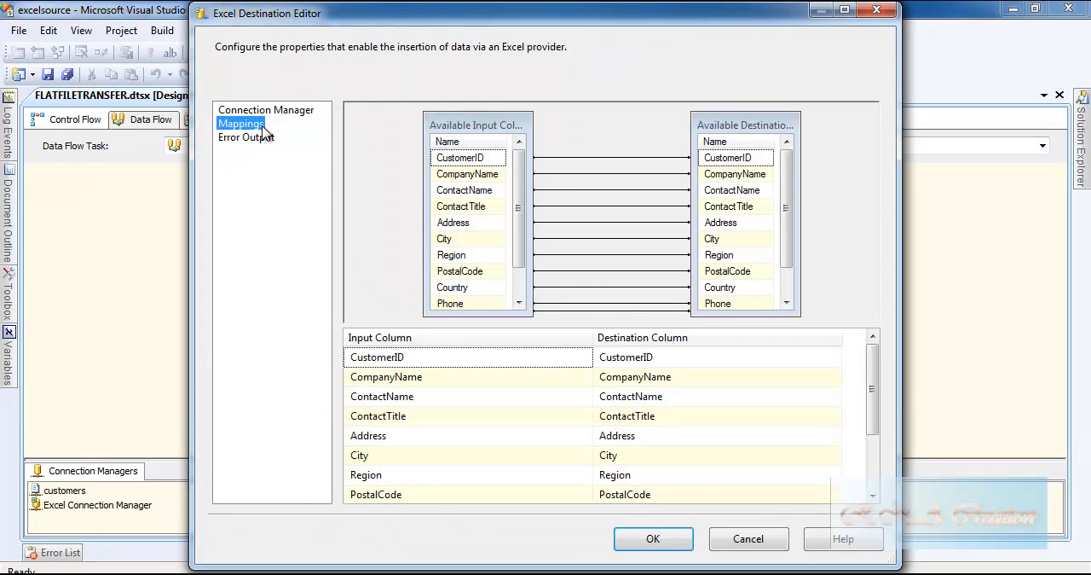
left_click(653, 538)
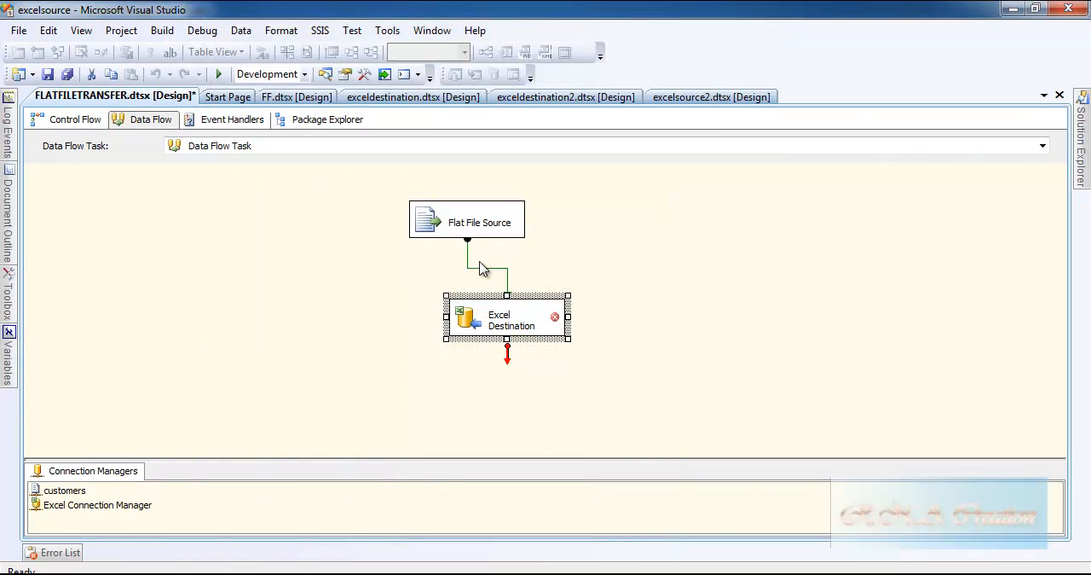
mouse_move(556, 317)
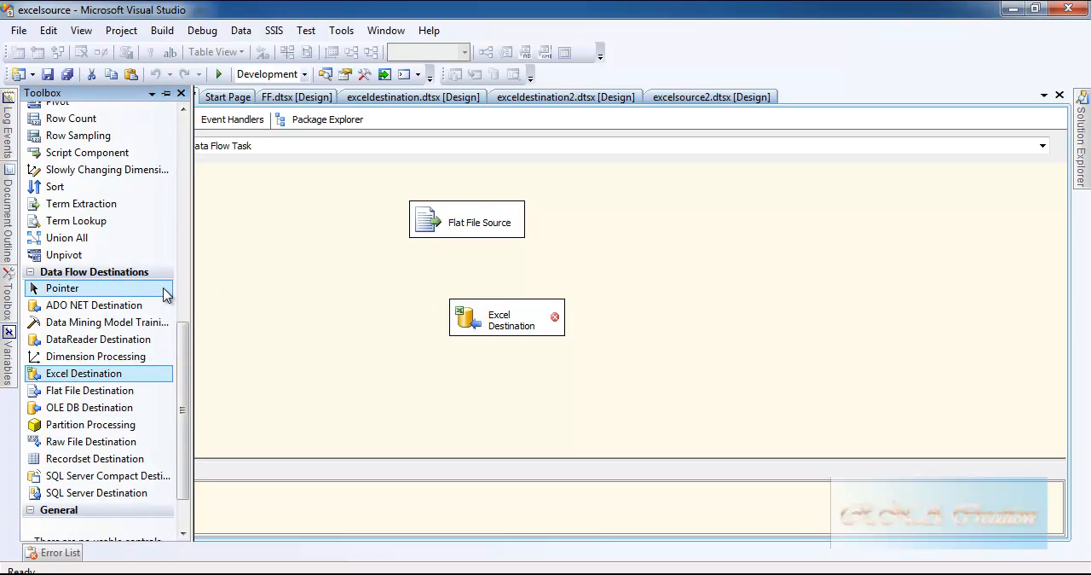
Add a Data Conversion transform to the data flow and select all its input columns.
scroll("up", 3)
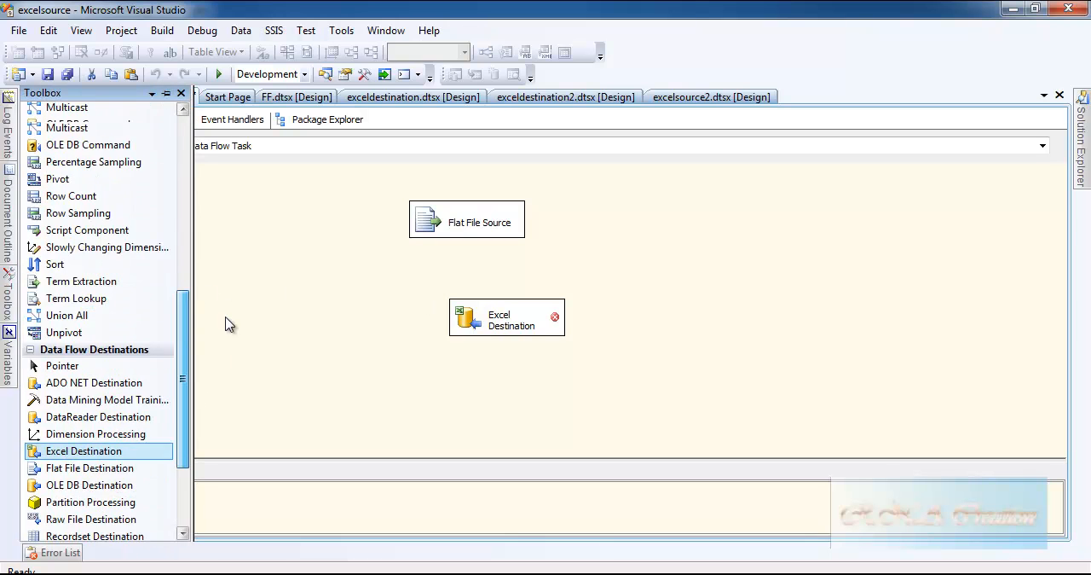
scroll("up", 3)
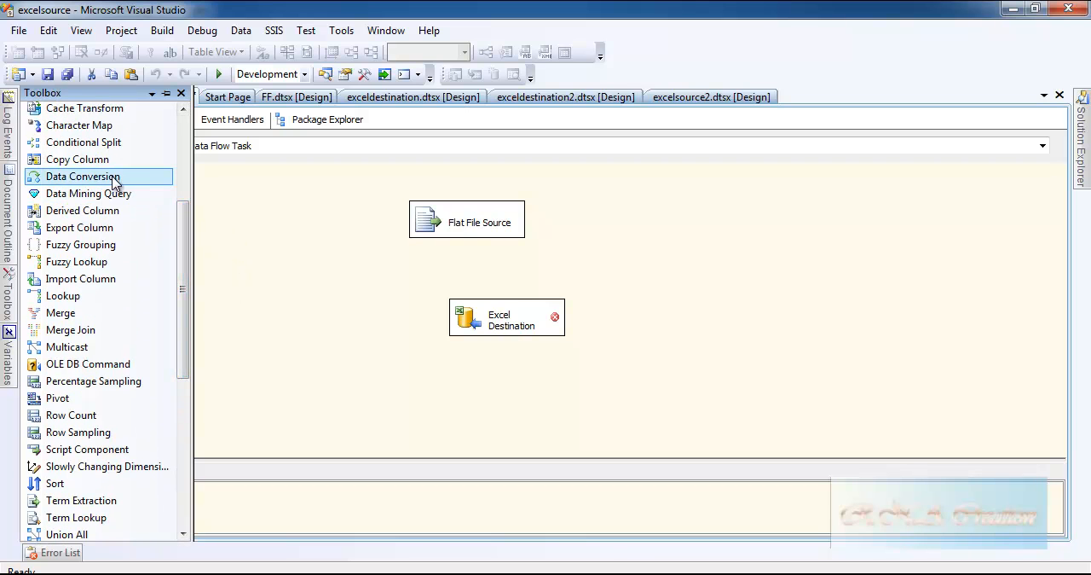
left_click_drag(83, 177, 635, 268)
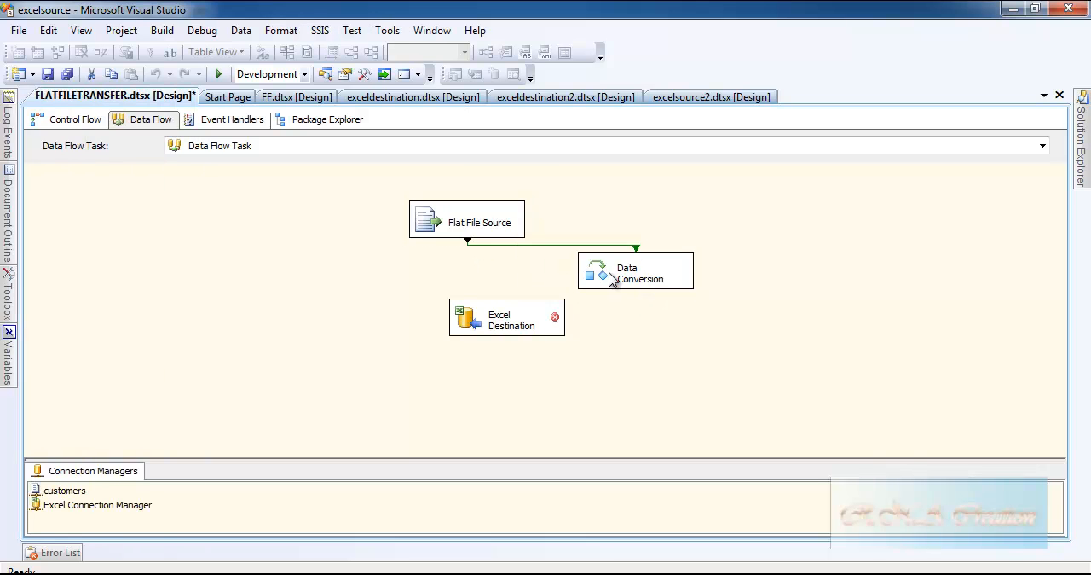
double_click(635, 273)
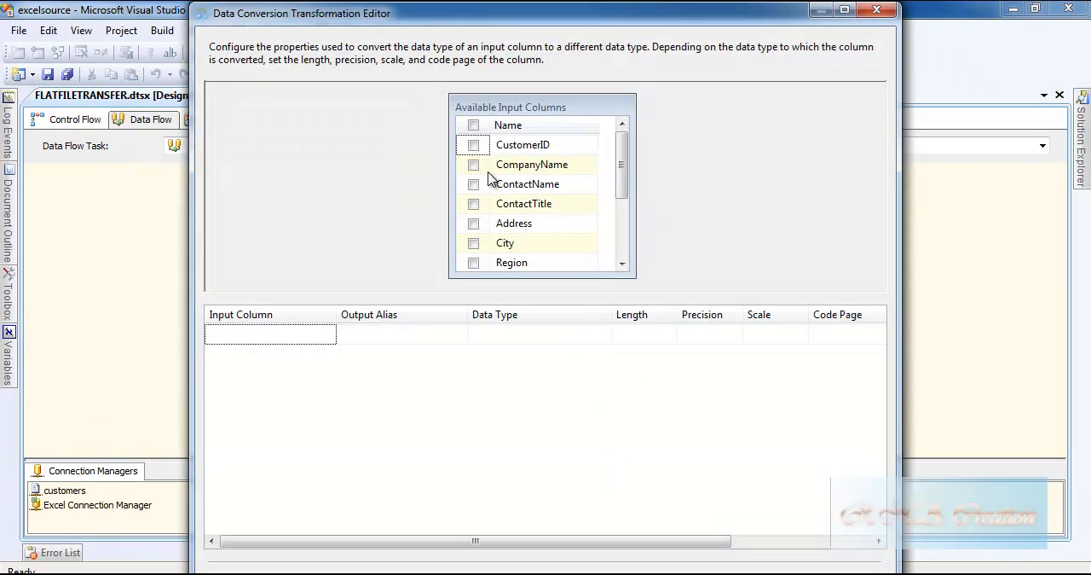
left_click(473, 125)
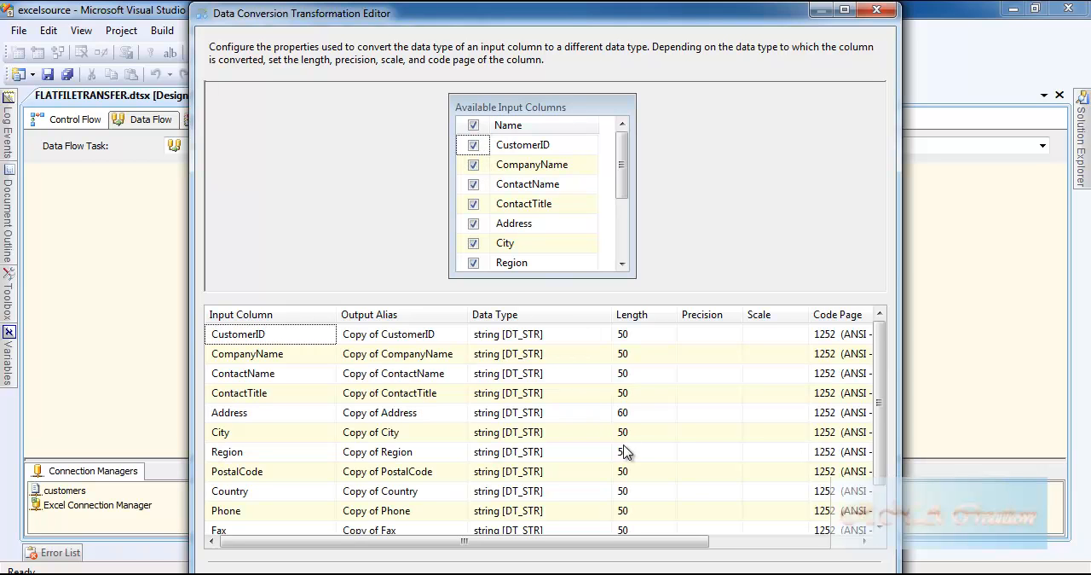
mouse_move(537, 393)
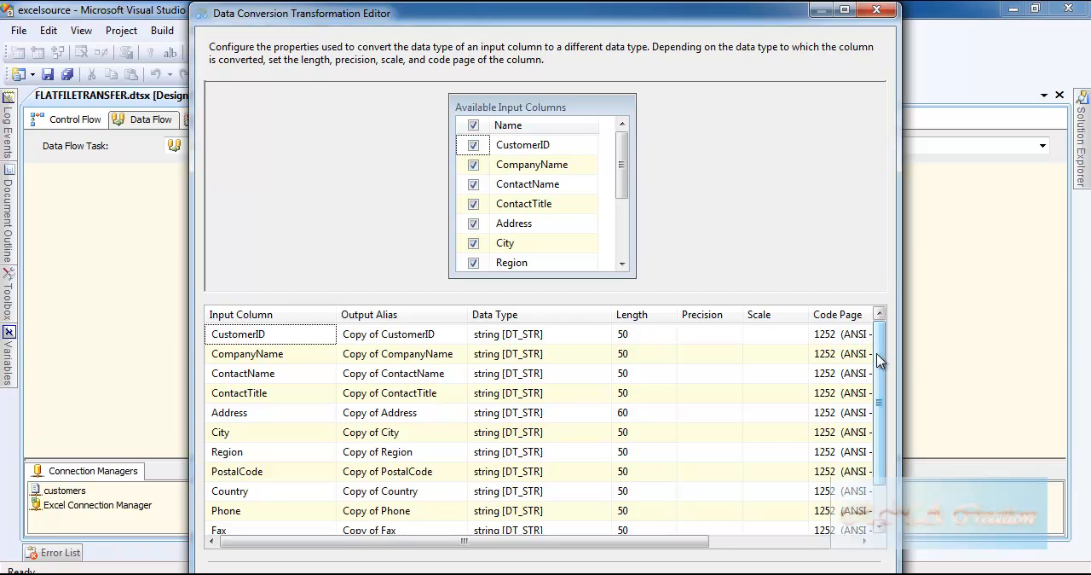
Set CustomerID, CompanyName and ContactName conversions to Unicode string [DT_WSTR].
scroll("down", 3)
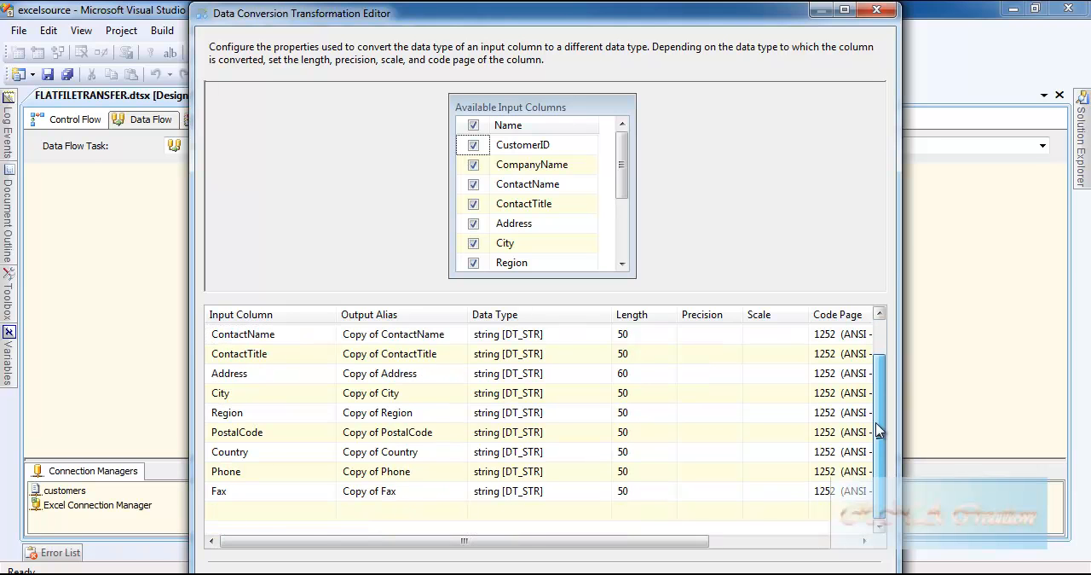
scroll("up", 3)
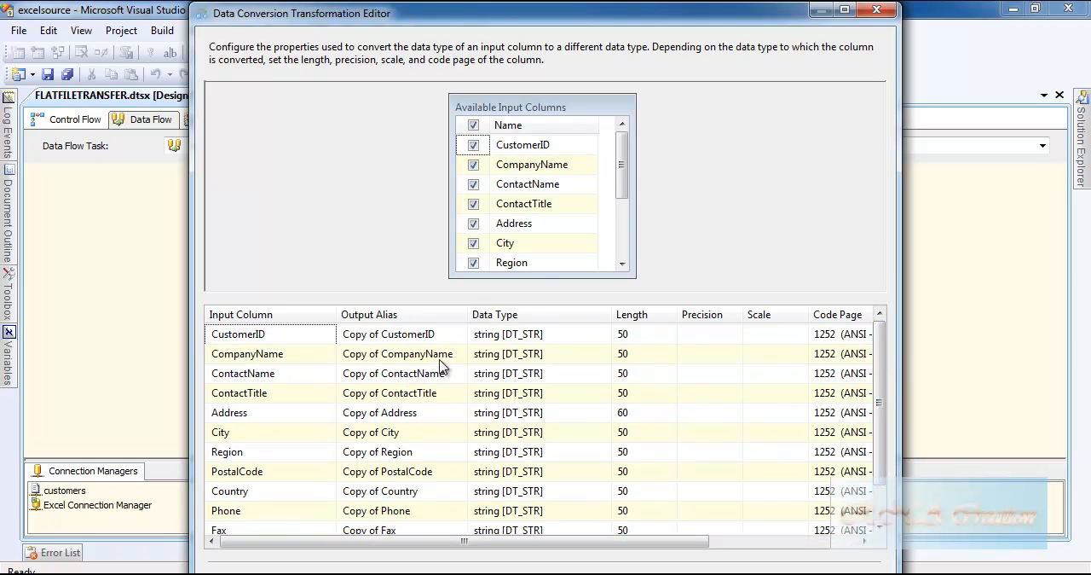
mouse_move(569, 341)
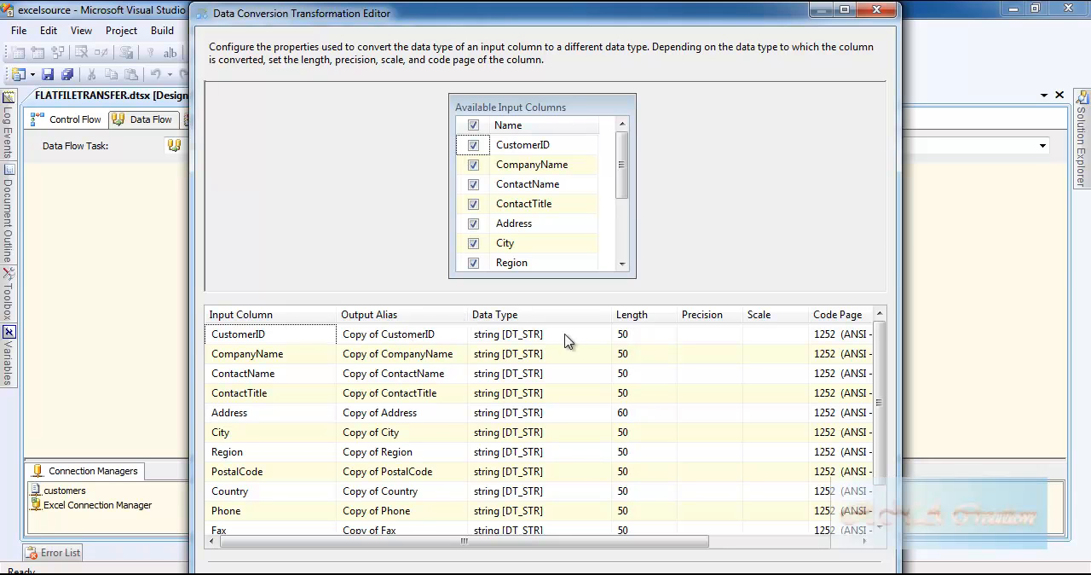
left_click(533, 334)
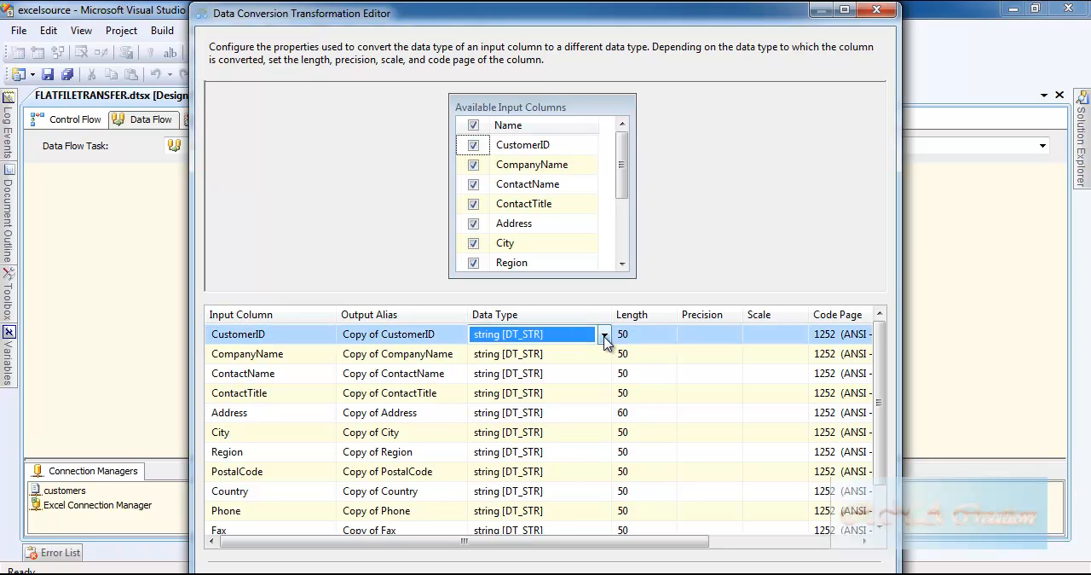
left_click(604, 333)
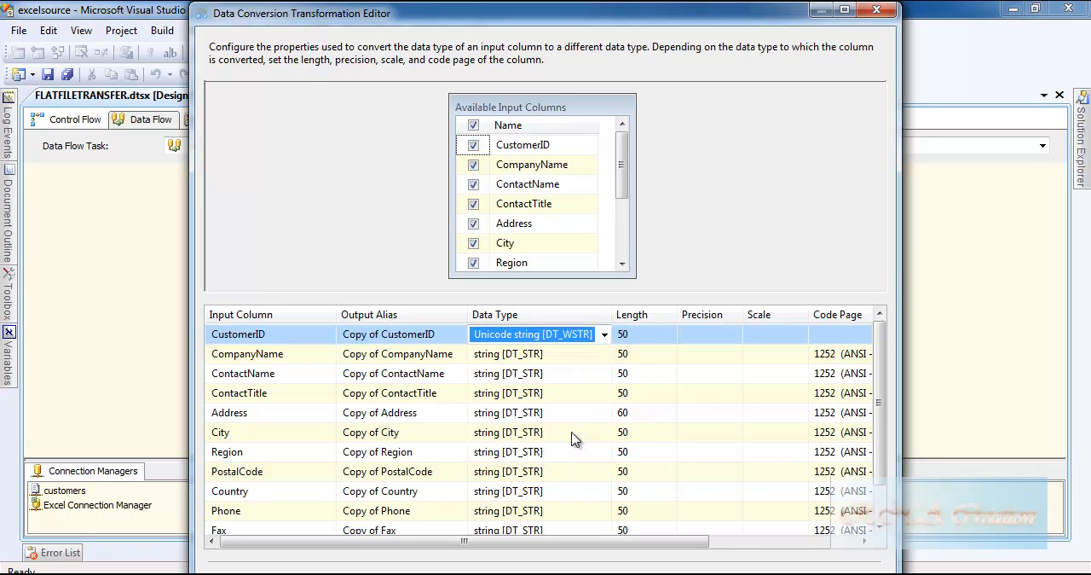
left_click(604, 353)
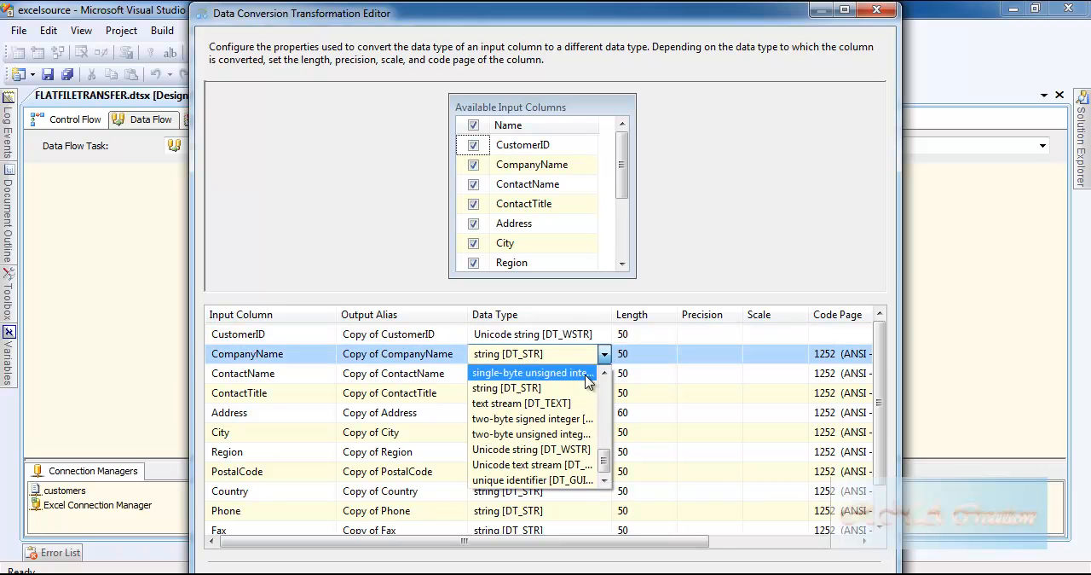
left_click(531, 449)
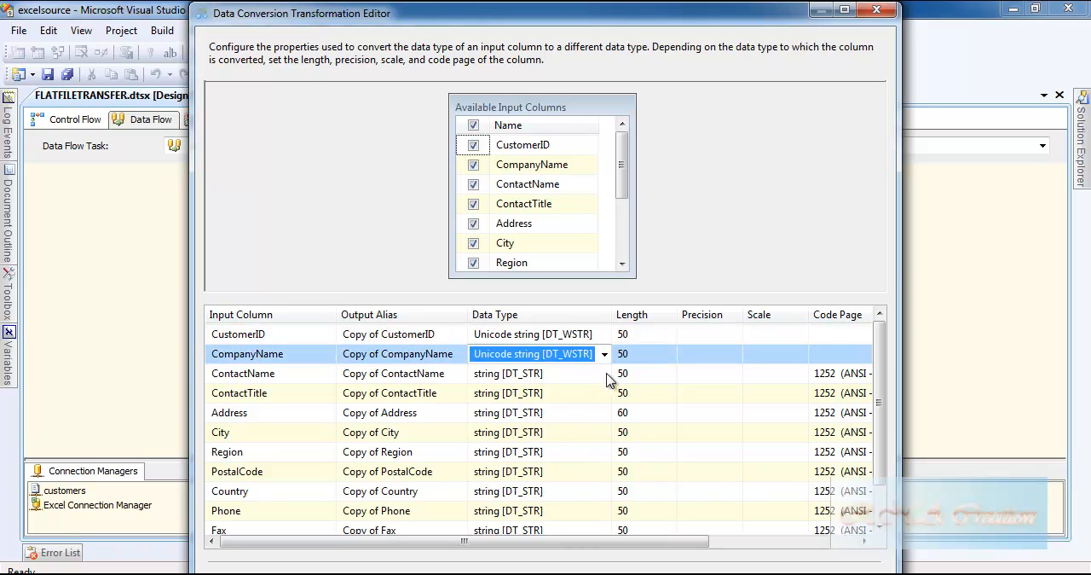
left_click(605, 373)
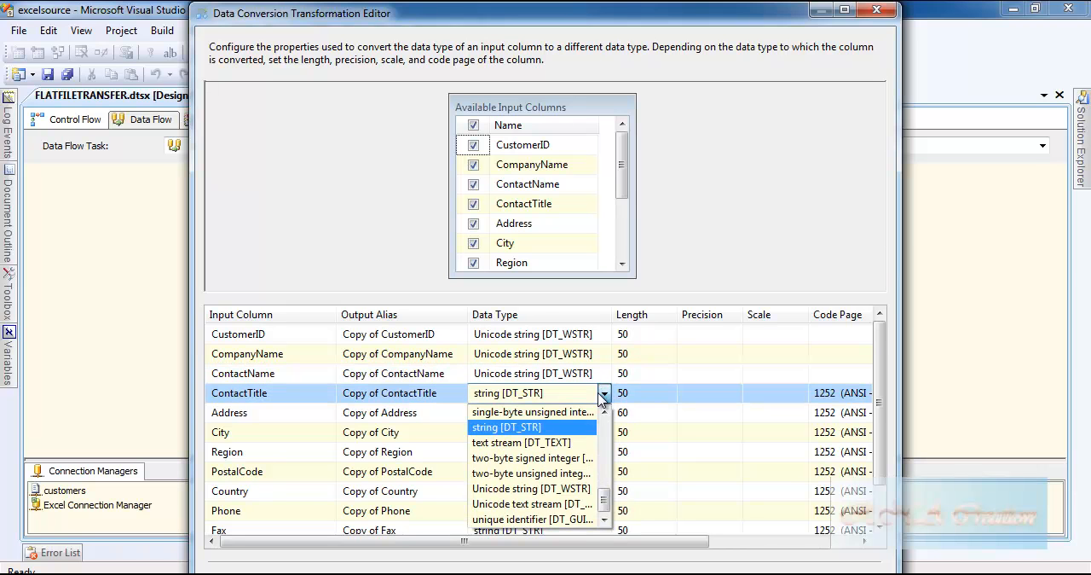
mouse_move(552, 489)
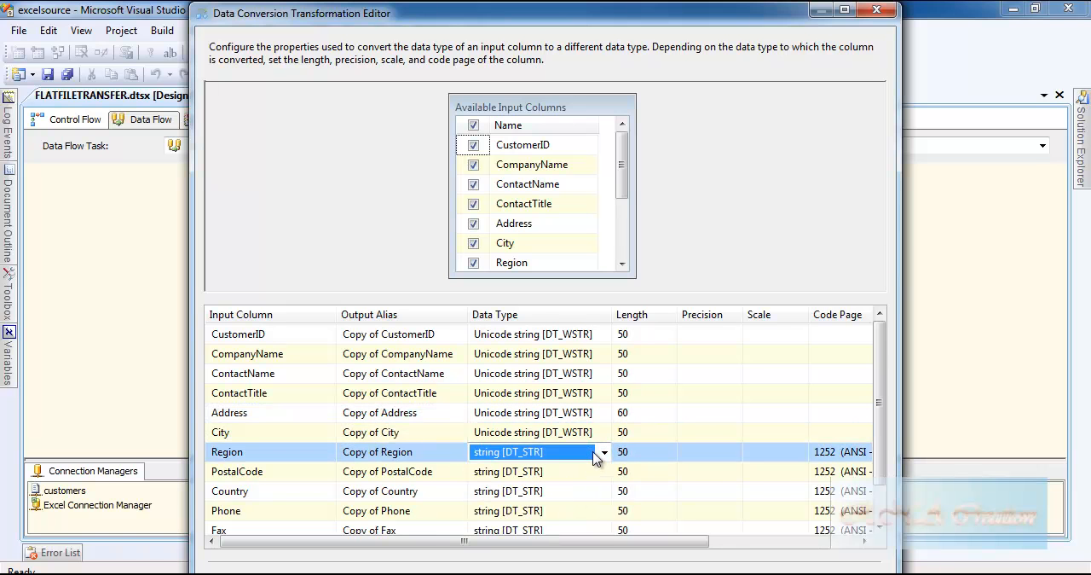
Set Region, Country, Phone and Fax conversions to Unicode string [DT_WSTR].
left_click(537, 451)
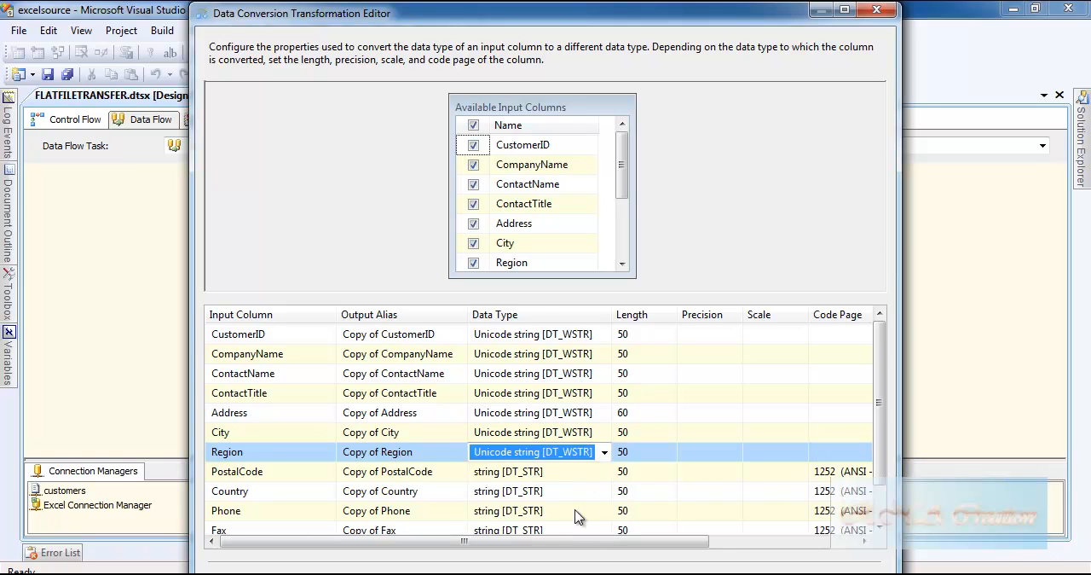
left_click(604, 471)
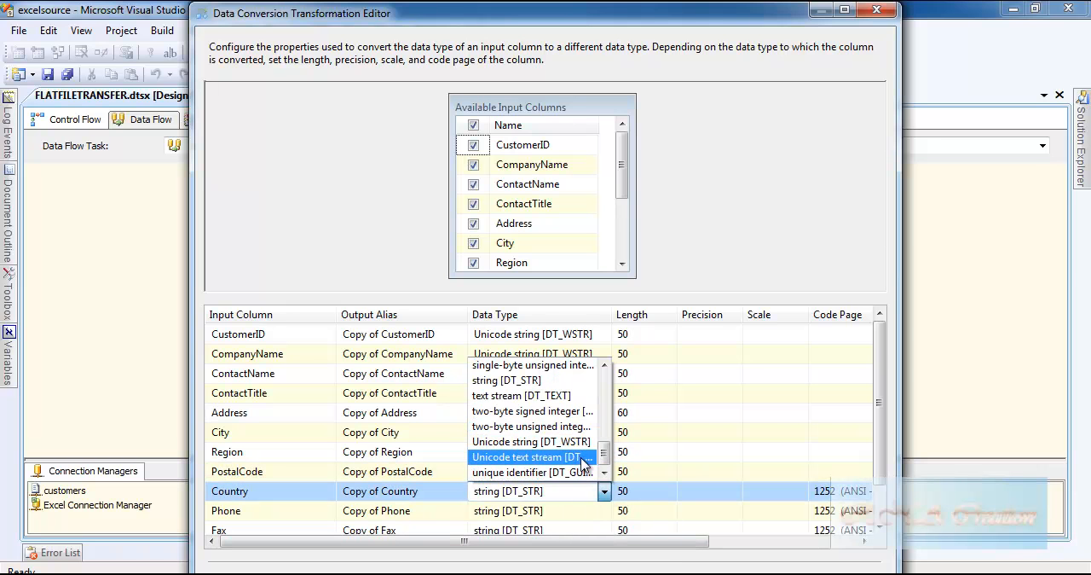
left_click(532, 442)
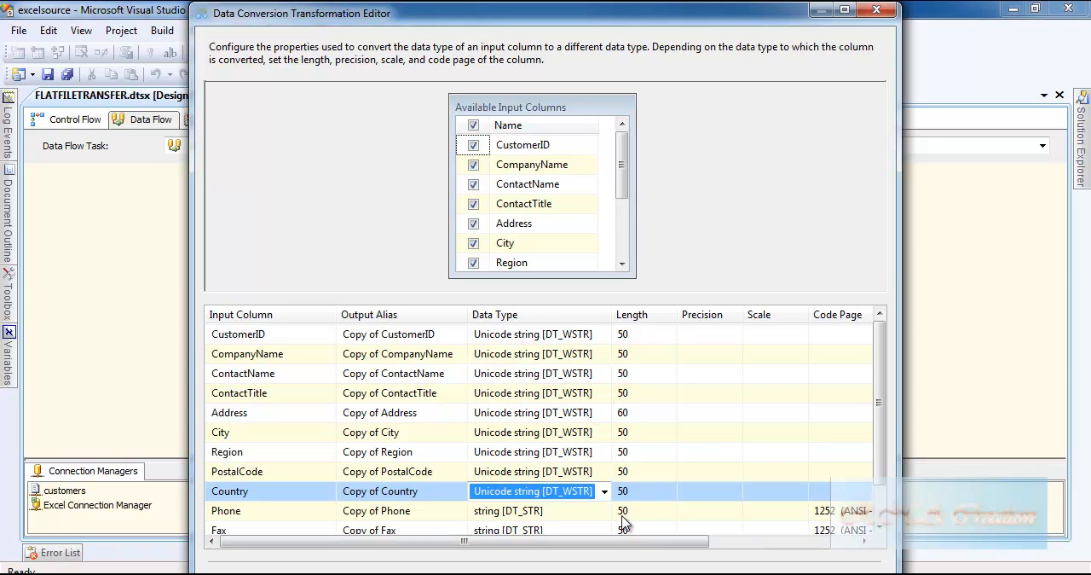
scroll("down", 3)
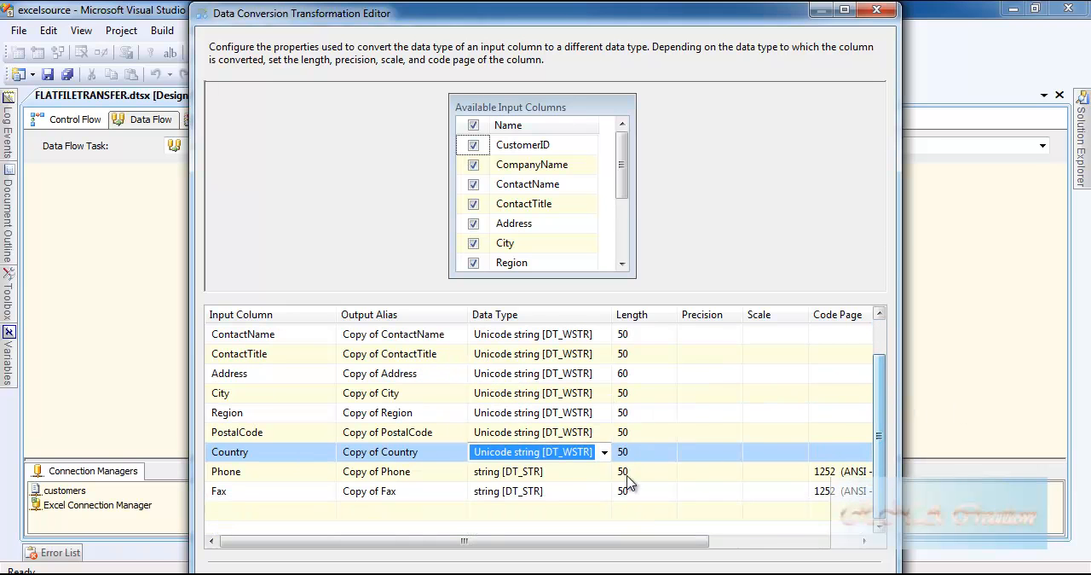
left_click(604, 471)
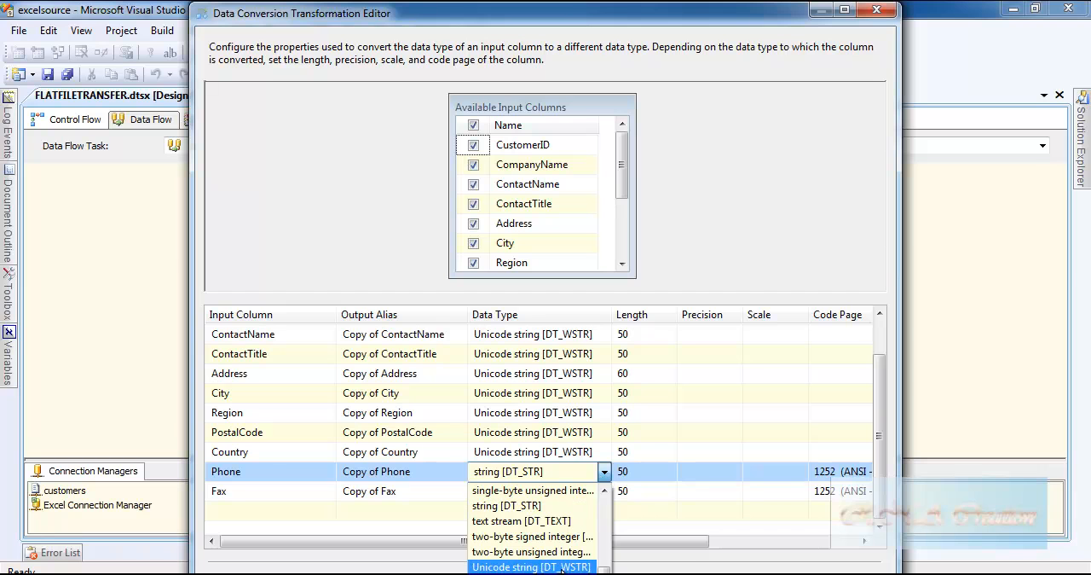
left_click(530, 566)
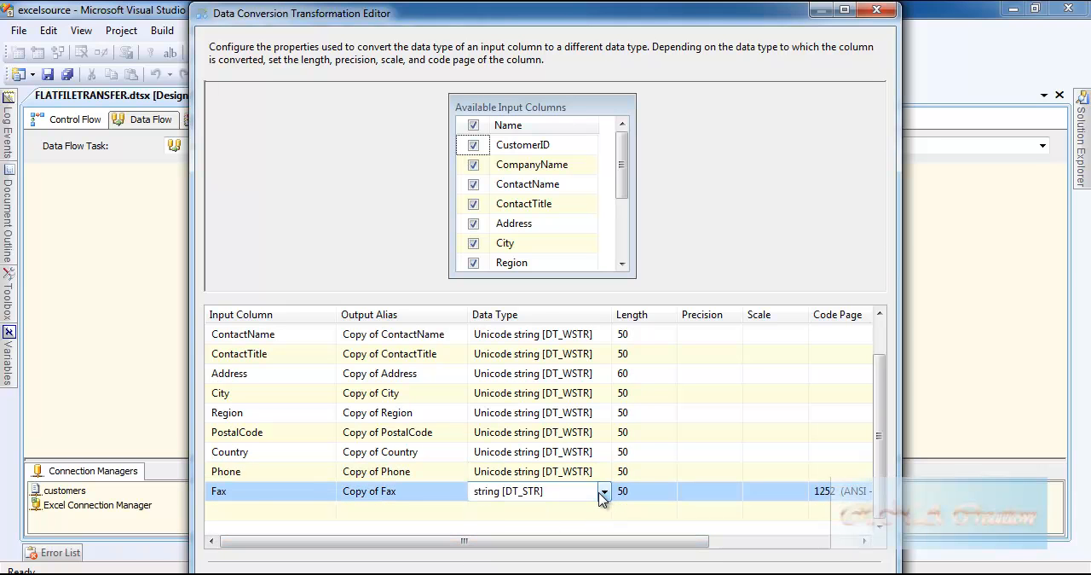
left_click(603, 491)
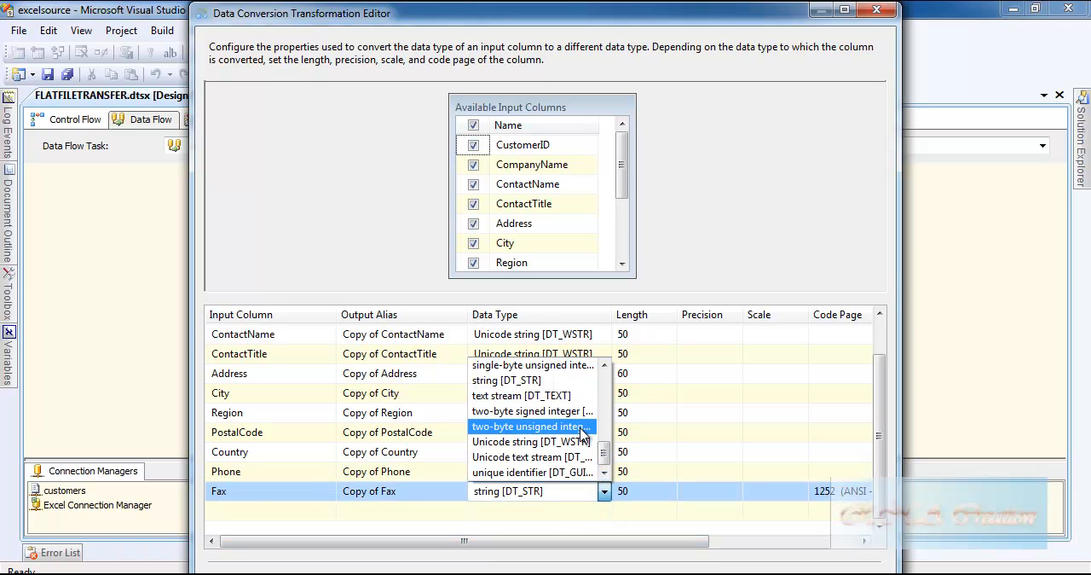
left_click(532, 440)
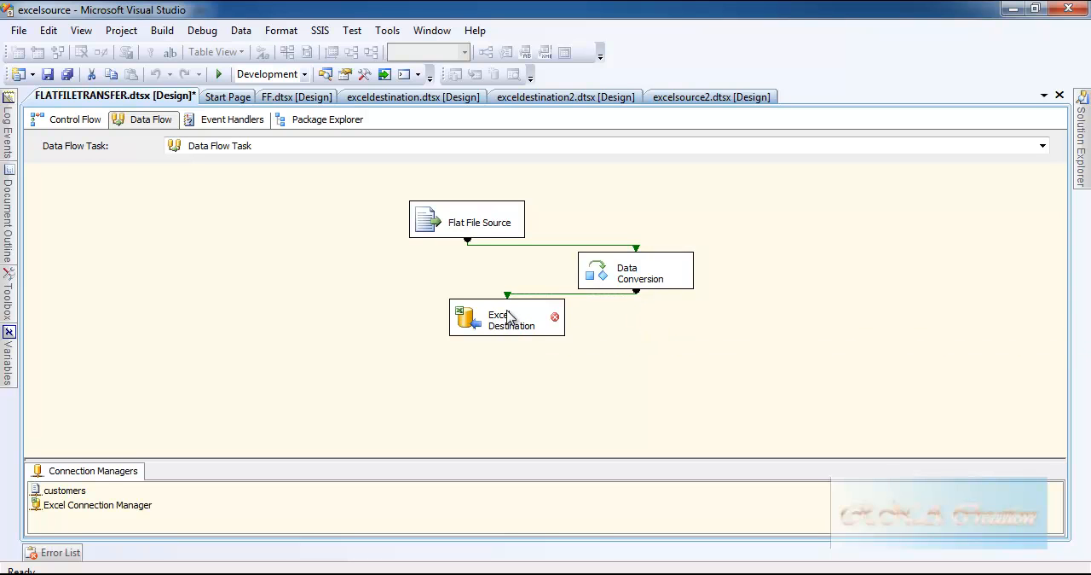
Move the Excel Destination below Data Conversion and open its editor.
left_click_drag(506, 317, 519, 388)
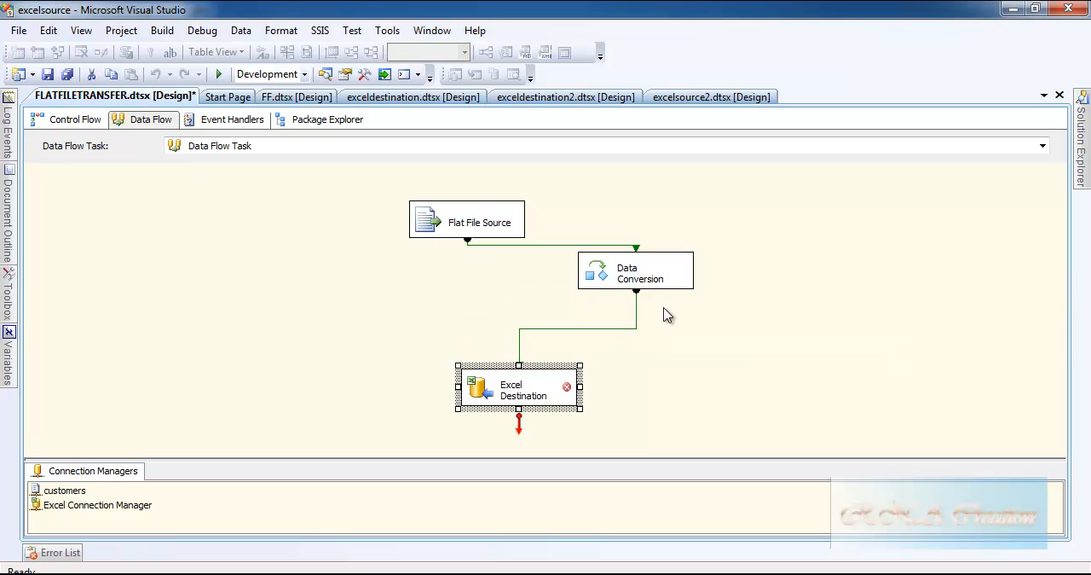
double_click(511, 390)
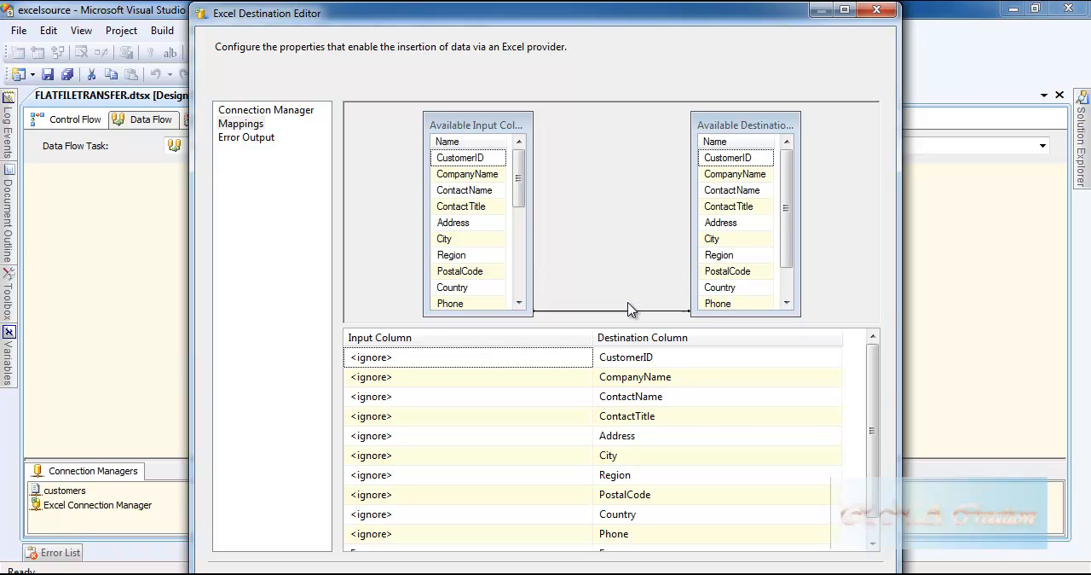
Map the converted Copy of columns, starting with Copy of CustomerID, to custdata columns.
scroll("down", 3)
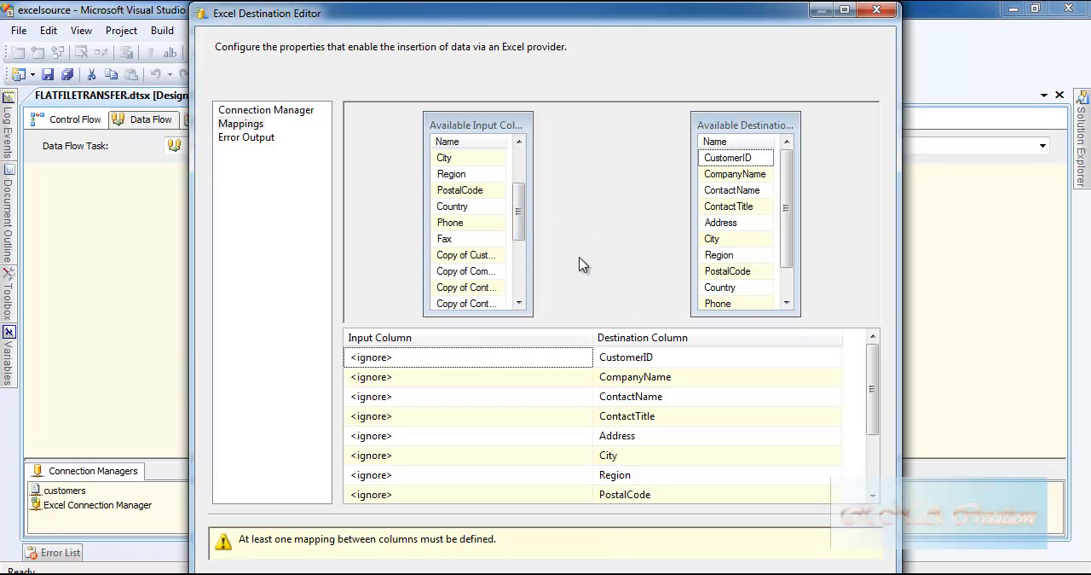
scroll("down", 3)
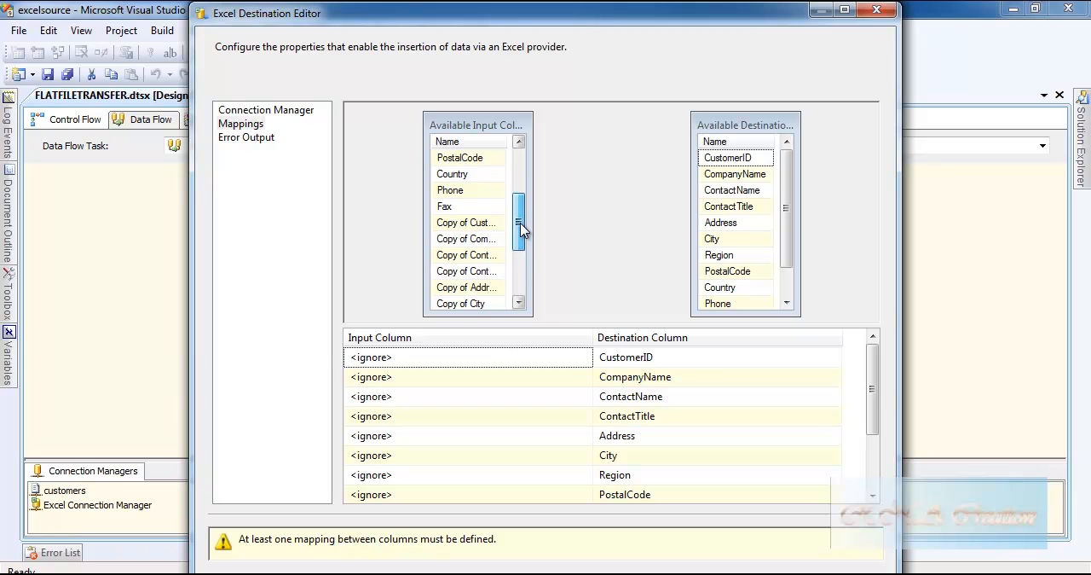
scroll("down", 3)
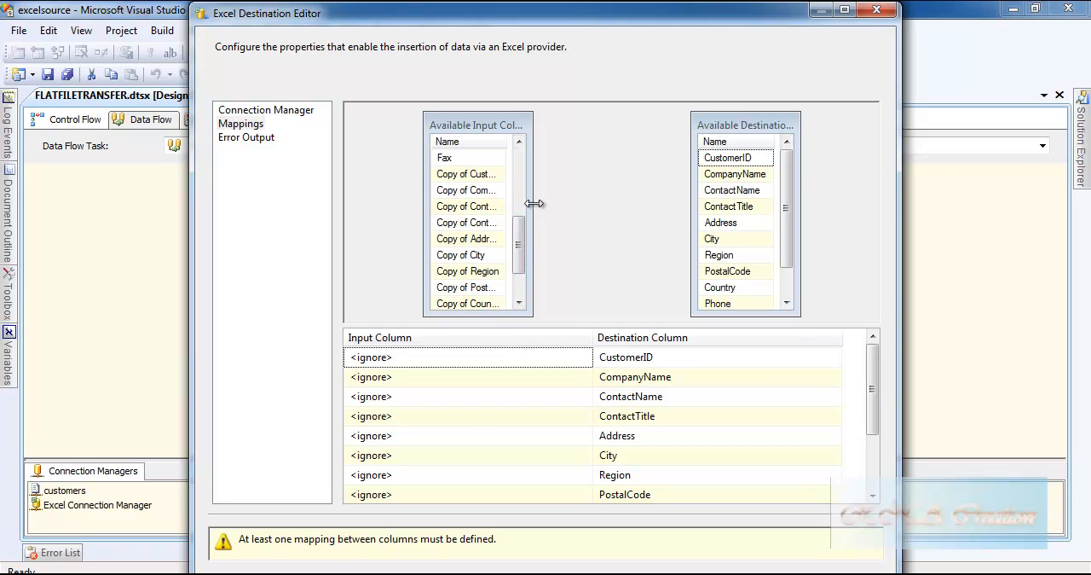
left_click_drag(531, 204, 605, 204)
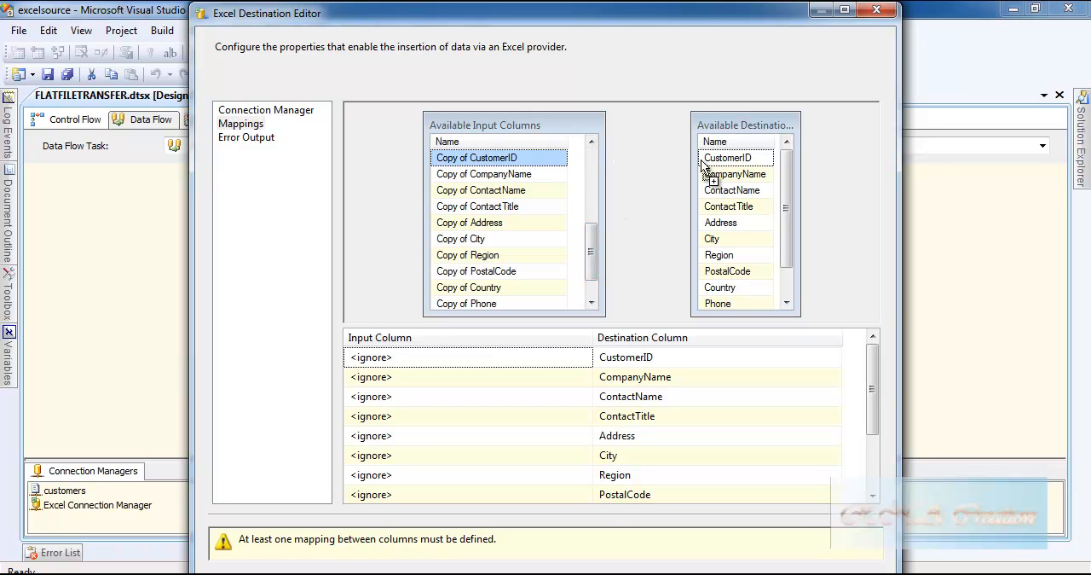
left_click_drag(475, 157, 726, 156)
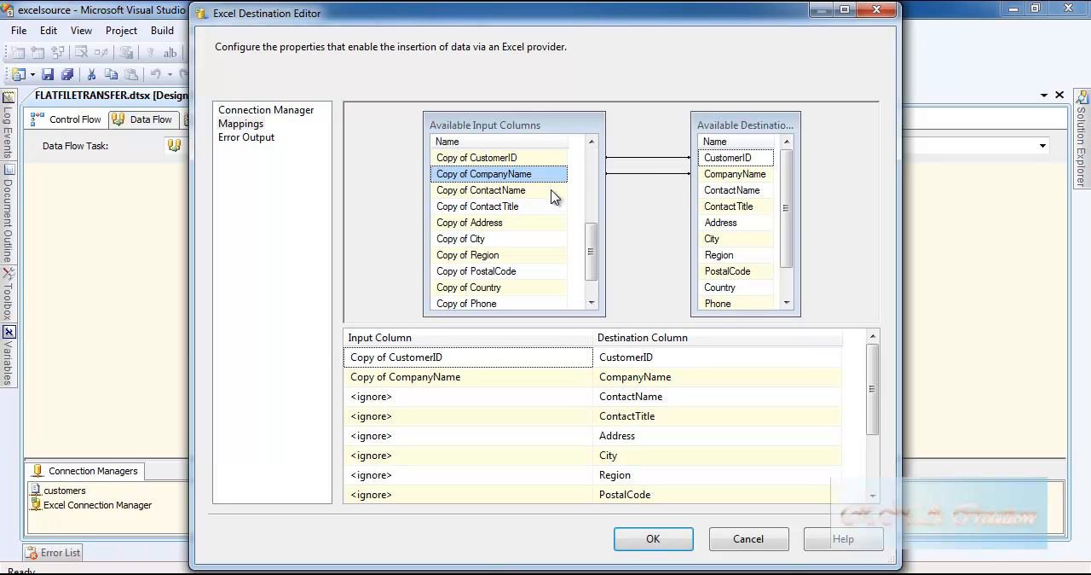
left_click(480, 189)
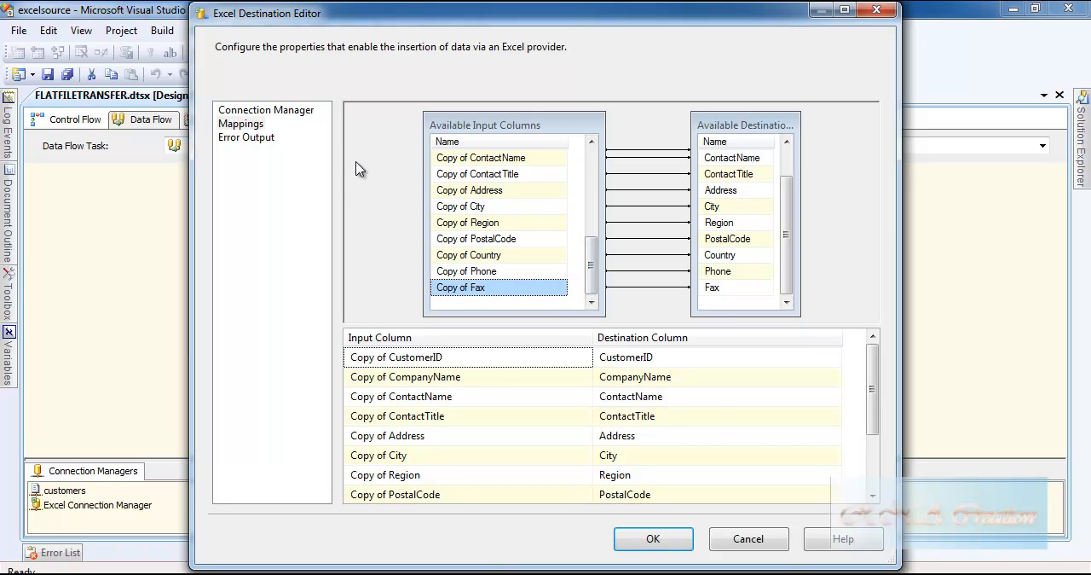
Review the connection and custdata sheet preview, then apply the destination settings.
left_click(265, 109)
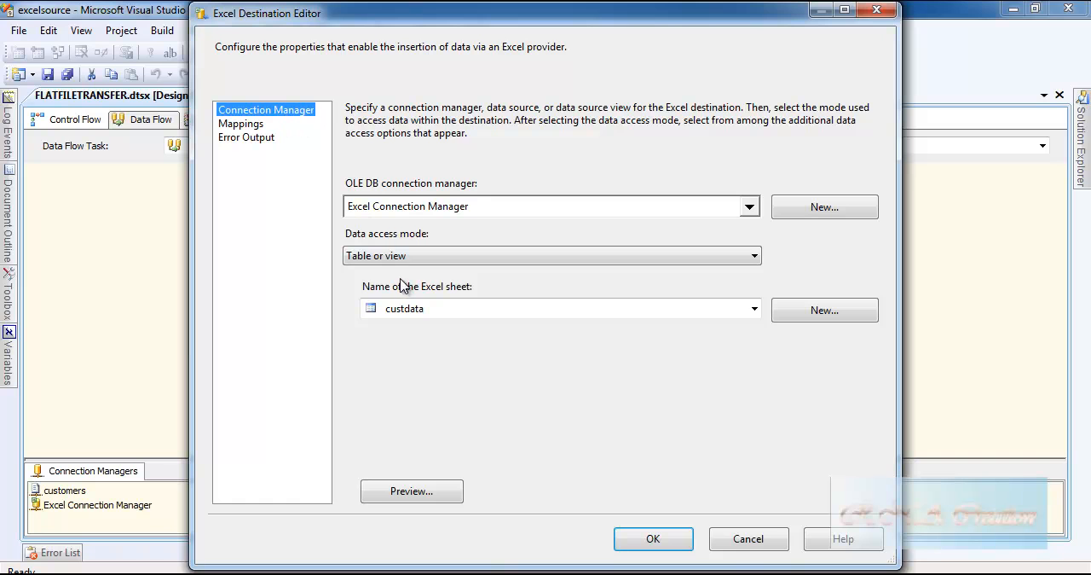
left_click(412, 491)
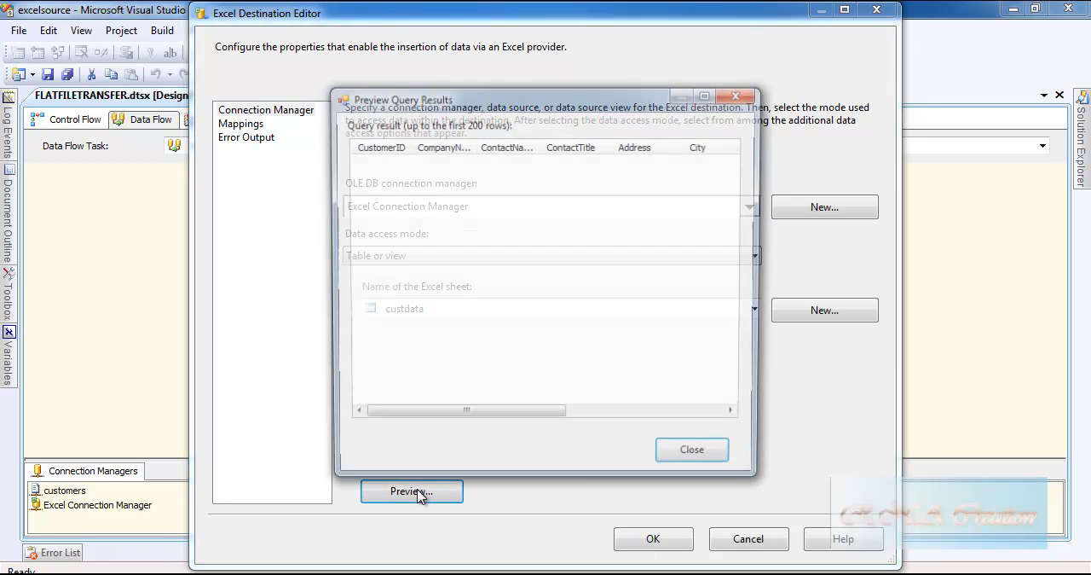
left_click(691, 449)
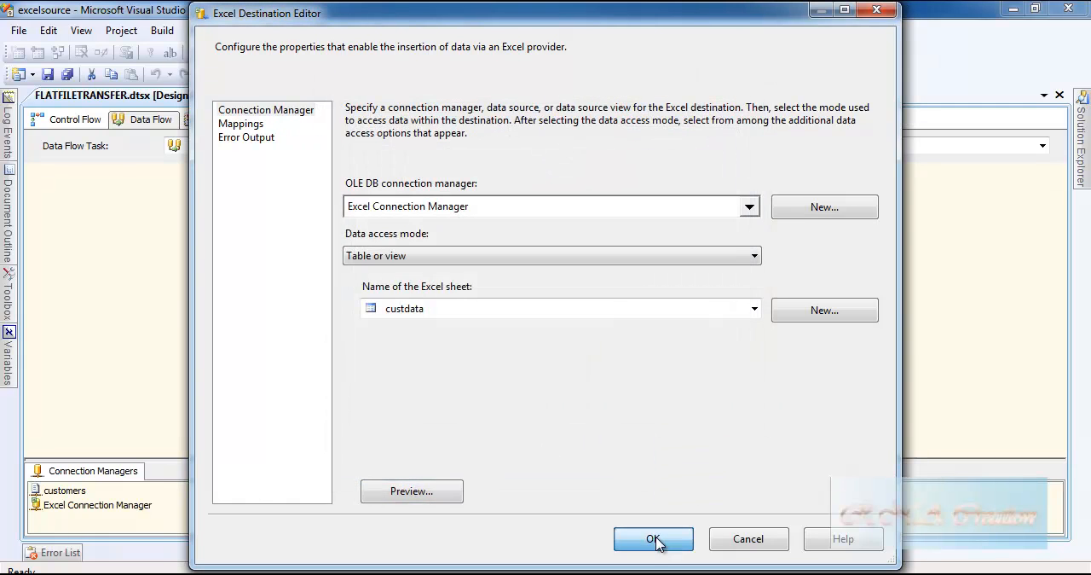
left_click(653, 538)
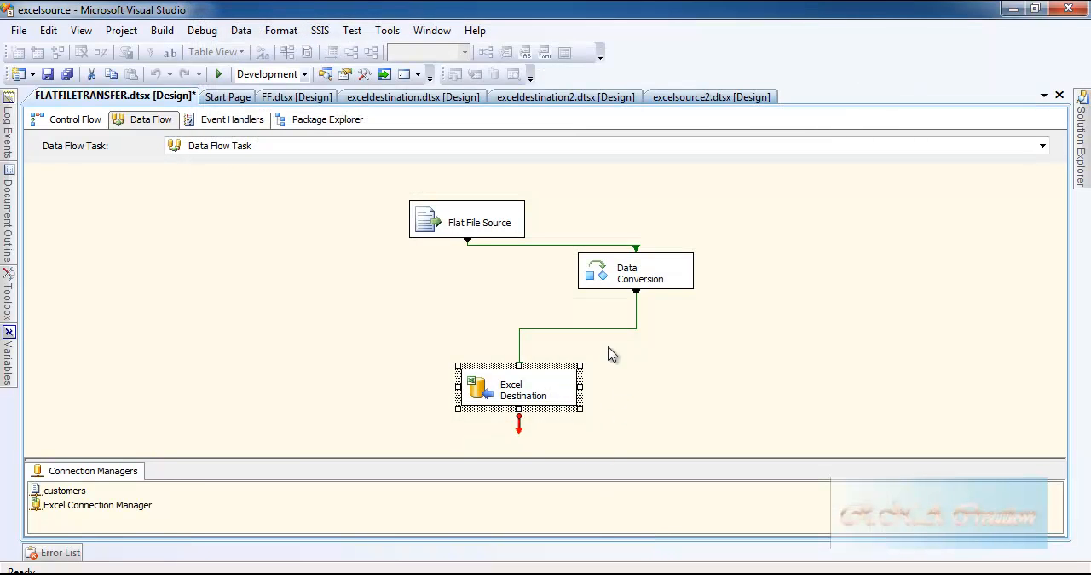
Move the Flat File Source block up and left on the canvas.
left_click(466, 222)
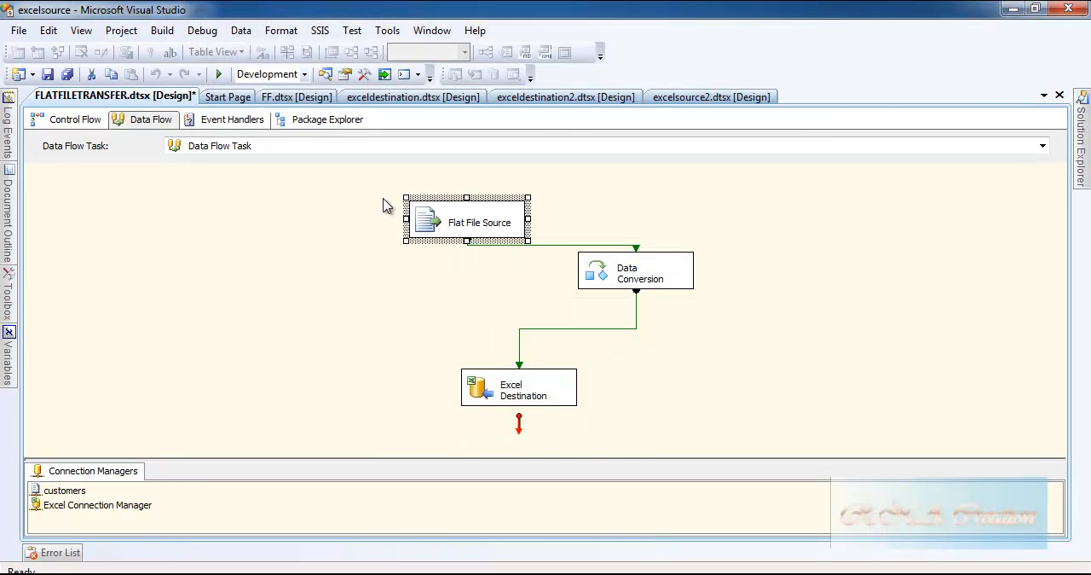
left_click_drag(466, 217, 408, 200)
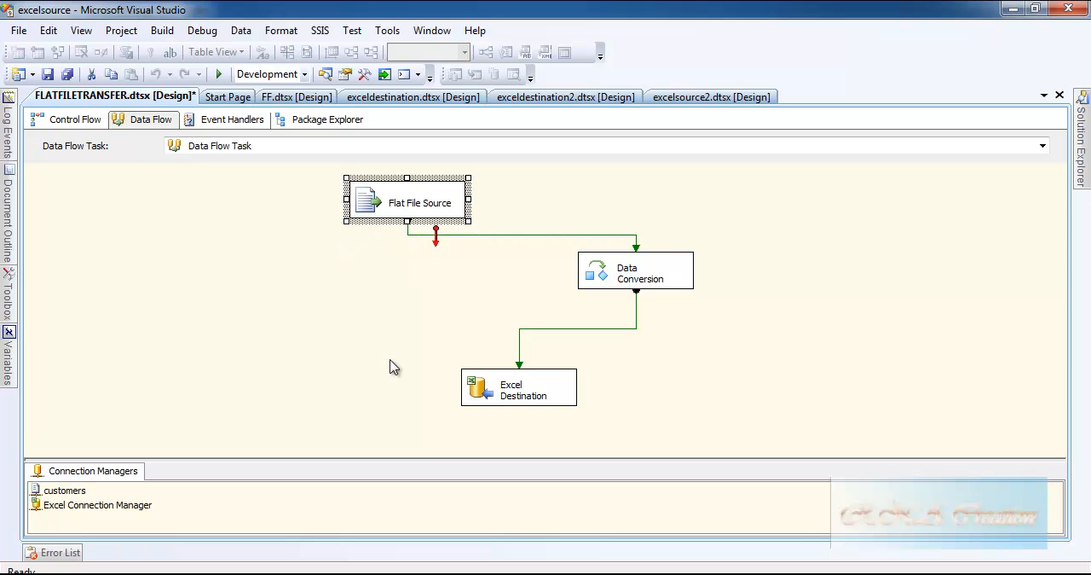
left_click(481, 415)
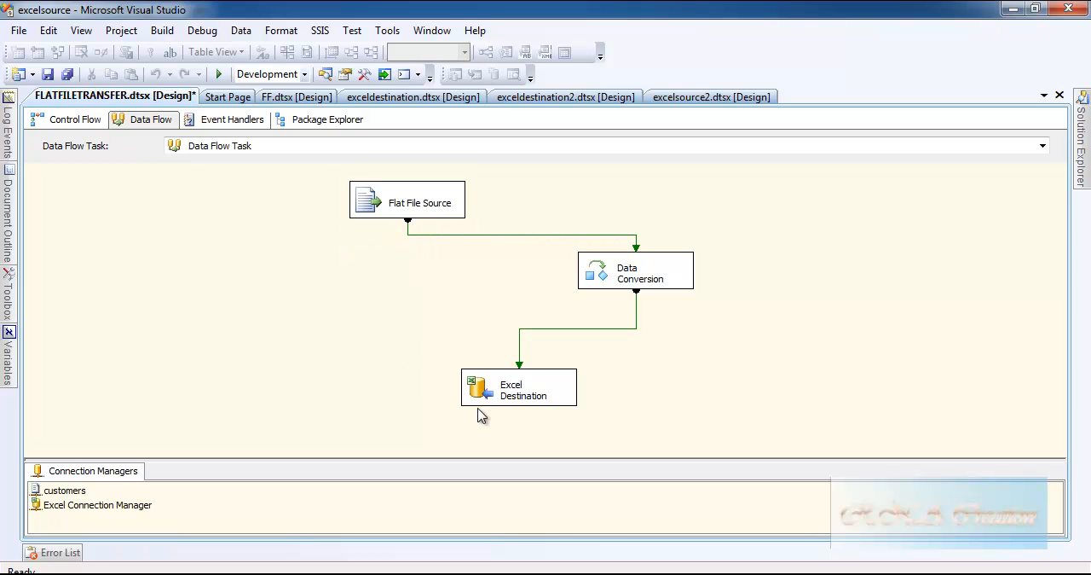
Select the Excel Destination and run the package with Start Debugging.
double_click(519, 389)
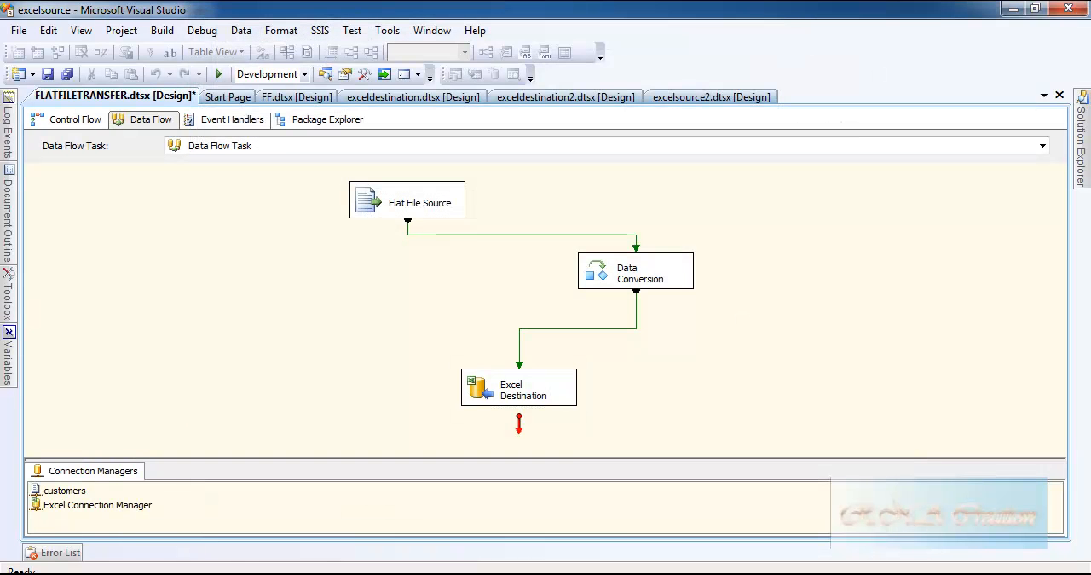
left_click(518, 386)
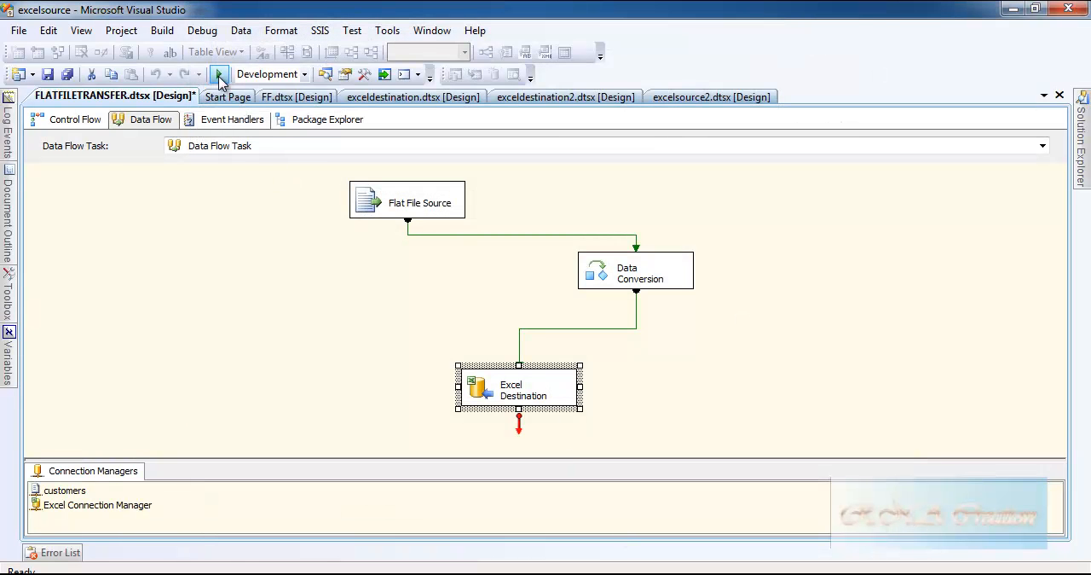
left_click(219, 74)
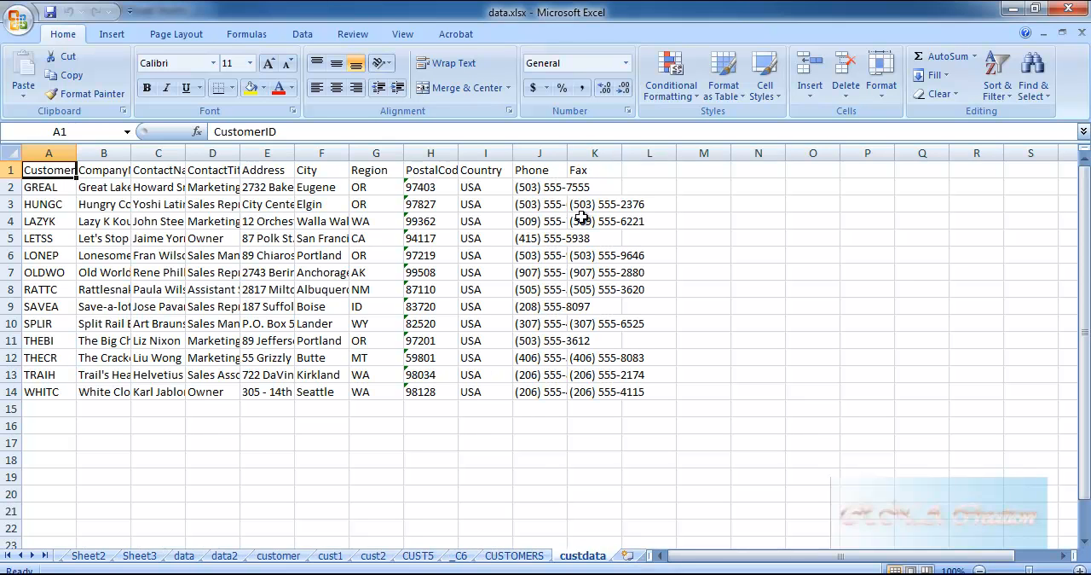
mouse_move(605, 322)
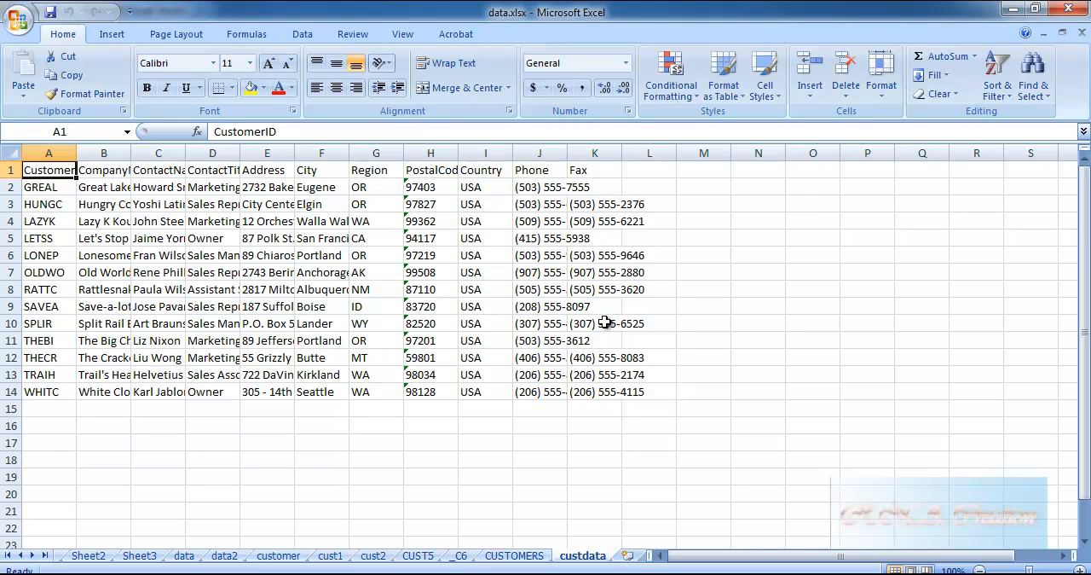
mouse_move(329, 102)
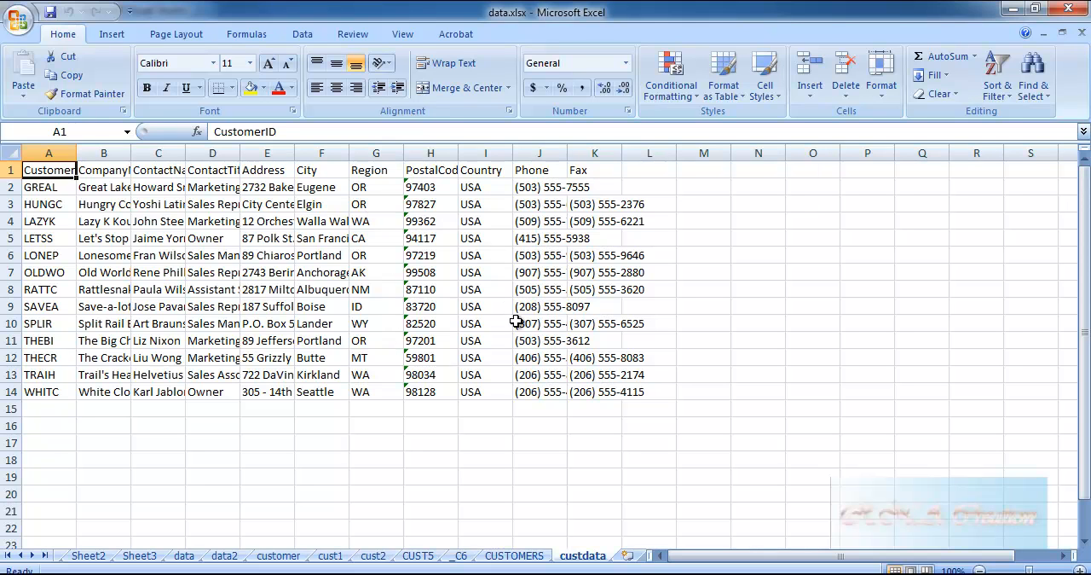
mouse_move(554, 248)
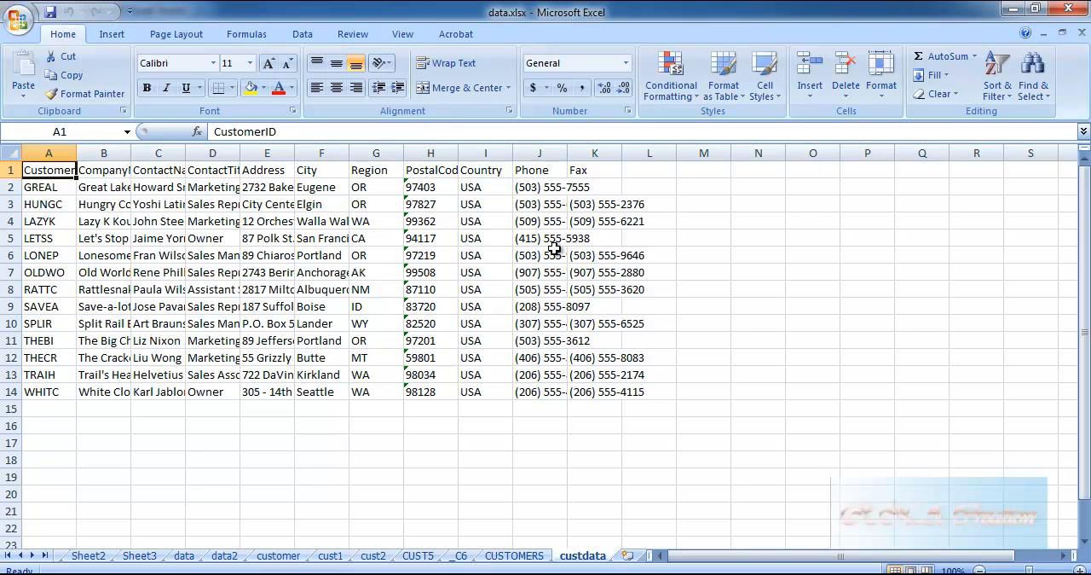
mouse_move(527, 345)
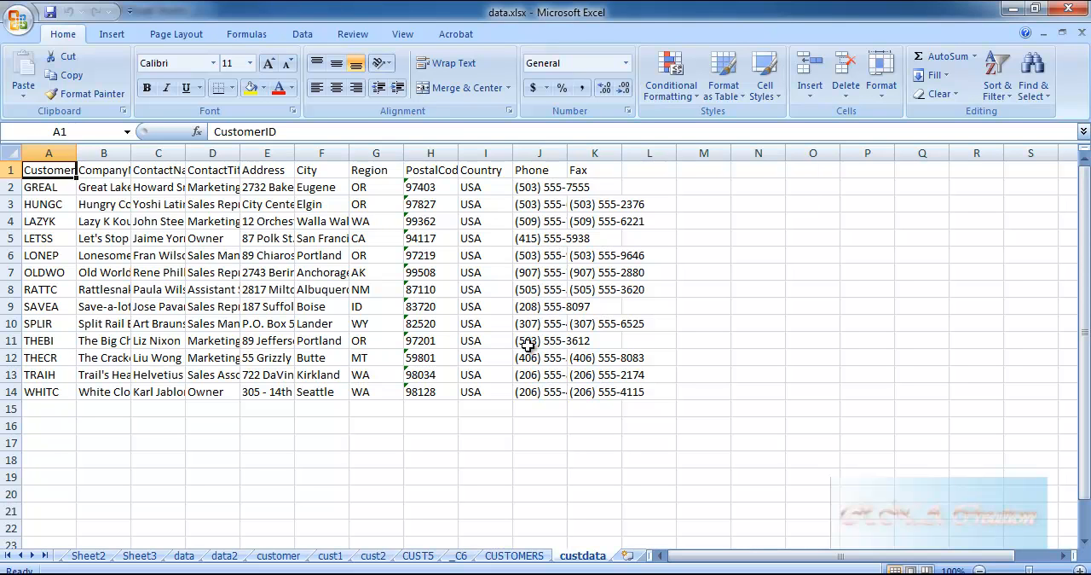
mouse_move(543, 220)
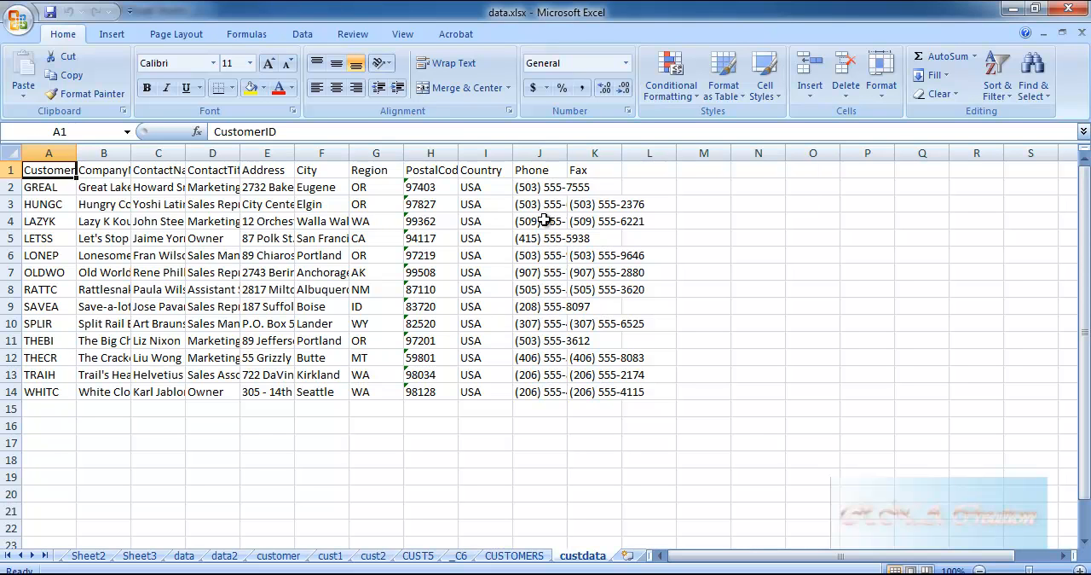
mouse_move(602, 248)
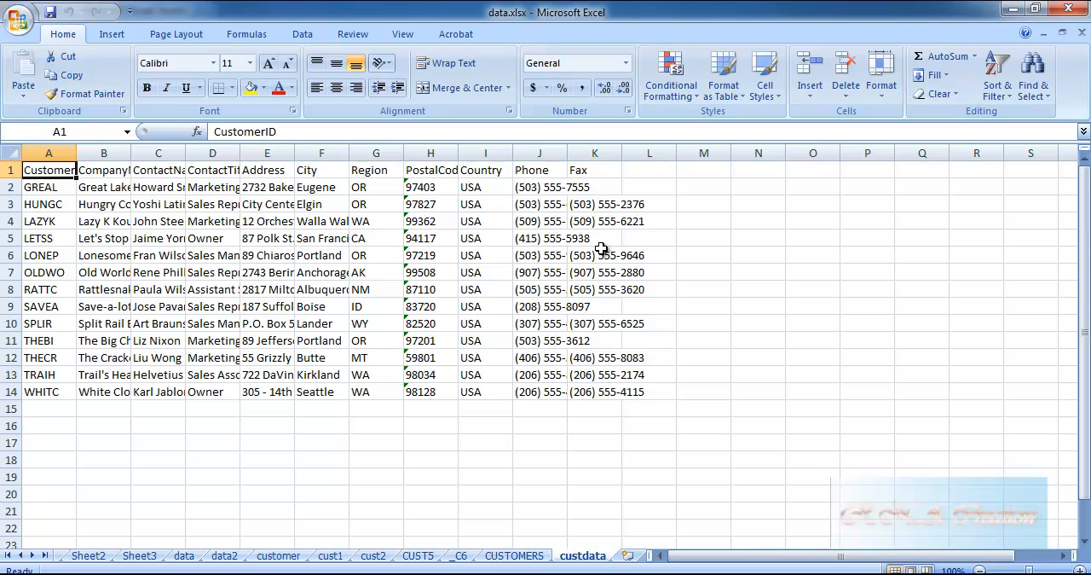
mouse_move(529, 278)
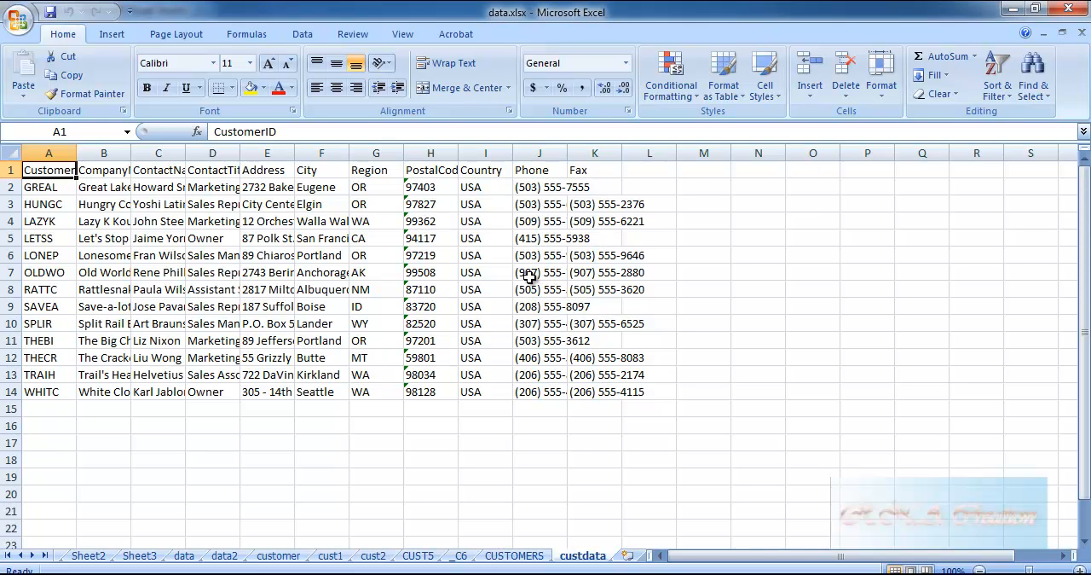